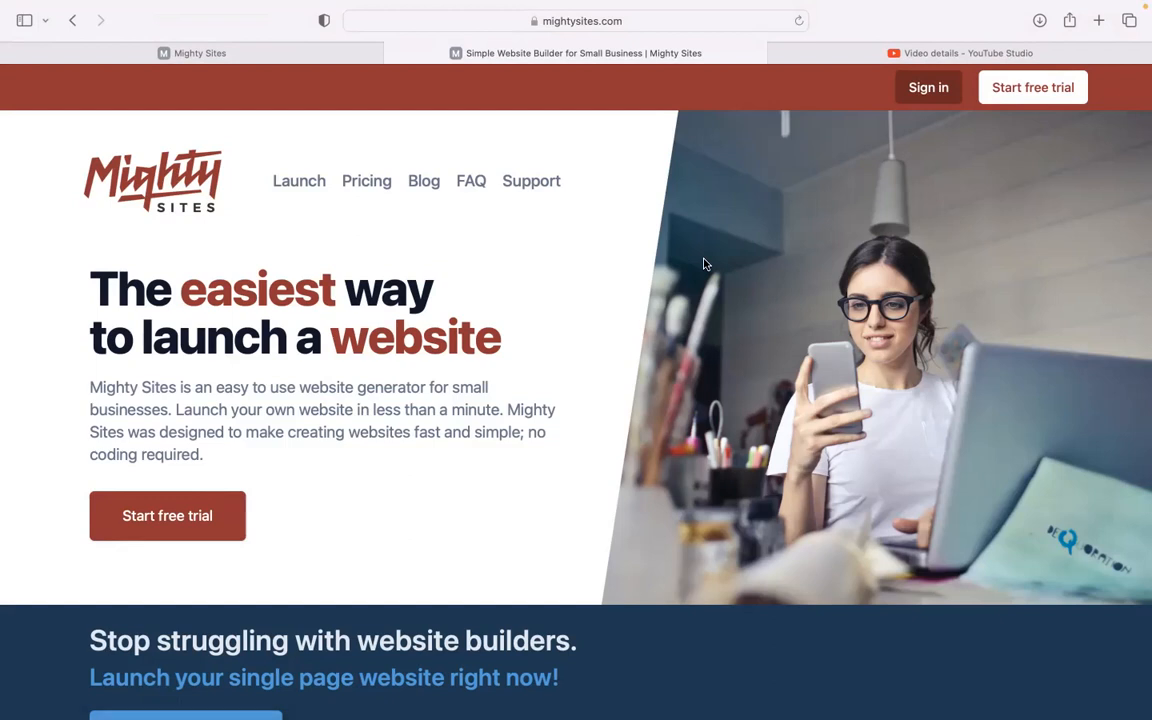
# Step: Browse the market gallery, then search markets for 'power was' to find Power Washing Service
pyautogui.scroll(-3)
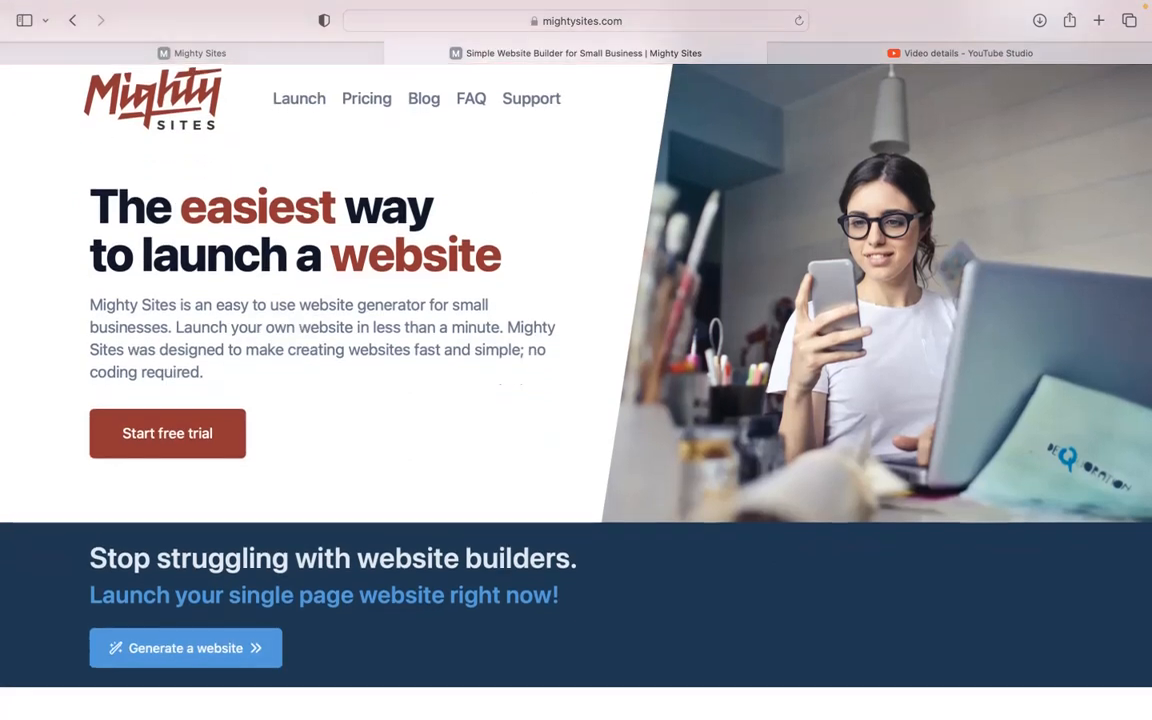
pyautogui.scroll(-3)
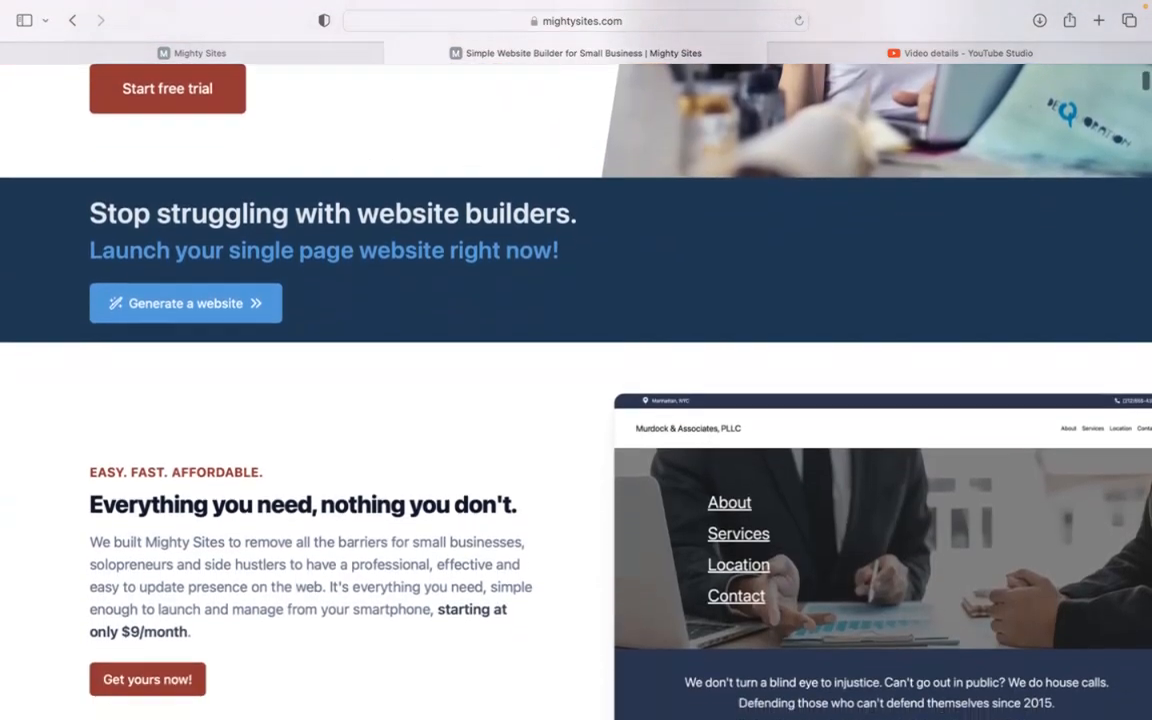
pyautogui.scroll(-3)
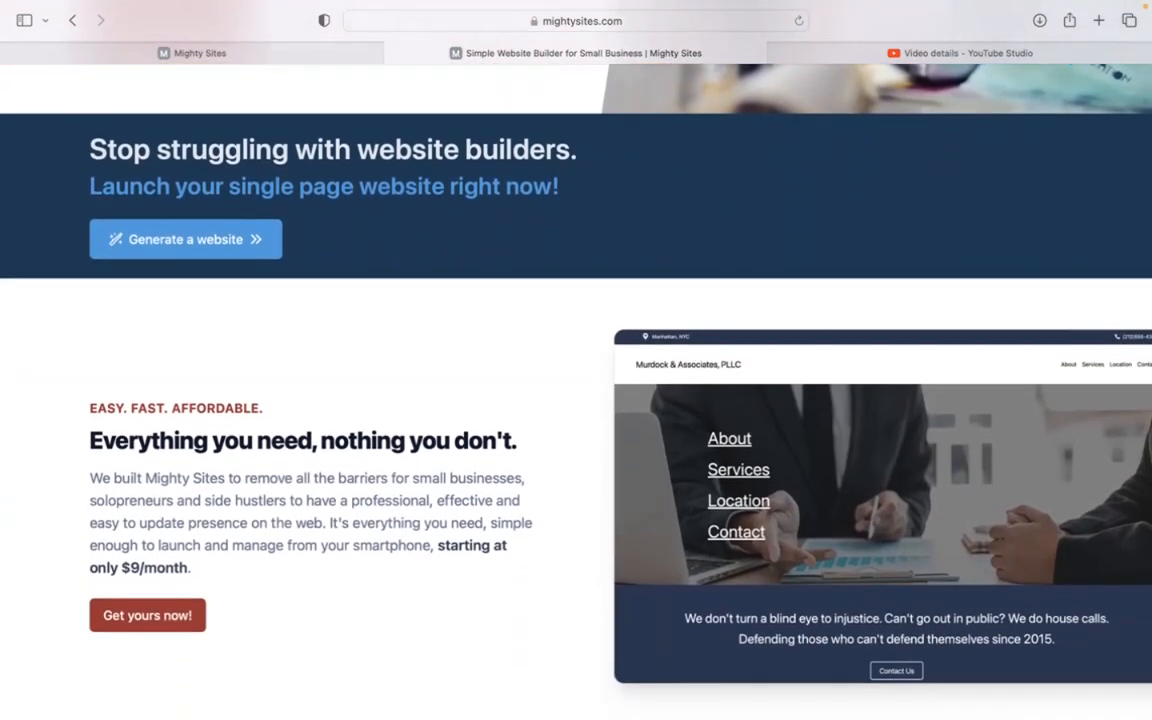
pyautogui.scroll(-3)
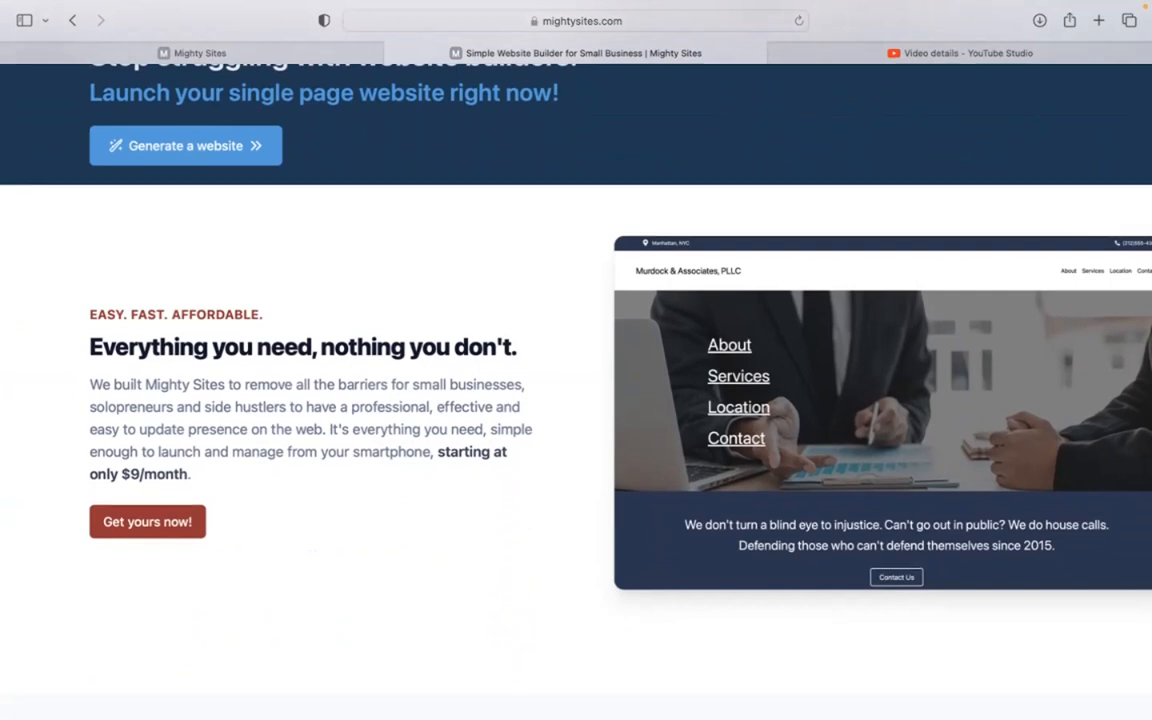
pyautogui.scroll(-3)
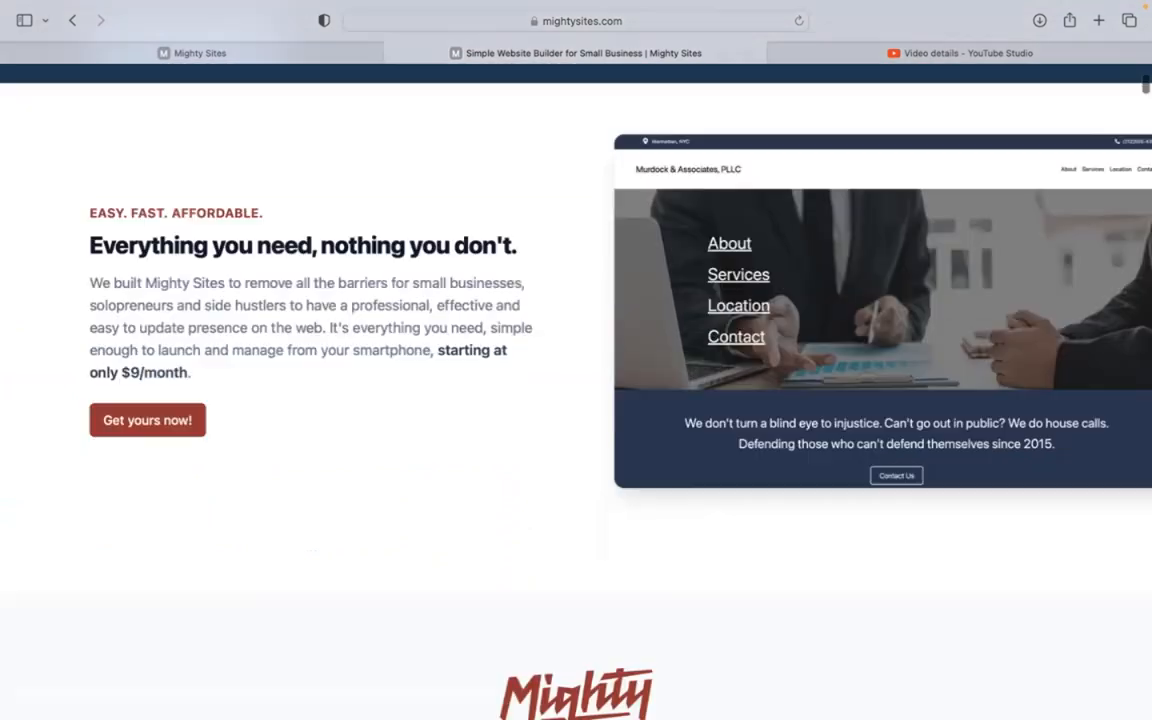
pyautogui.scroll(-3)
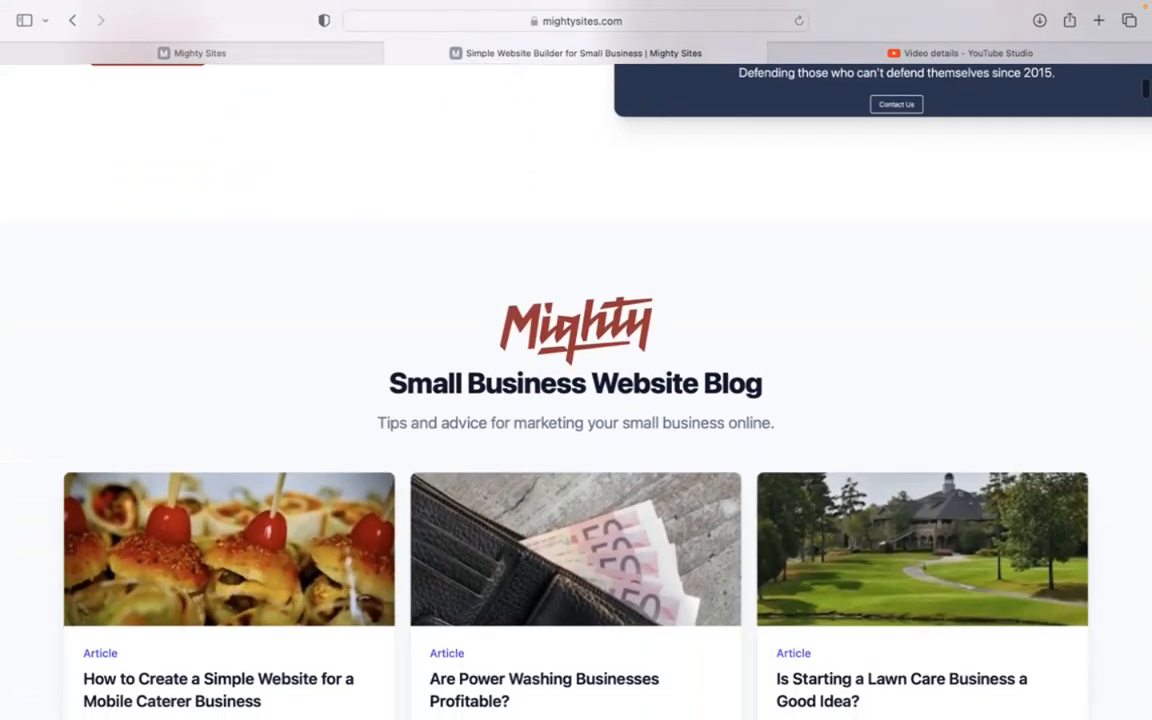
pyautogui.scroll(-3)
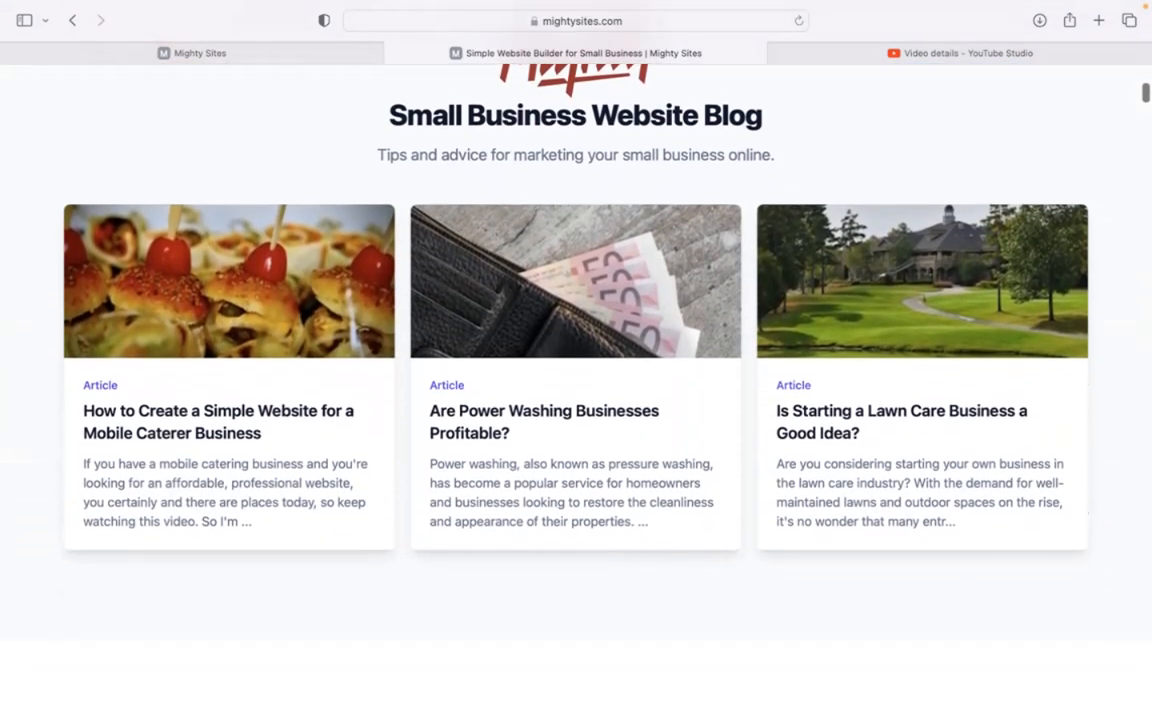
pyautogui.scroll(-3)
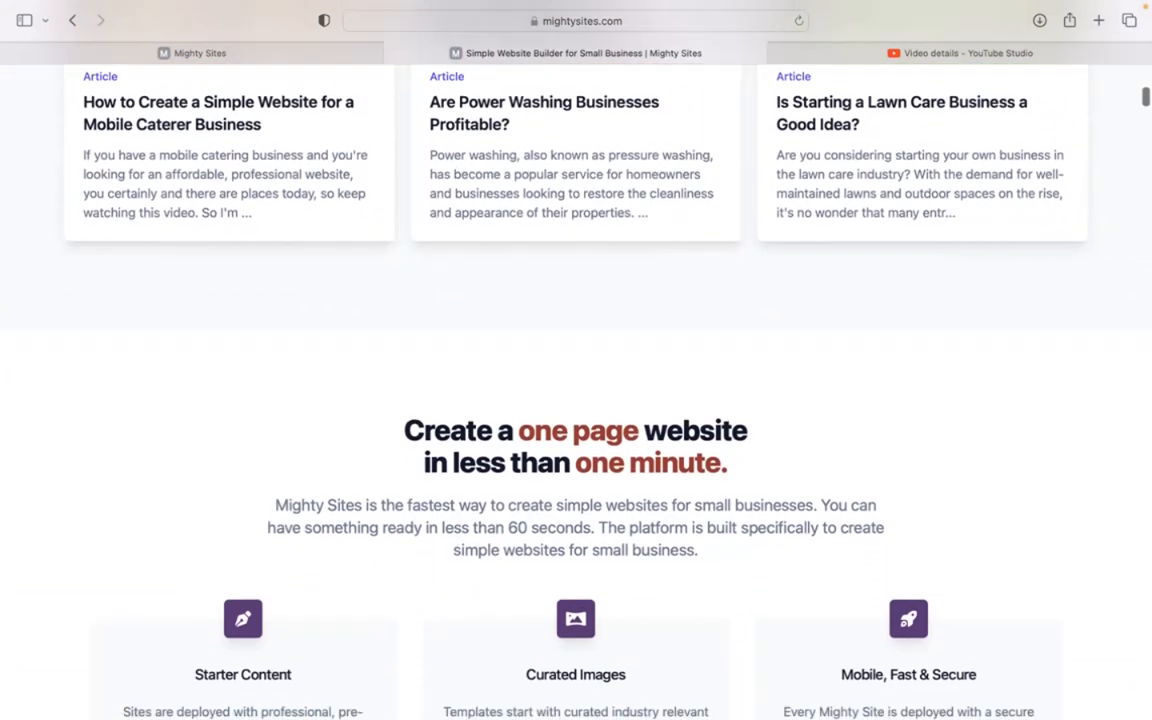
pyautogui.scroll(-3)
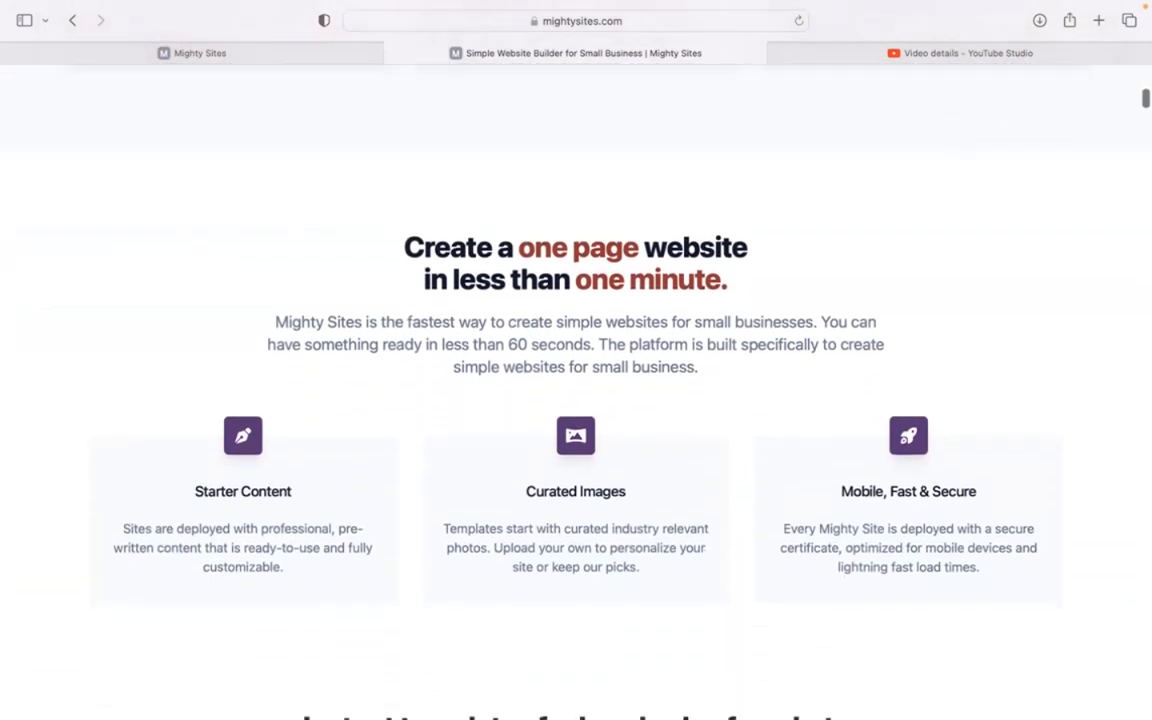
pyautogui.scroll(-3)
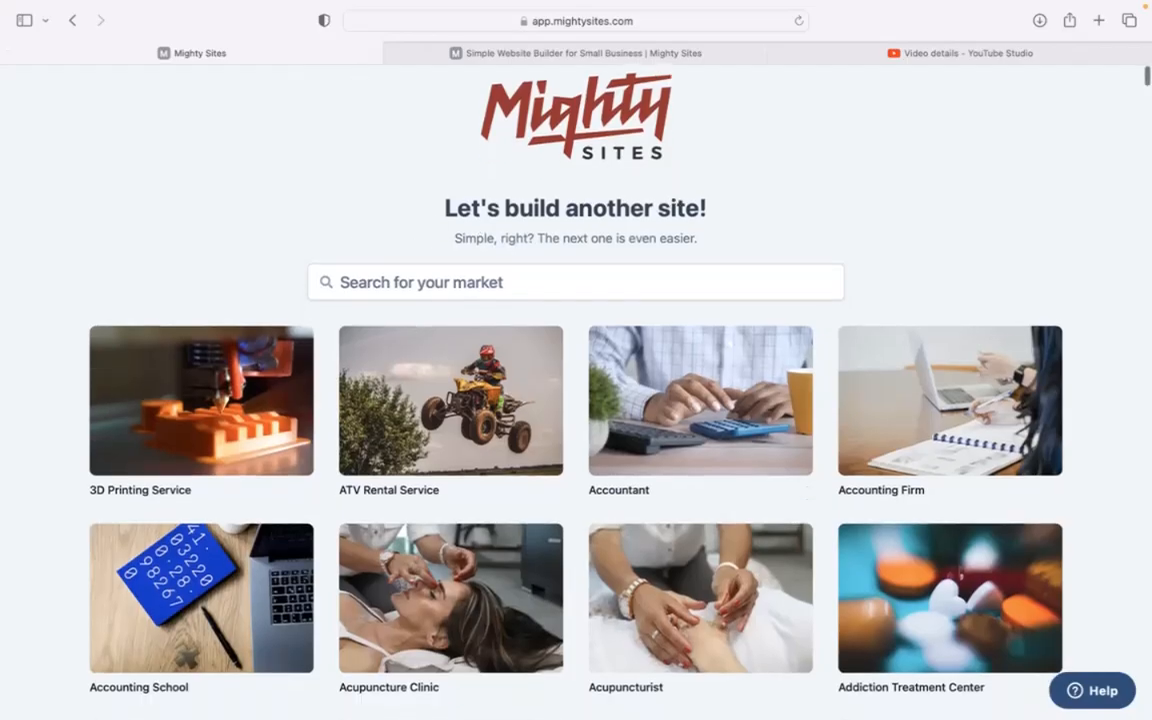
pyautogui.scroll(-3)
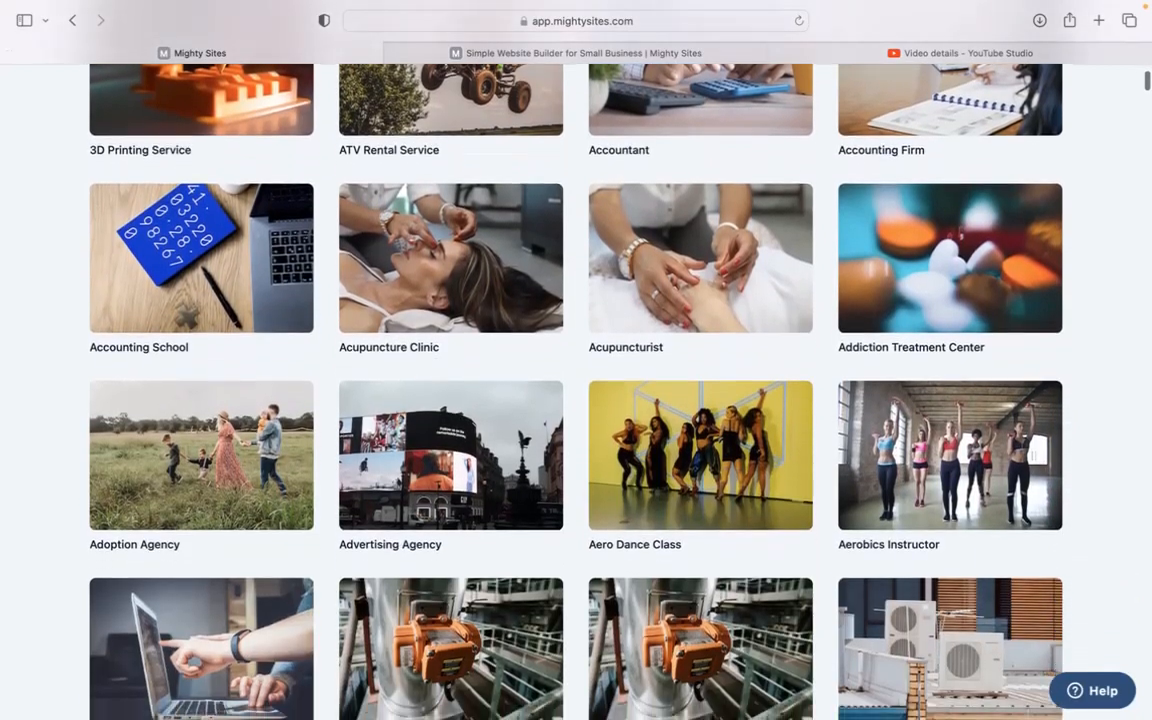
pyautogui.scroll(-3)
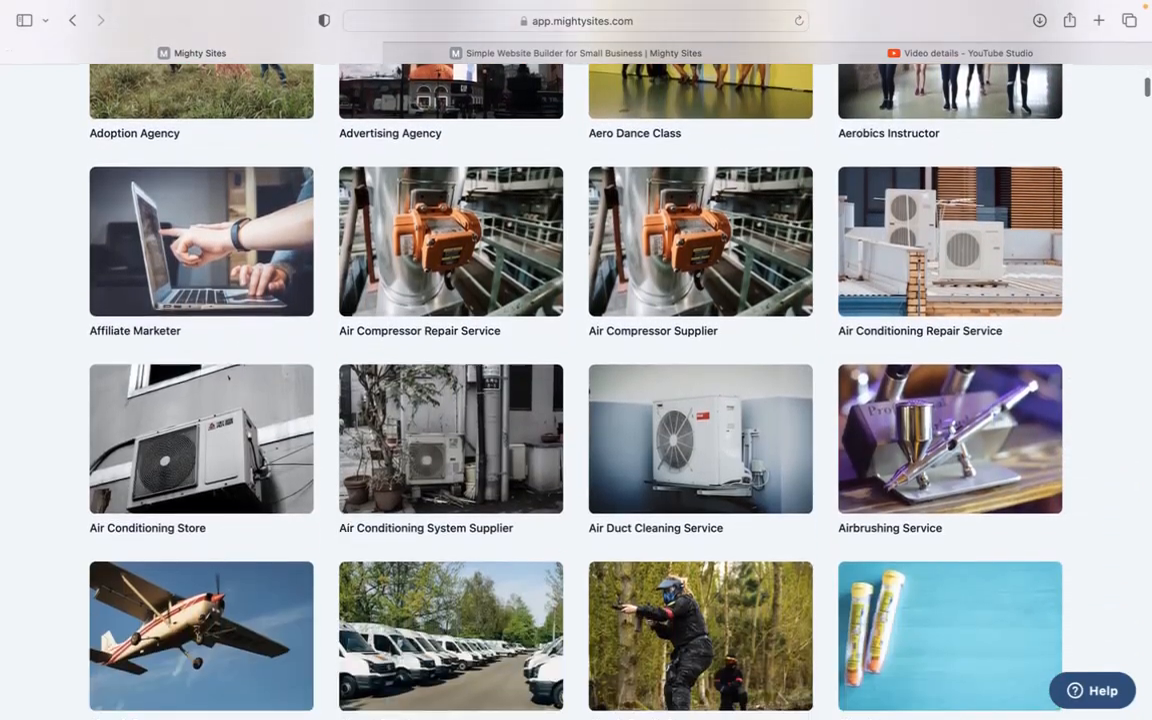
pyautogui.scroll(3)
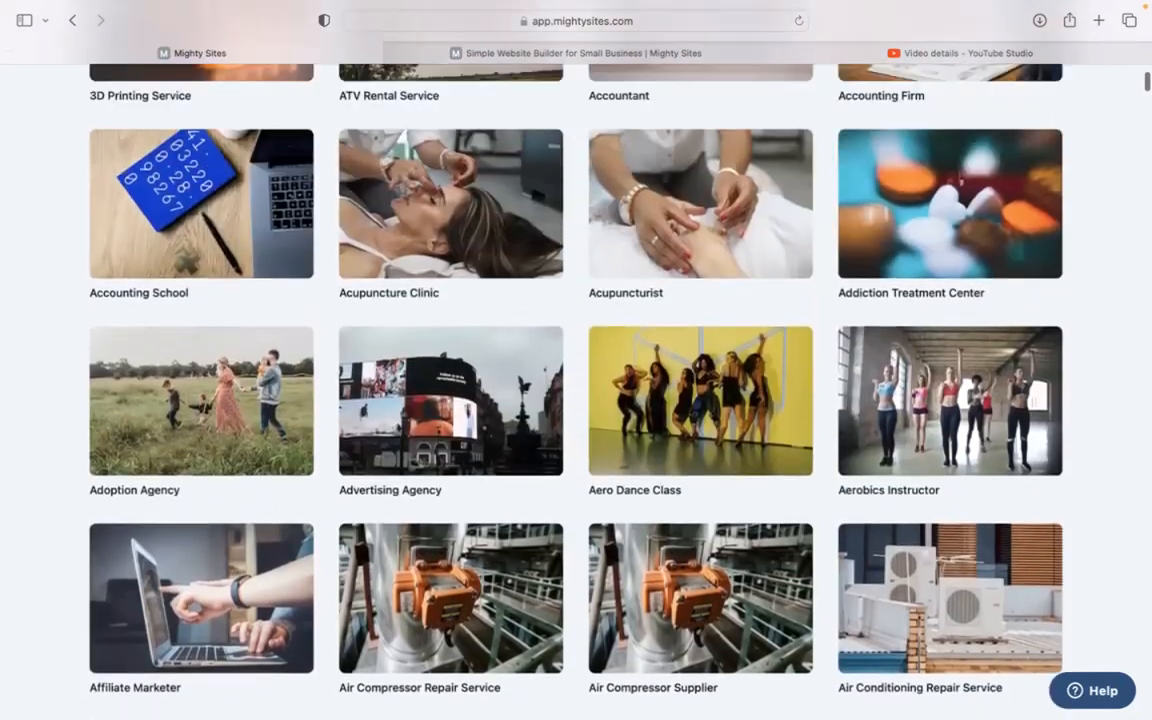
pyautogui.scroll(3)
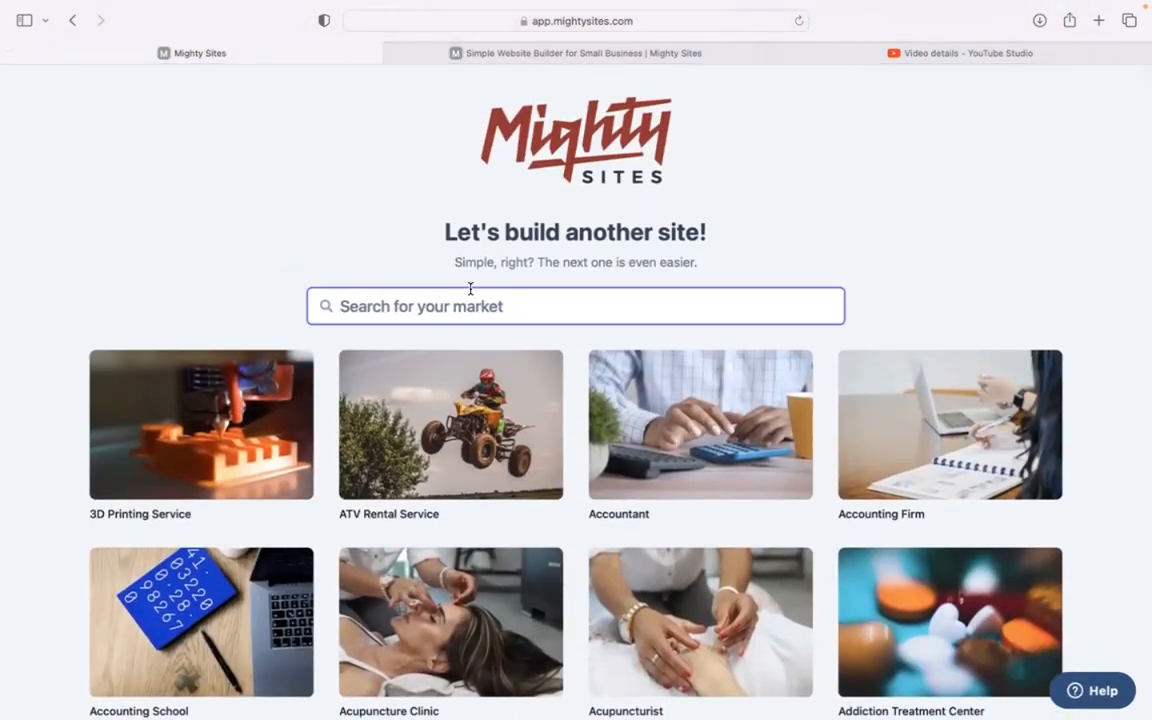
pyautogui.write('power')
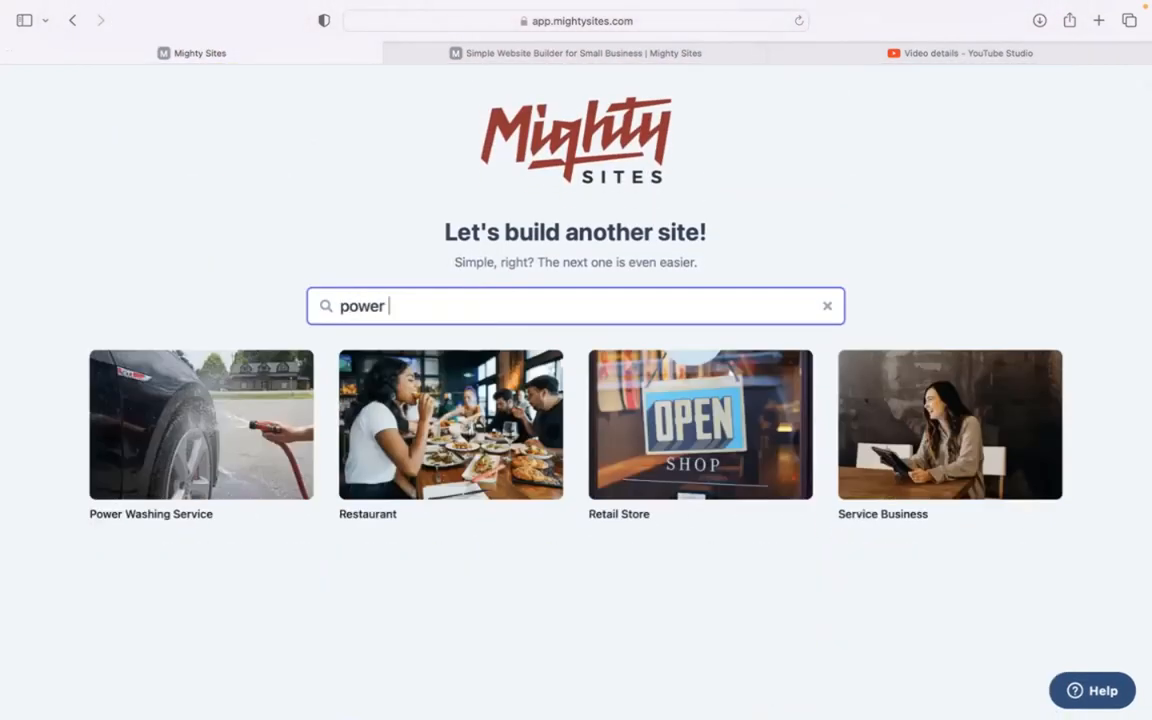
pyautogui.write('was')
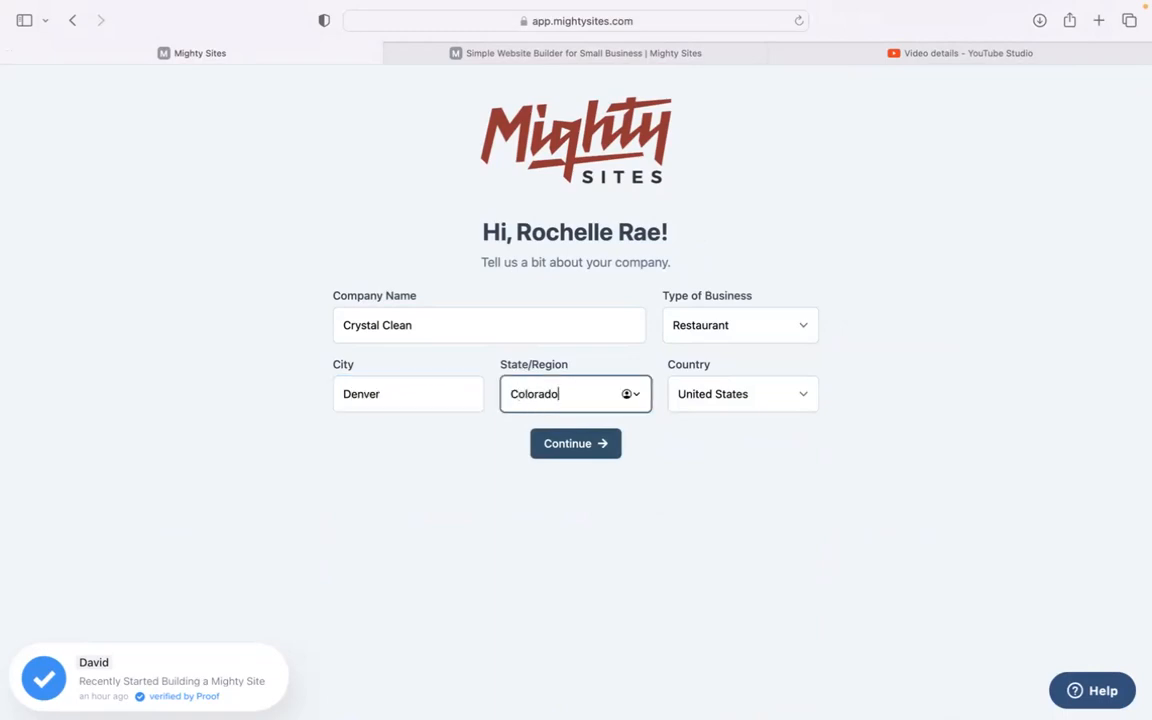
# Step: Set Type of Business to Service and submit Crystal Clean's company details
pyautogui.click(739, 324)
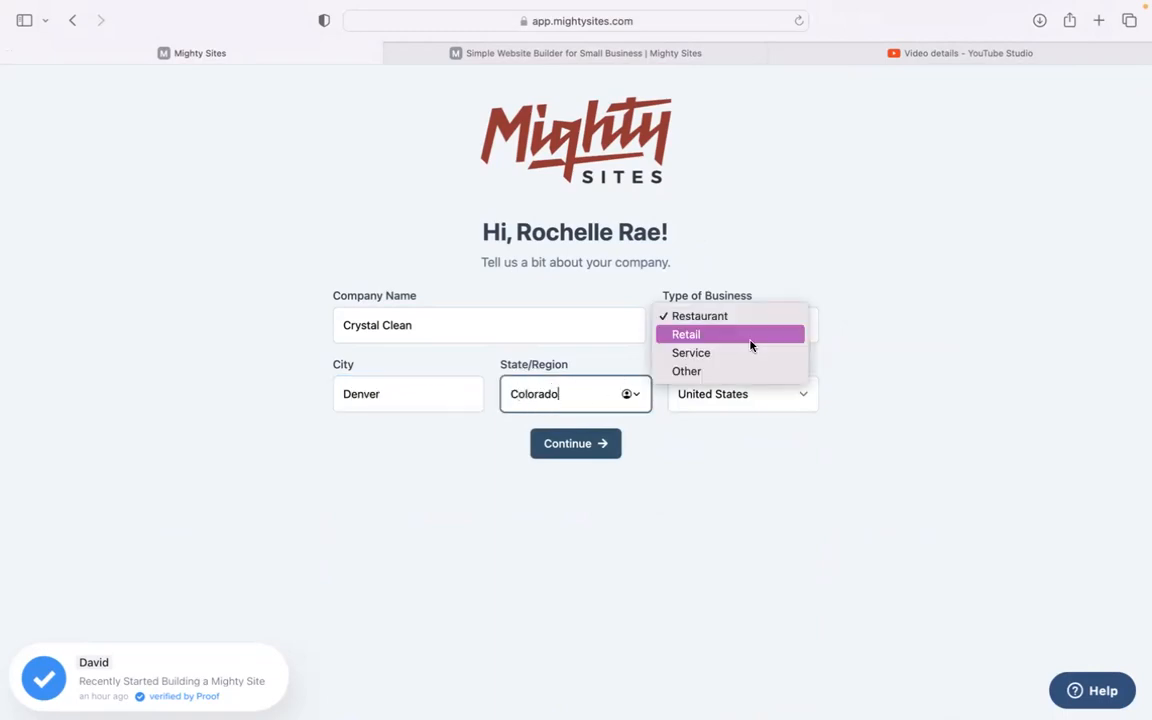
pyautogui.click(691, 352)
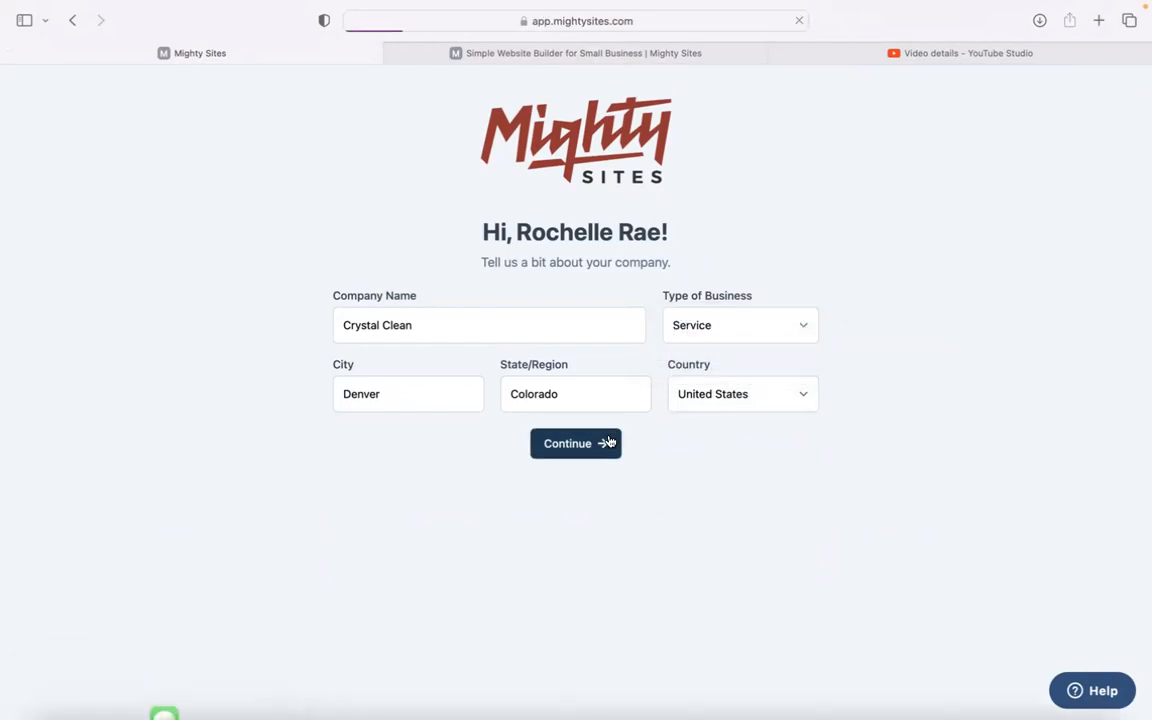
pyautogui.click(575, 443)
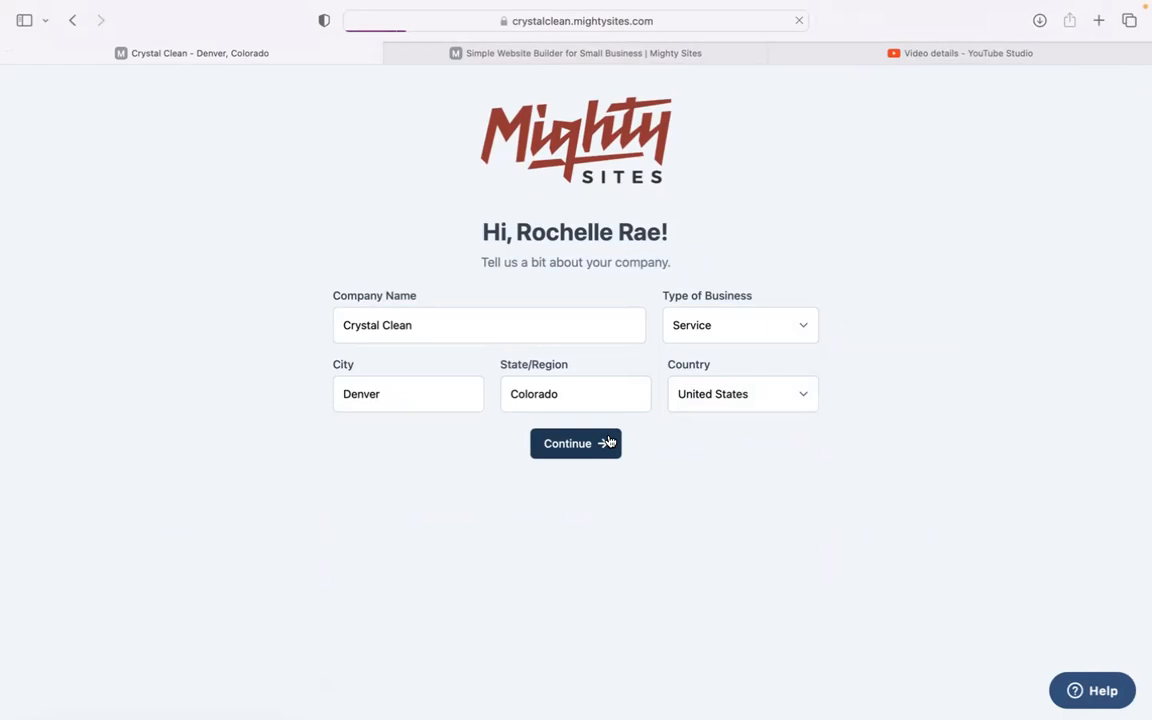
pyautogui.click(575, 443)
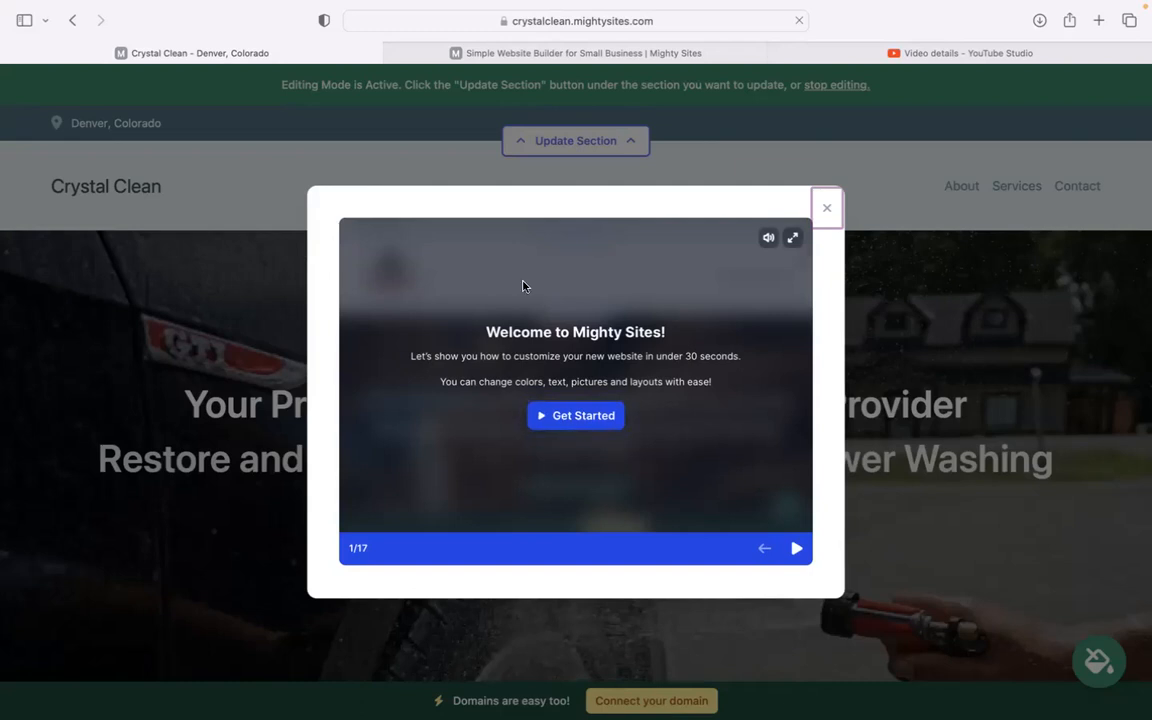
pyautogui.moveTo(809, 347)
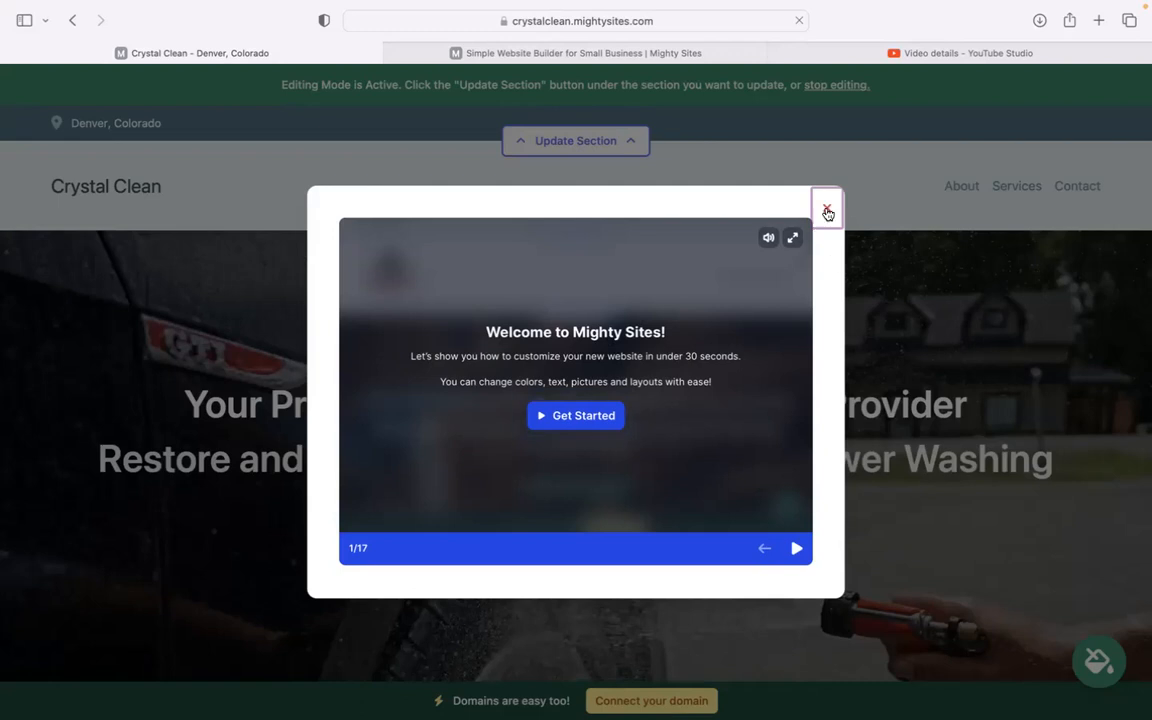
# Step: Close the Welcome to Mighty Sites tour popup
pyautogui.click(827, 208)
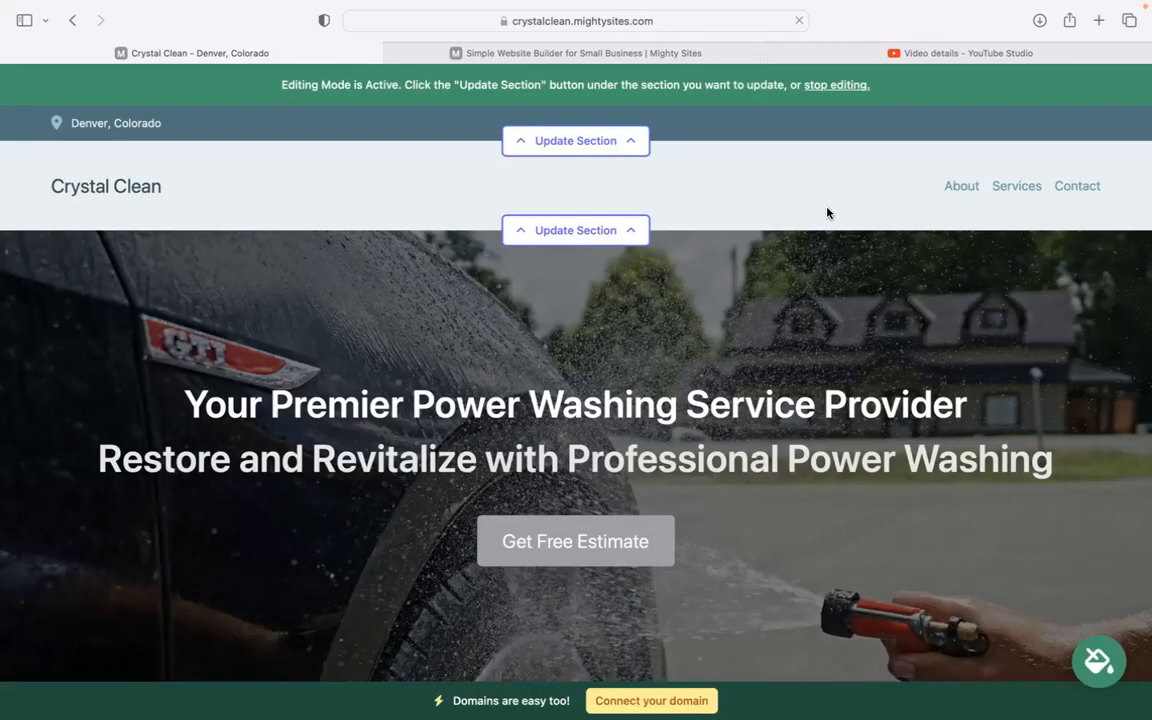
pyautogui.scroll(-3)
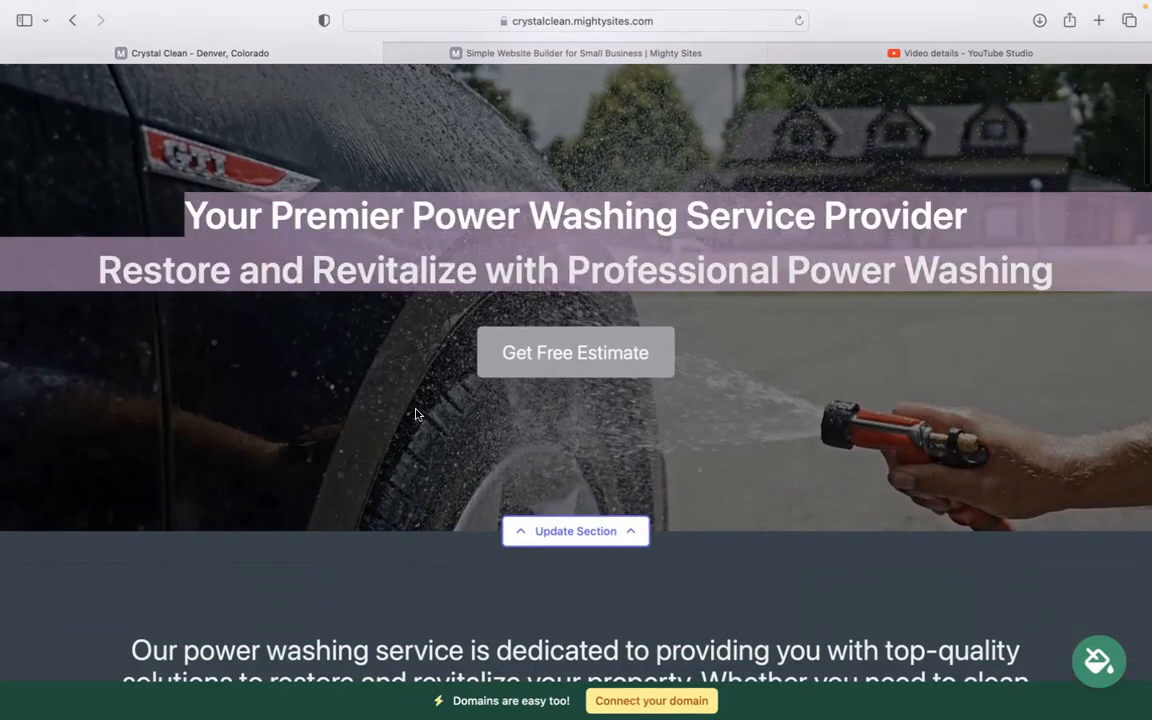
pyautogui.scroll(-3)
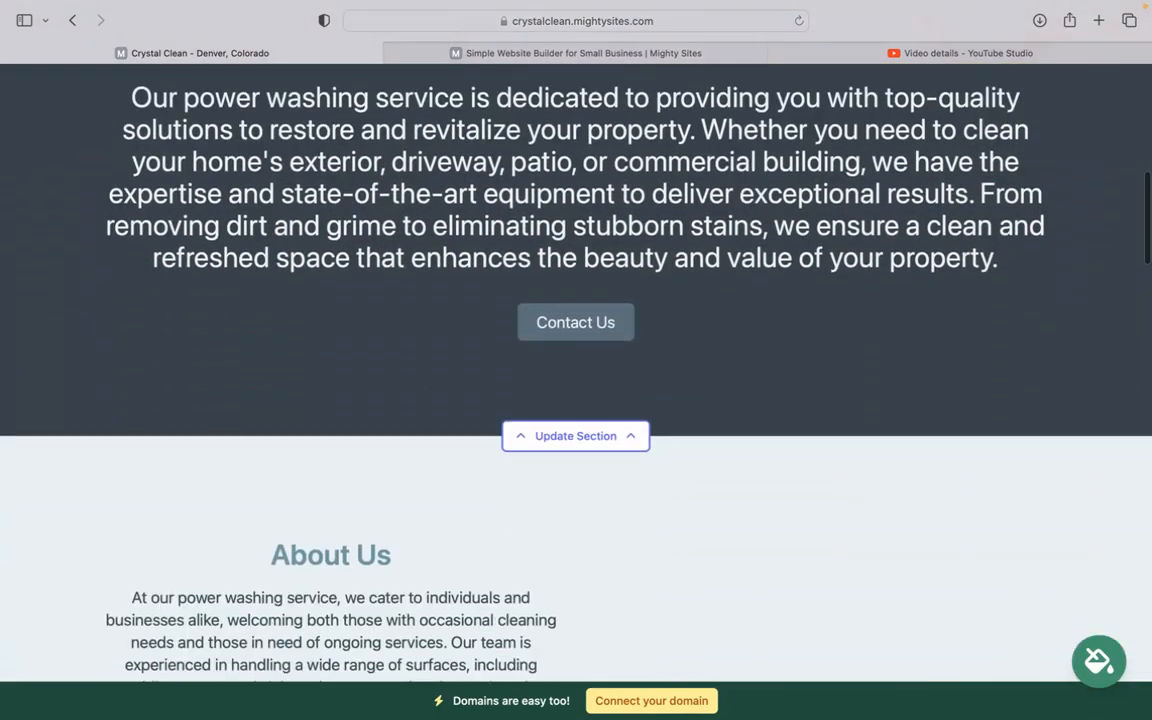
pyautogui.scroll(3)
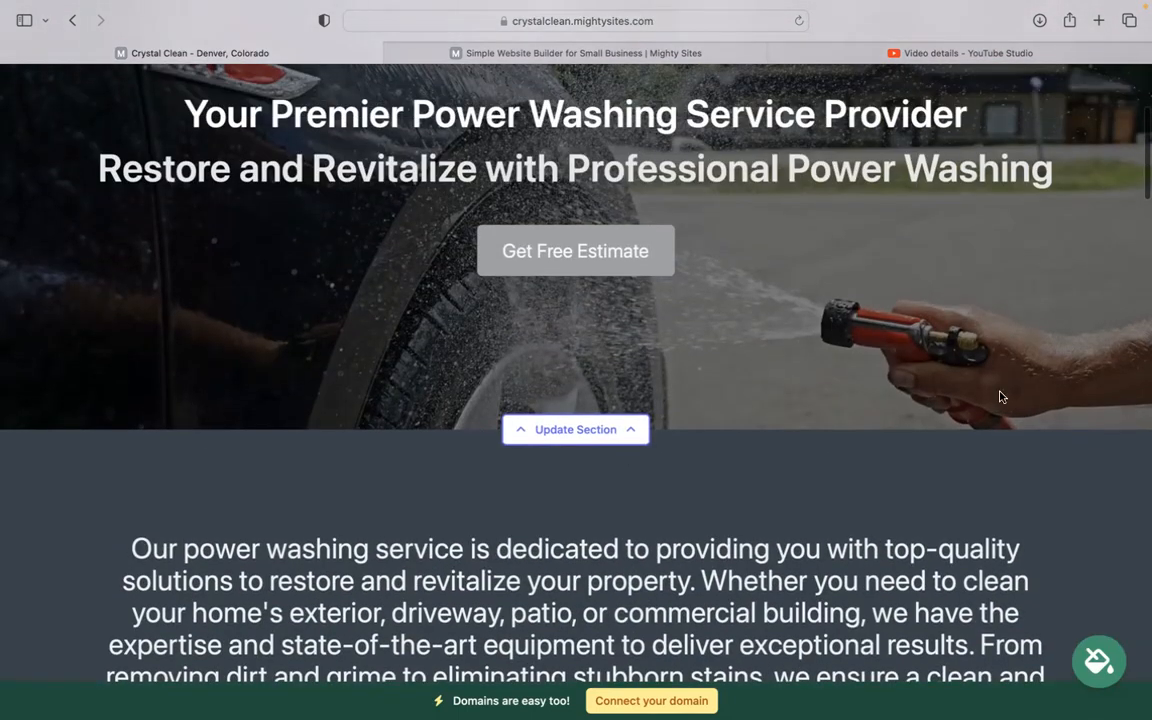
pyautogui.scroll(-3)
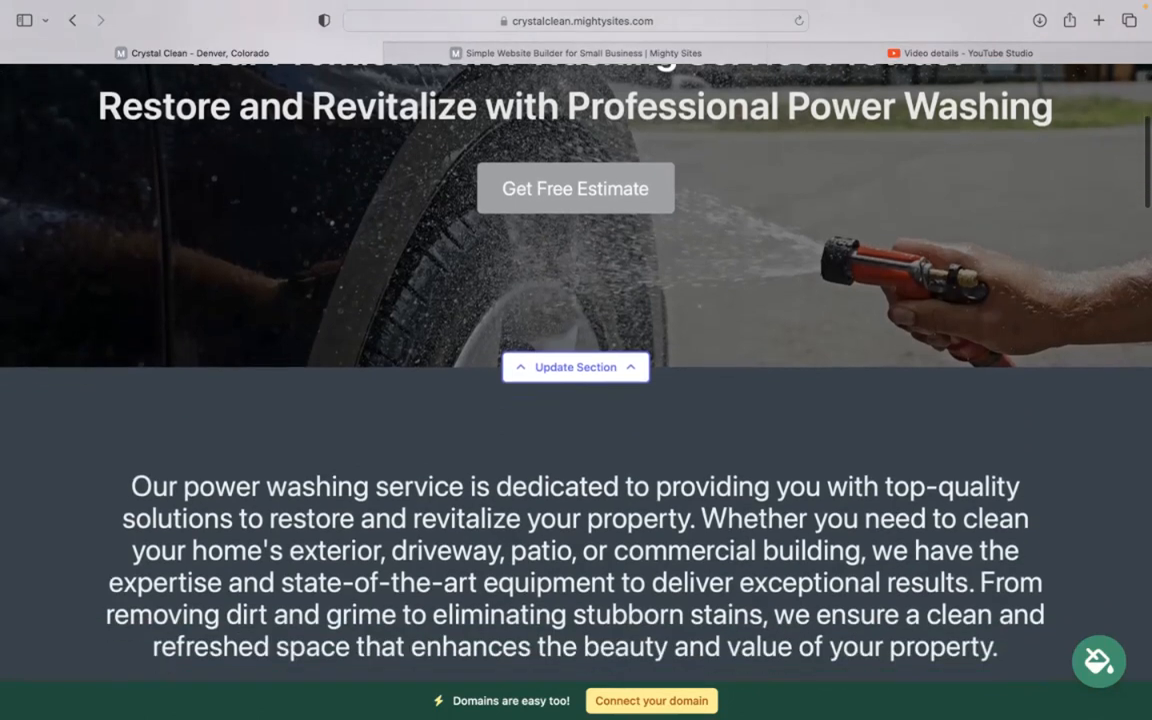
pyautogui.scroll(-3)
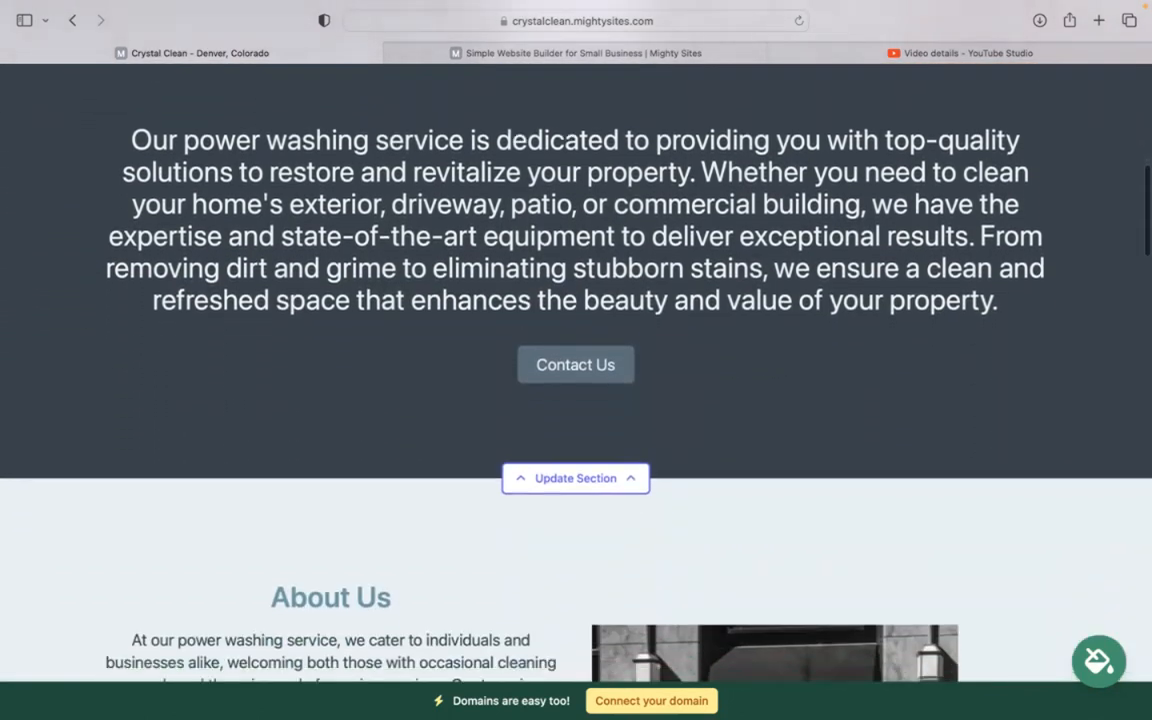
pyautogui.scroll(-3)
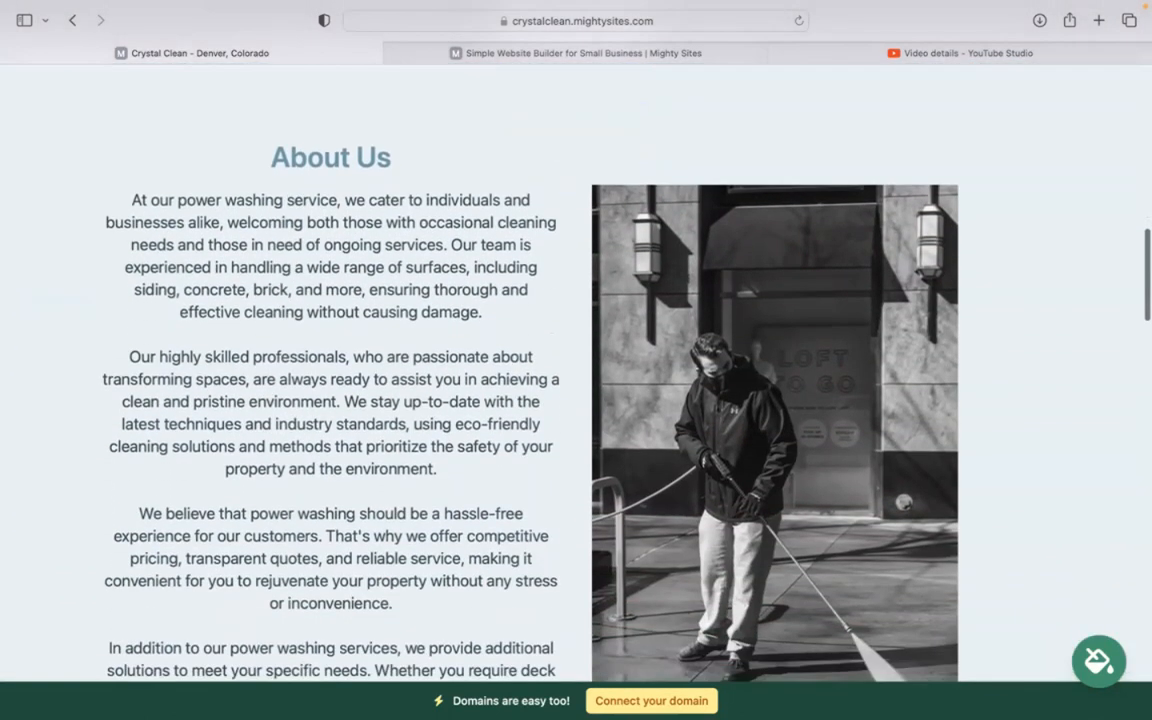
pyautogui.scroll(-3)
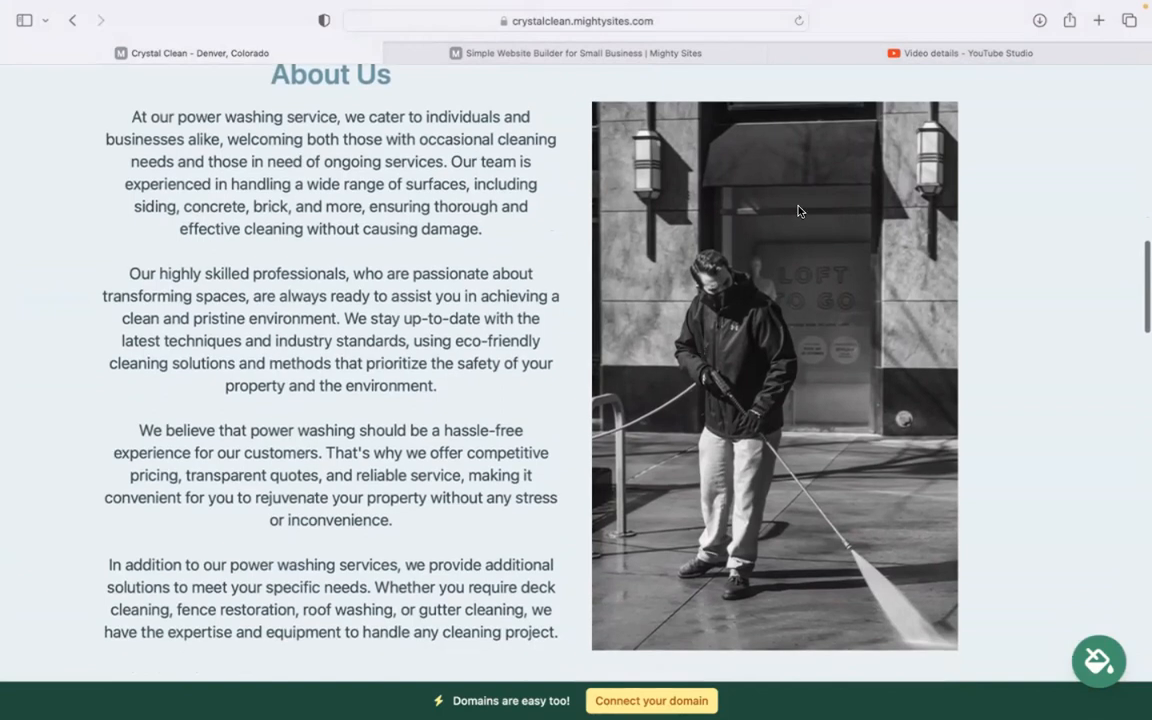
pyautogui.moveTo(409, 515)
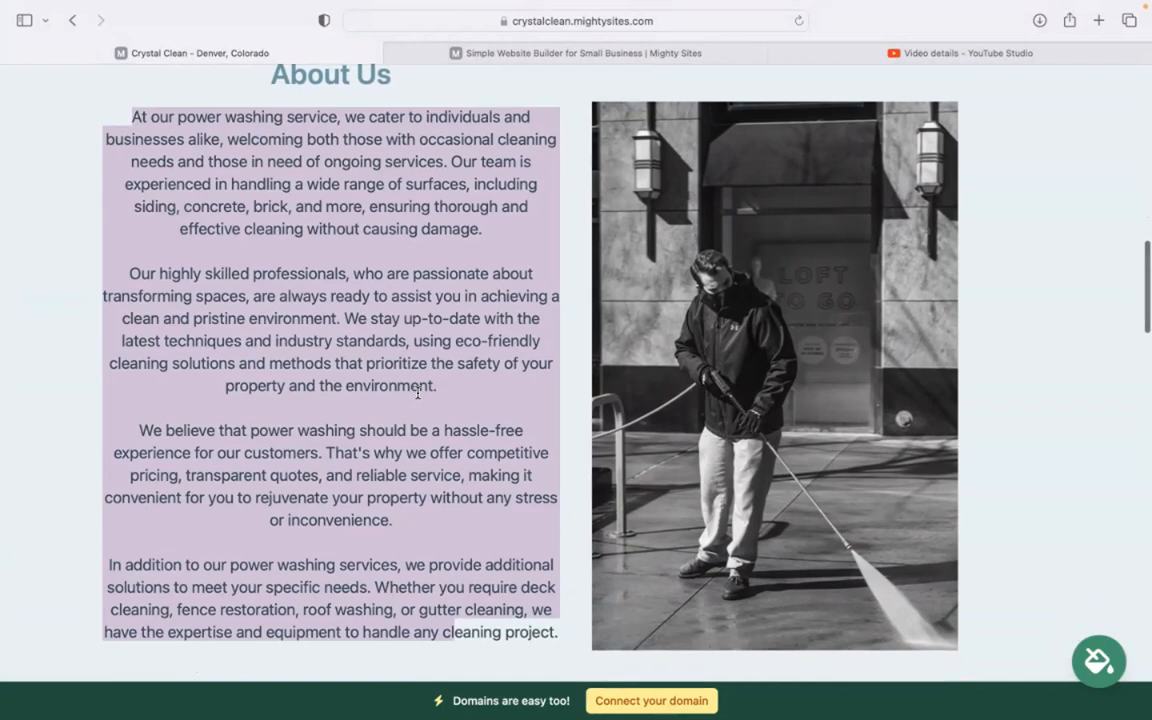
pyautogui.scroll(-3)
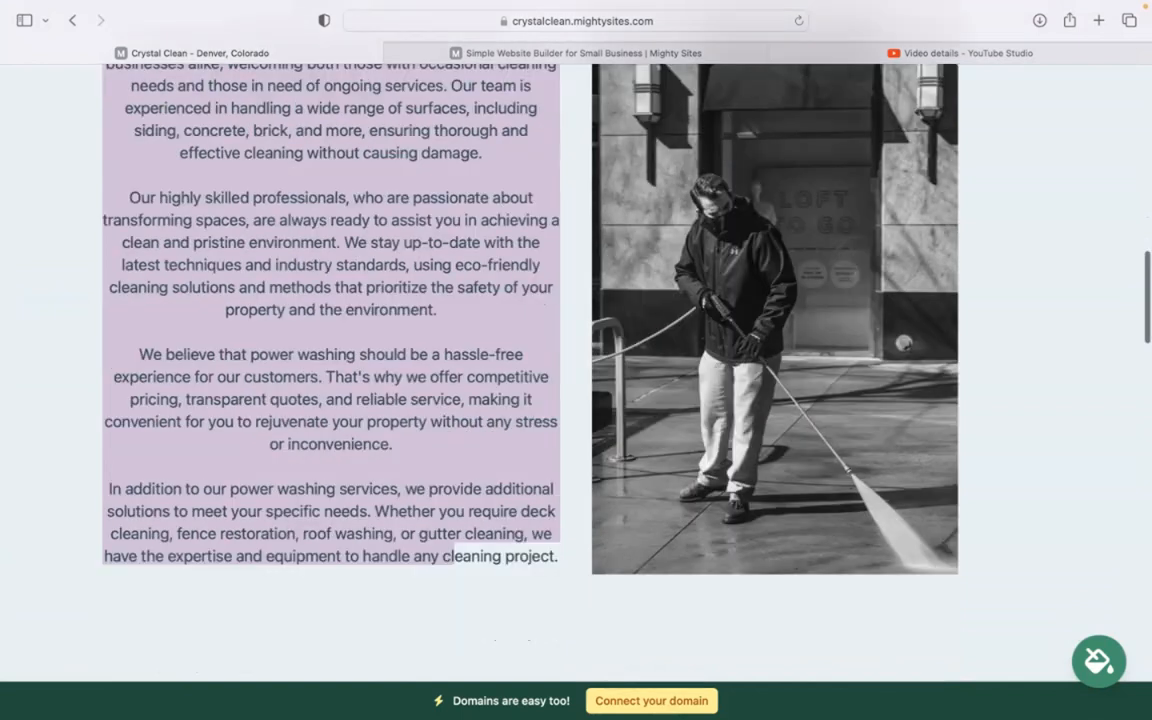
pyautogui.scroll(-3)
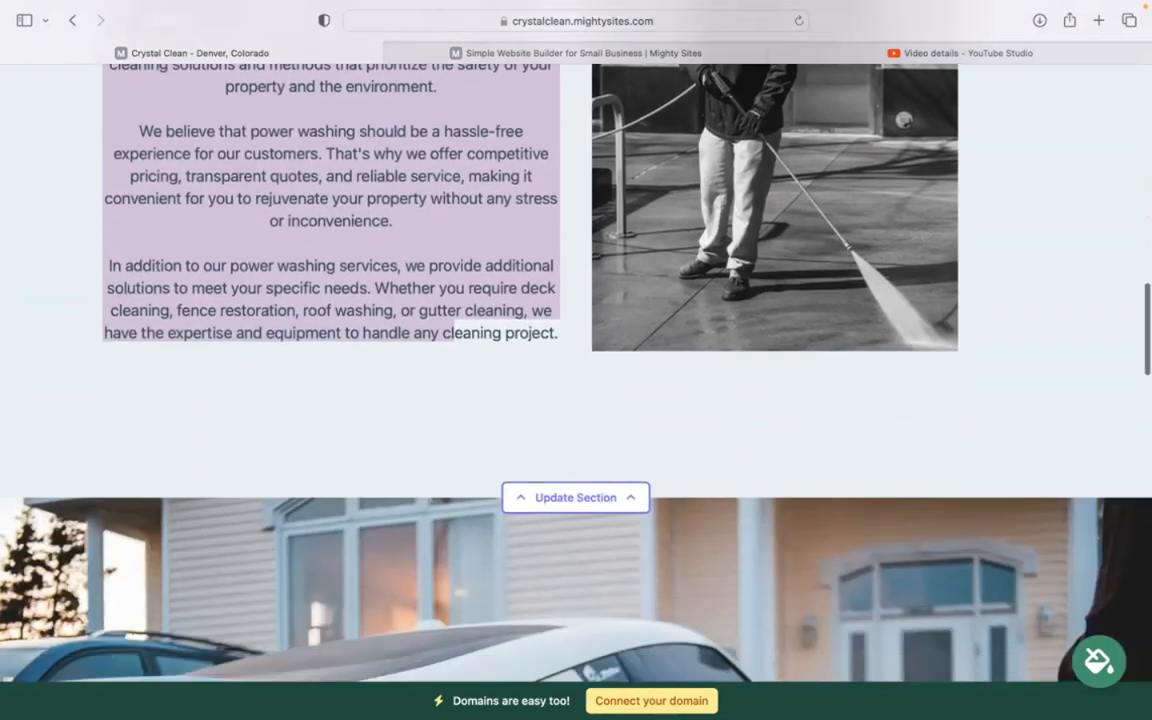
pyautogui.scroll(-3)
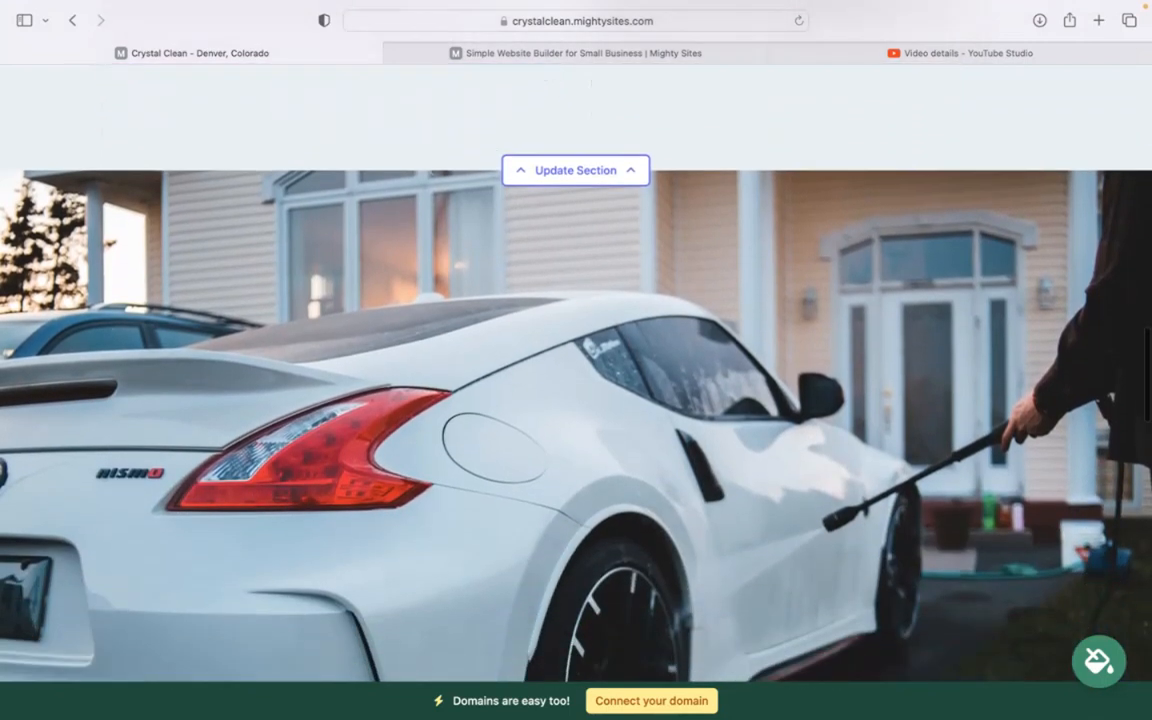
pyautogui.scroll(-3)
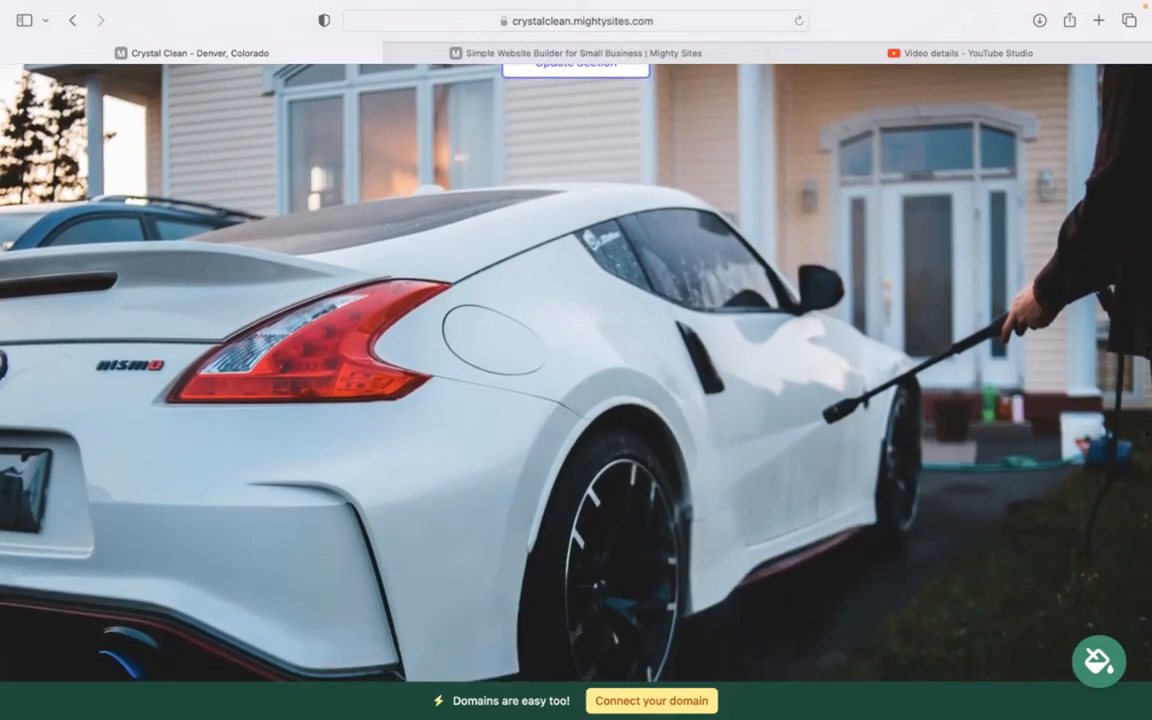
pyautogui.scroll(-3)
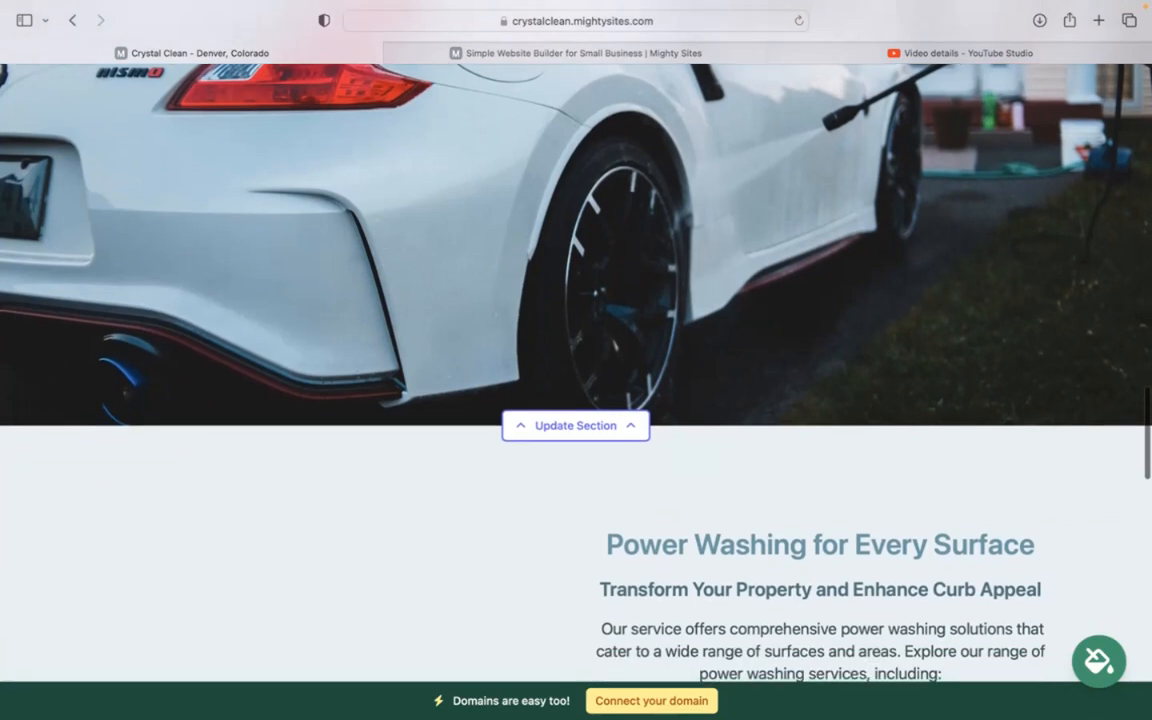
pyautogui.scroll(-3)
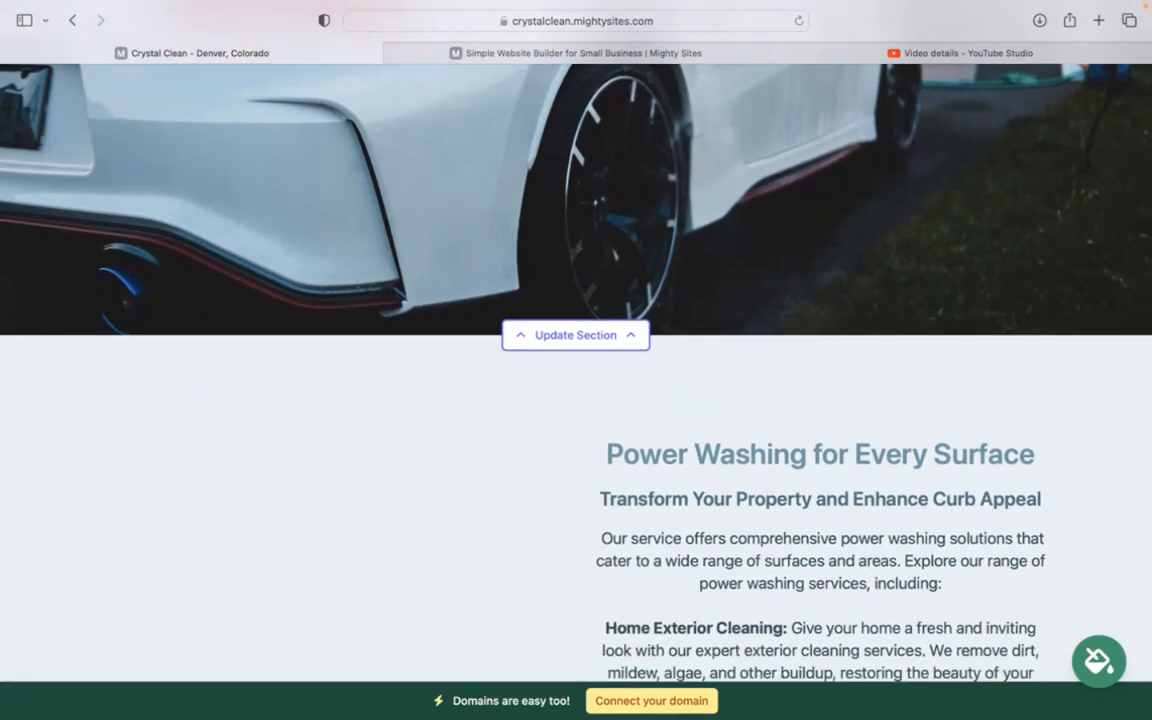
pyautogui.scroll(-3)
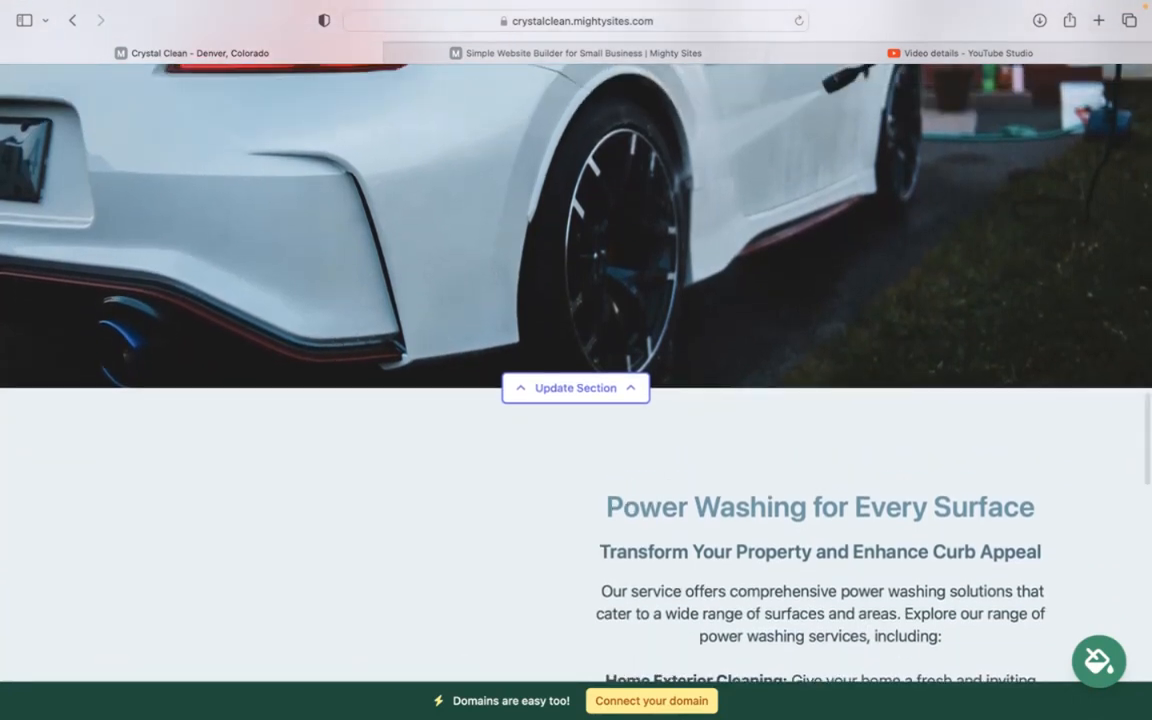
pyautogui.scroll(-3)
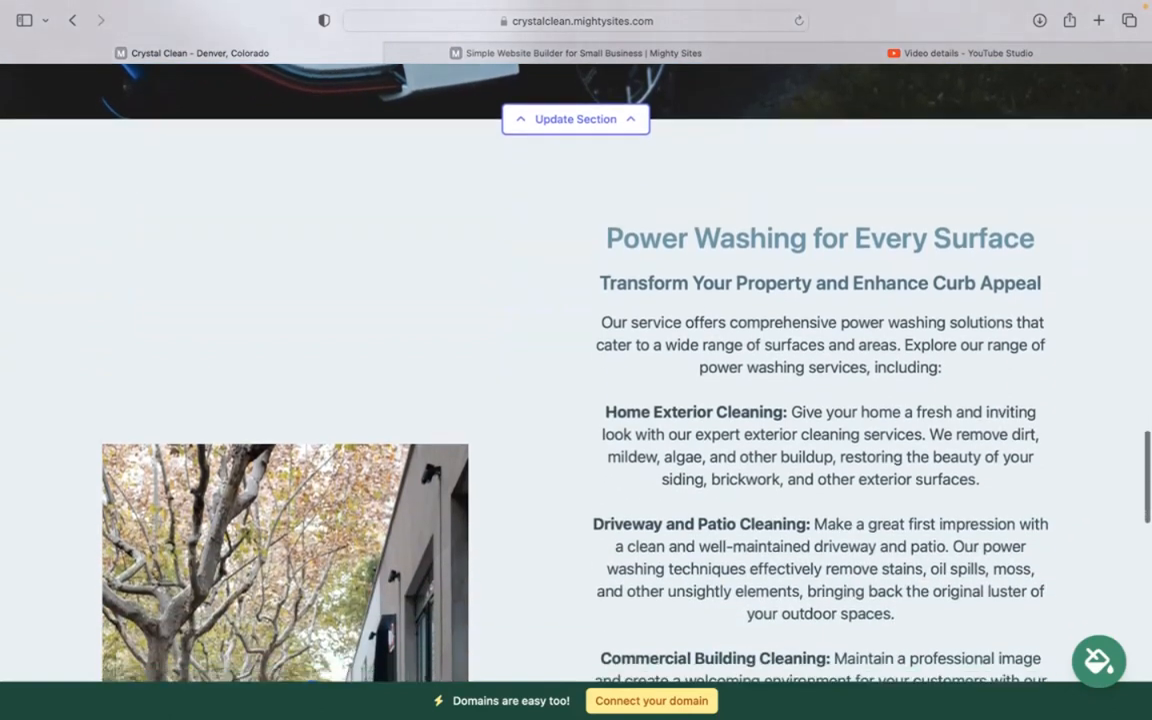
pyautogui.scroll(-3)
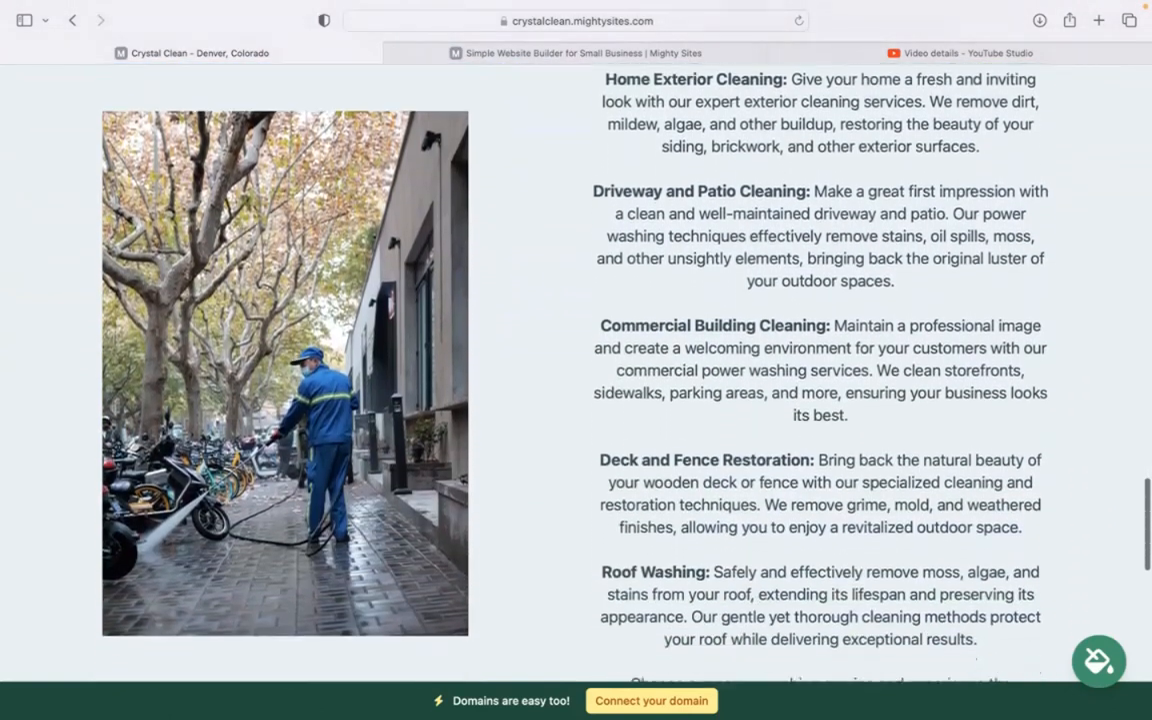
pyautogui.scroll(-3)
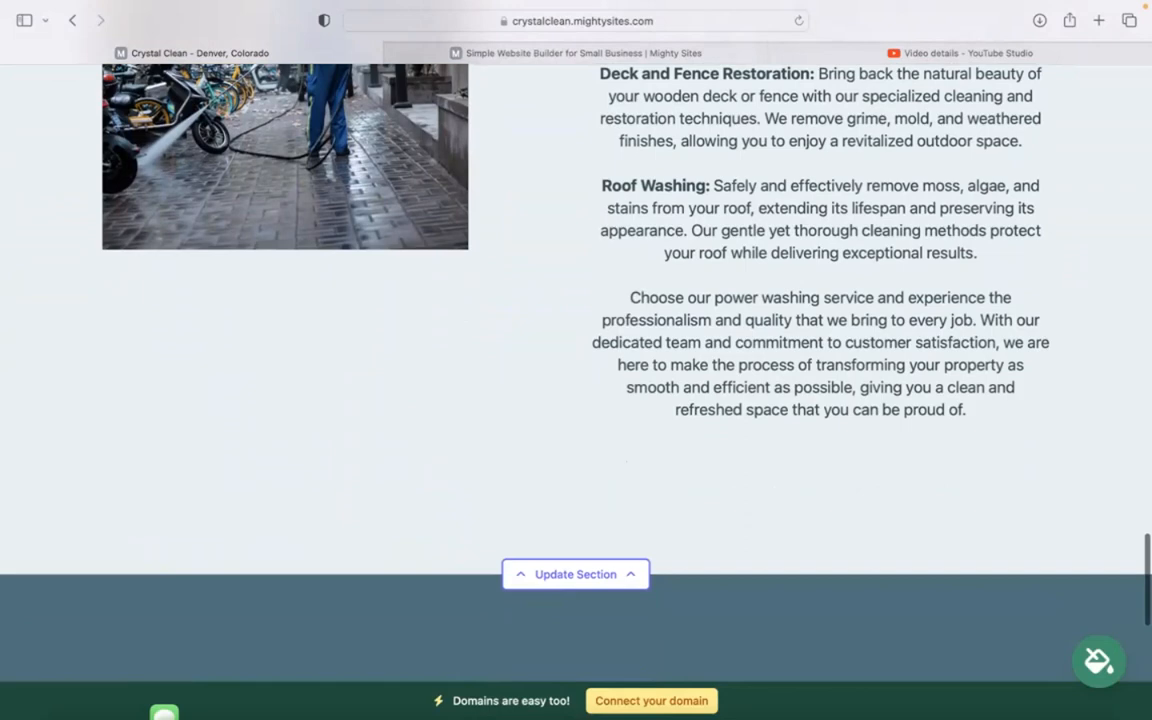
pyautogui.scroll(3)
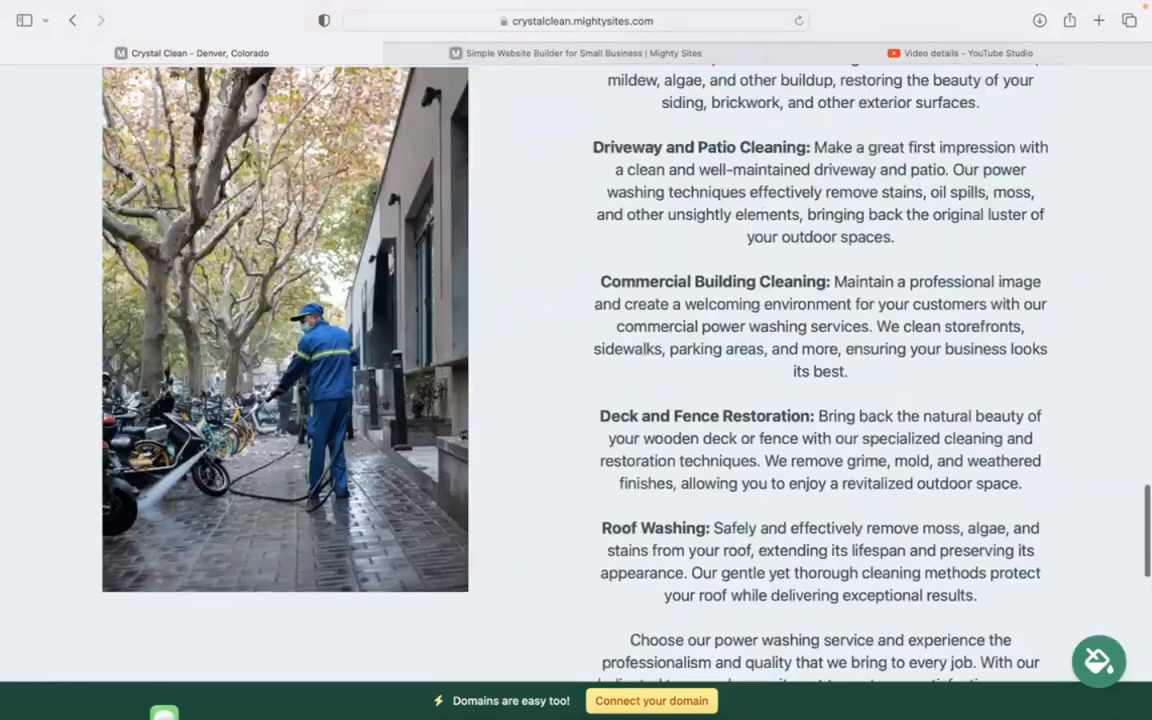
pyautogui.scroll(3)
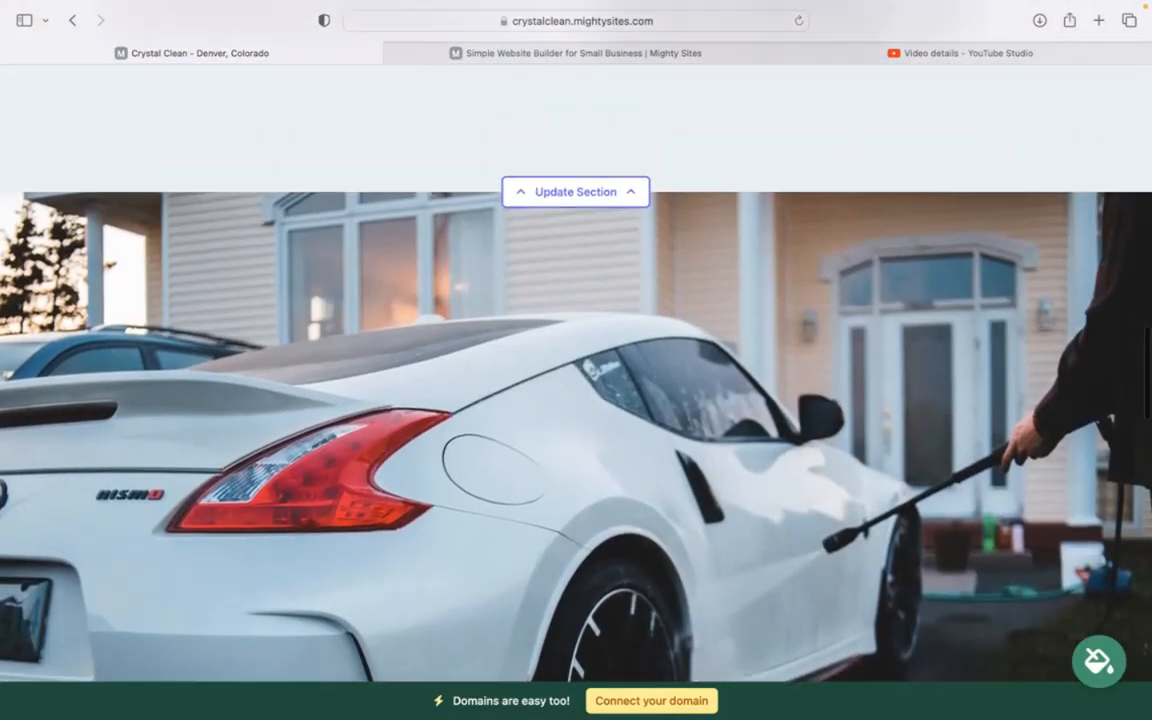
pyautogui.scroll(-3)
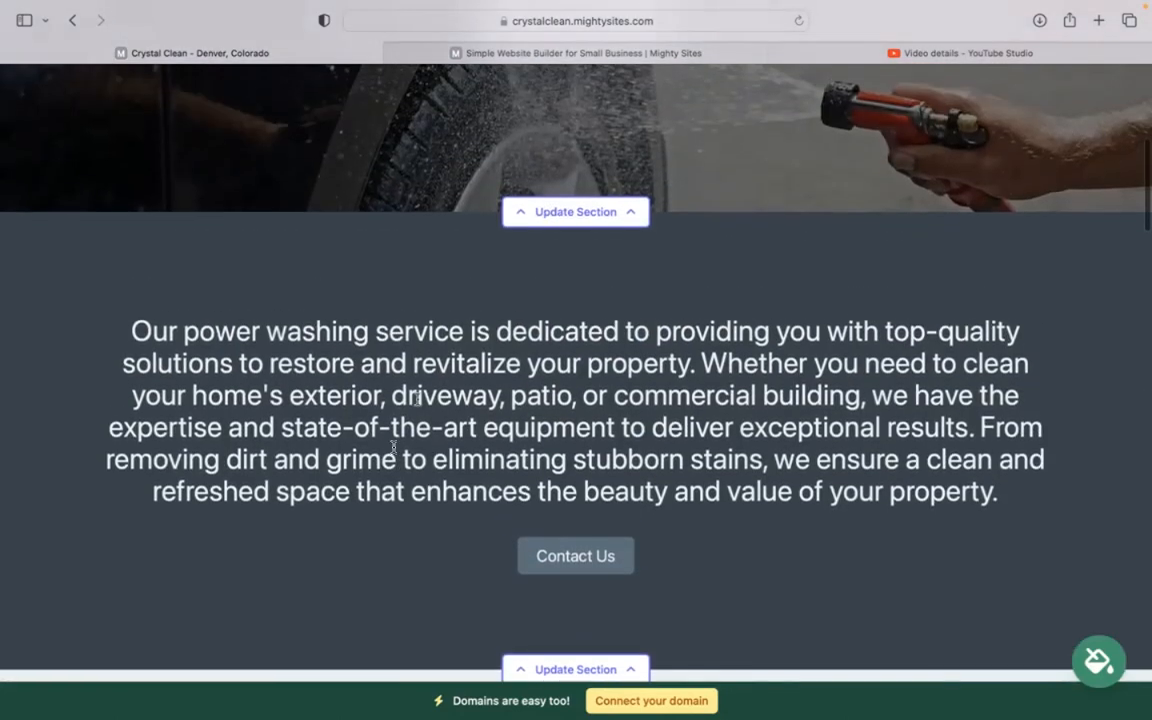
pyautogui.scroll(3)
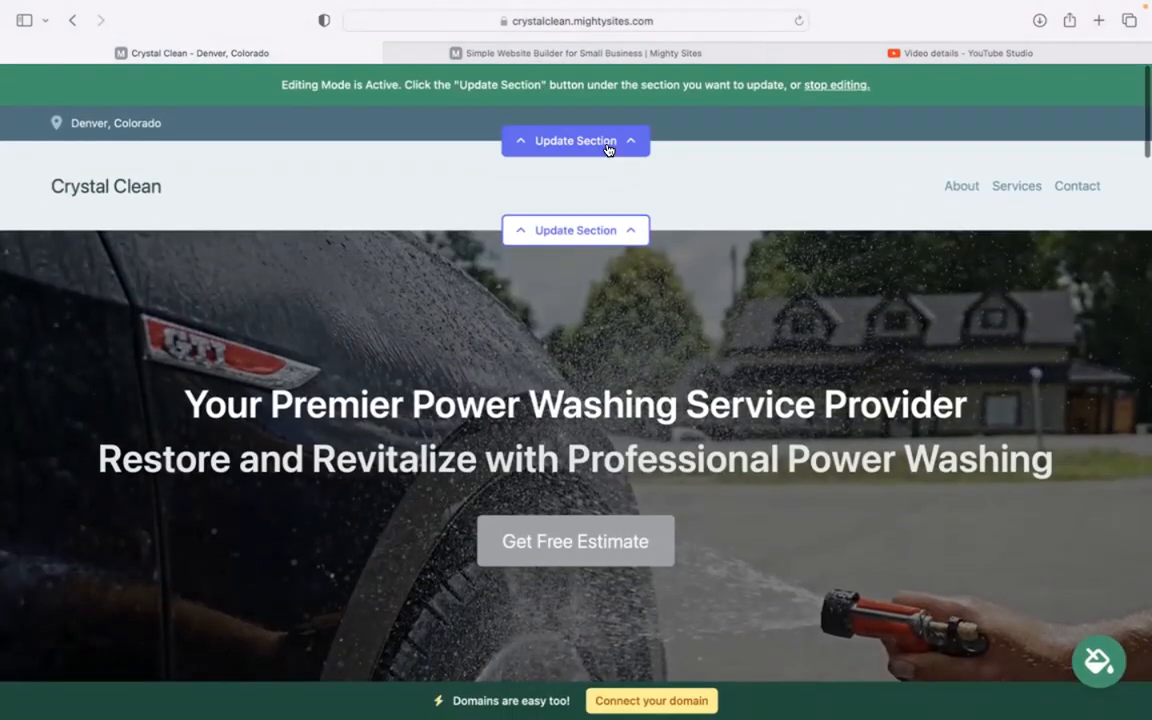
pyautogui.click(575, 140)
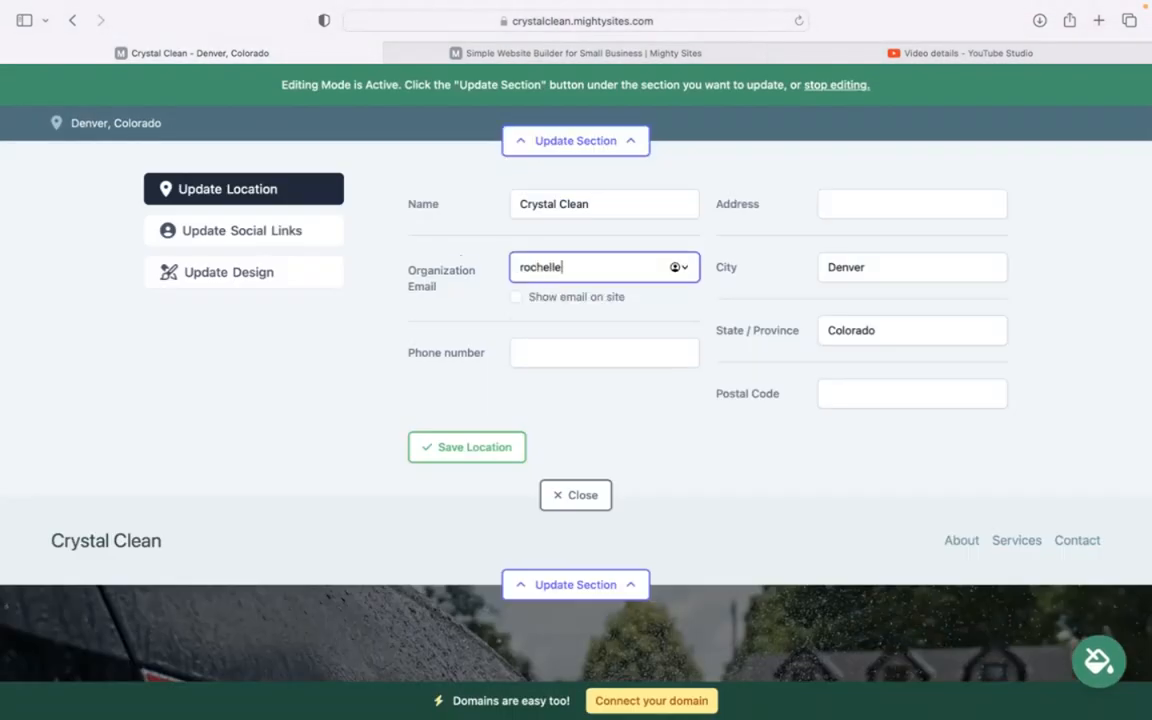
pyautogui.write('@crystalclean.com')
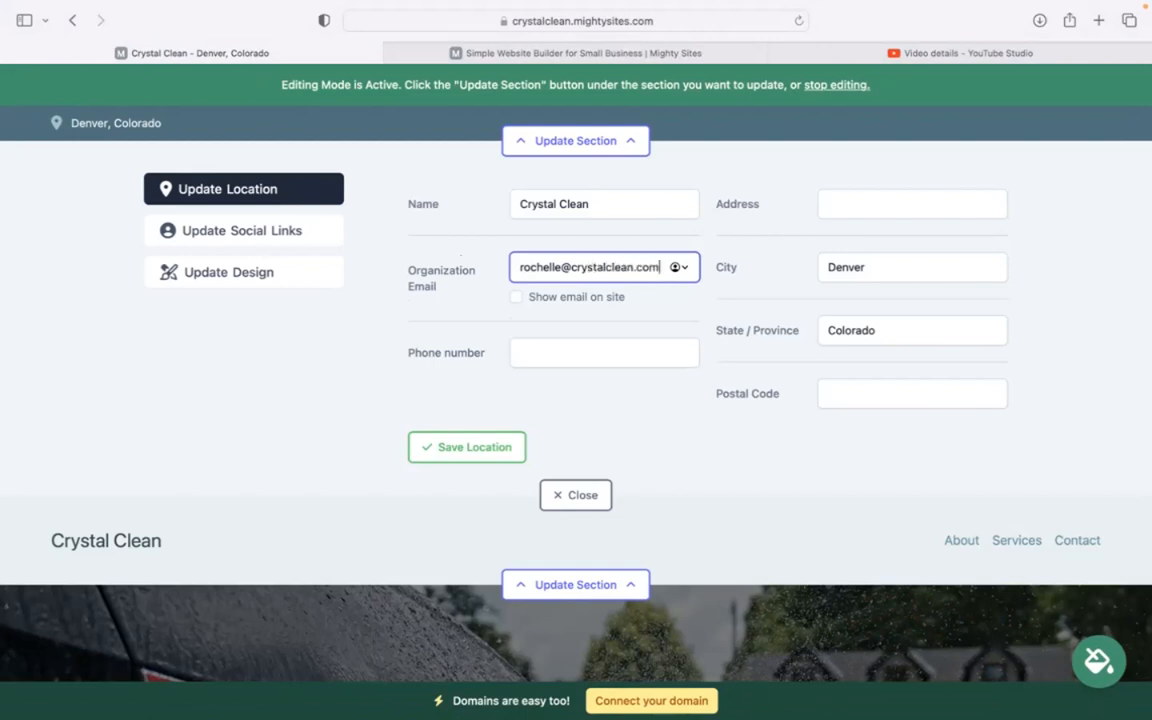
pyautogui.click(516, 296)
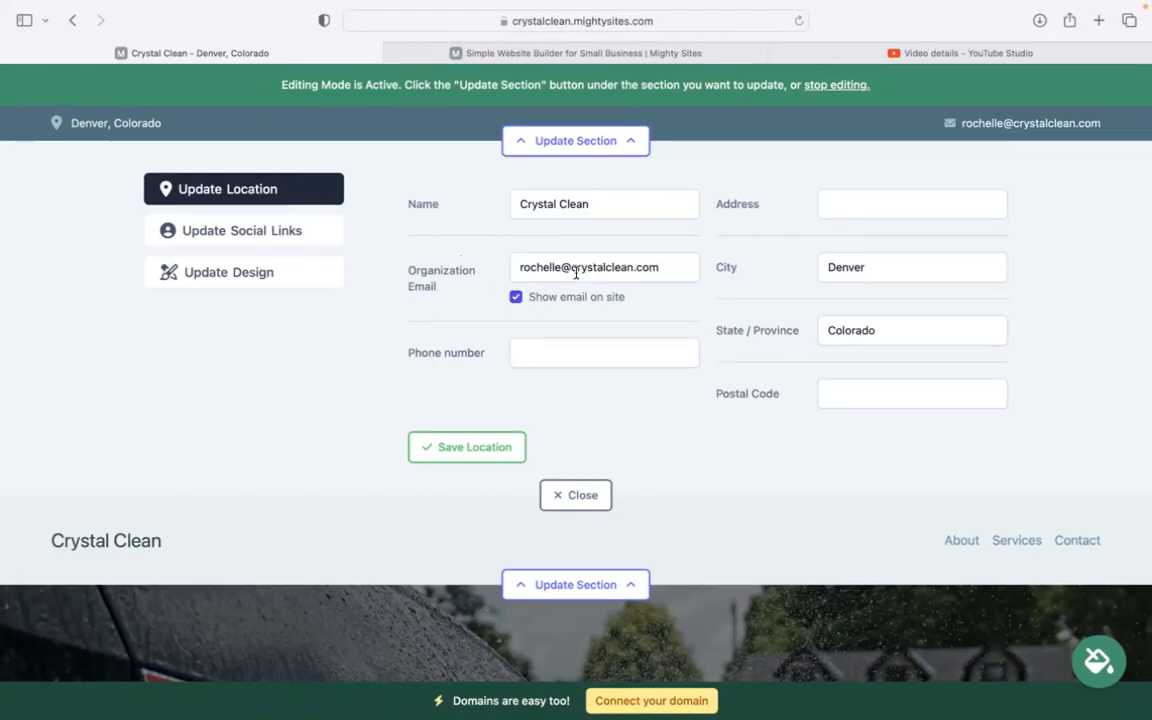
pyautogui.write('404')
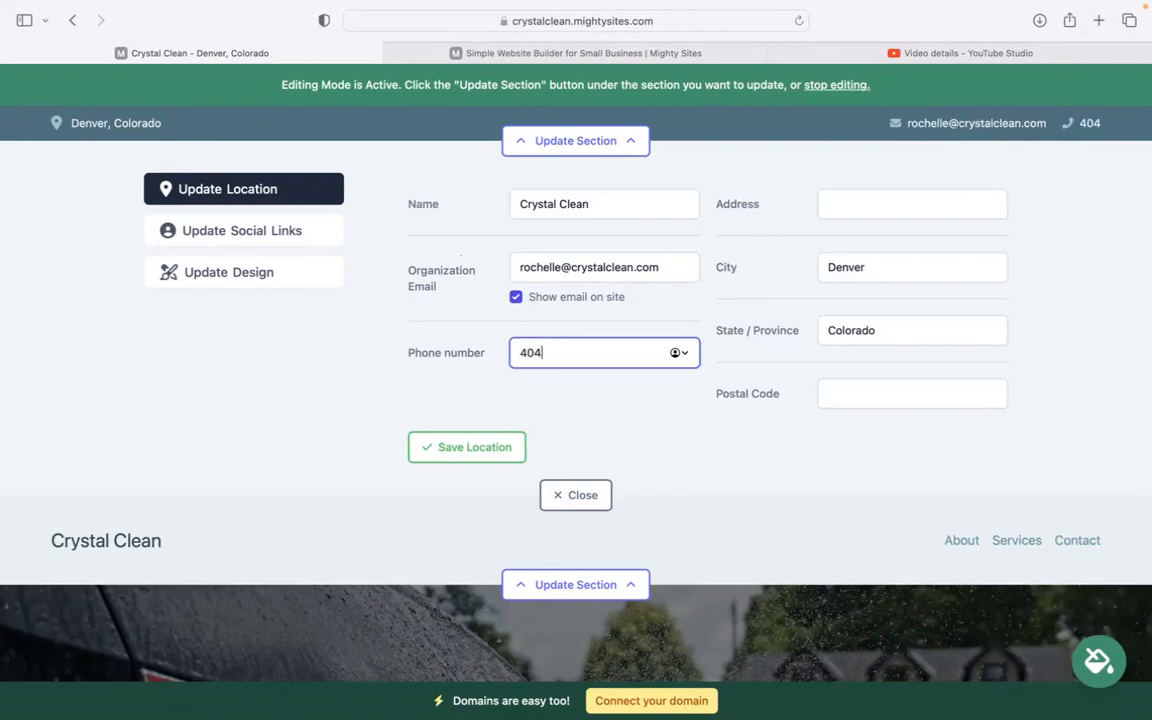
pyautogui.write('-39393')
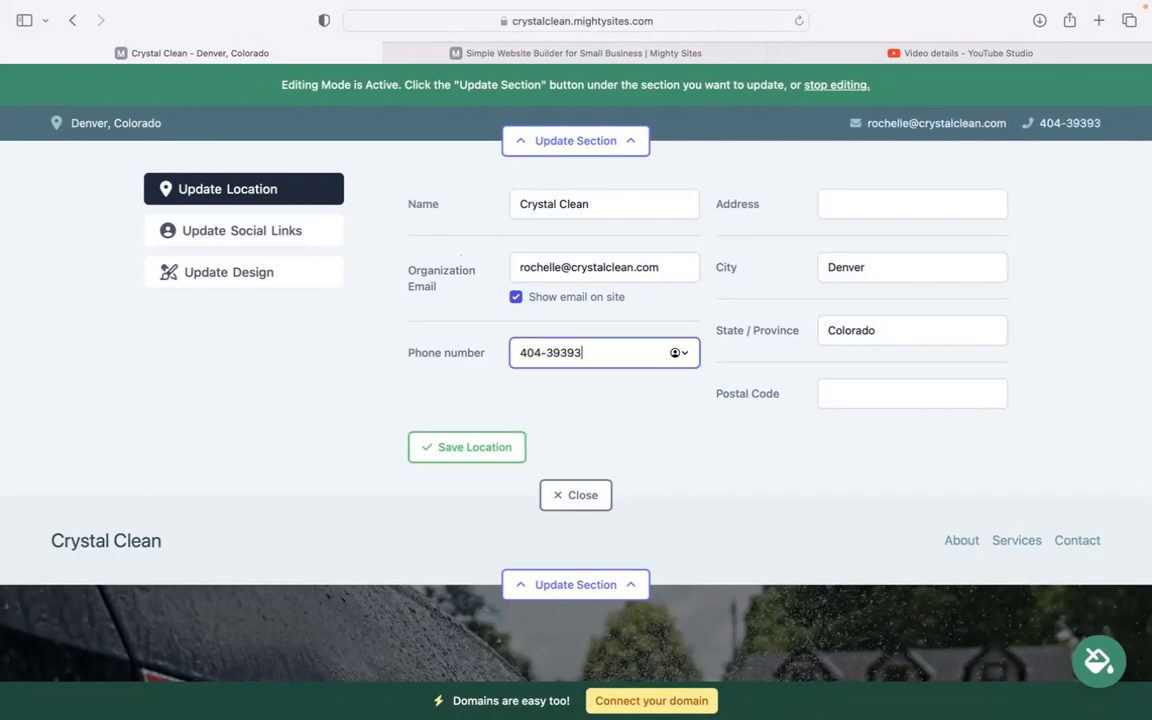
pyautogui.click(910, 204)
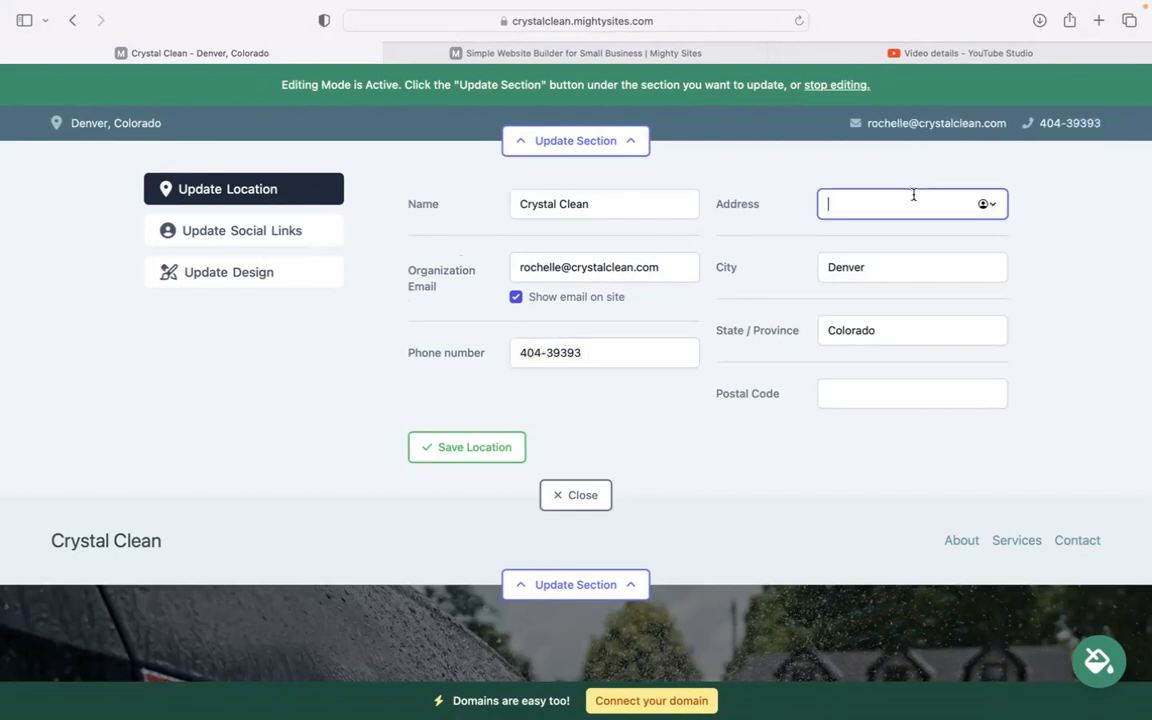
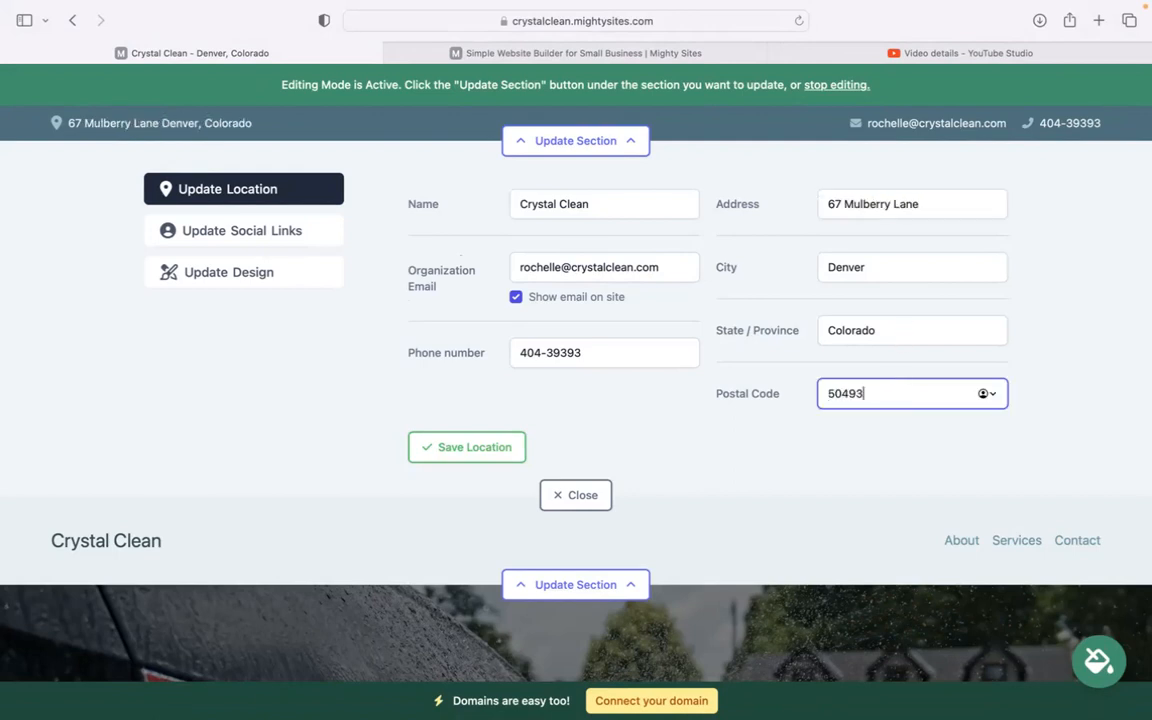
pyautogui.moveTo(257, 83)
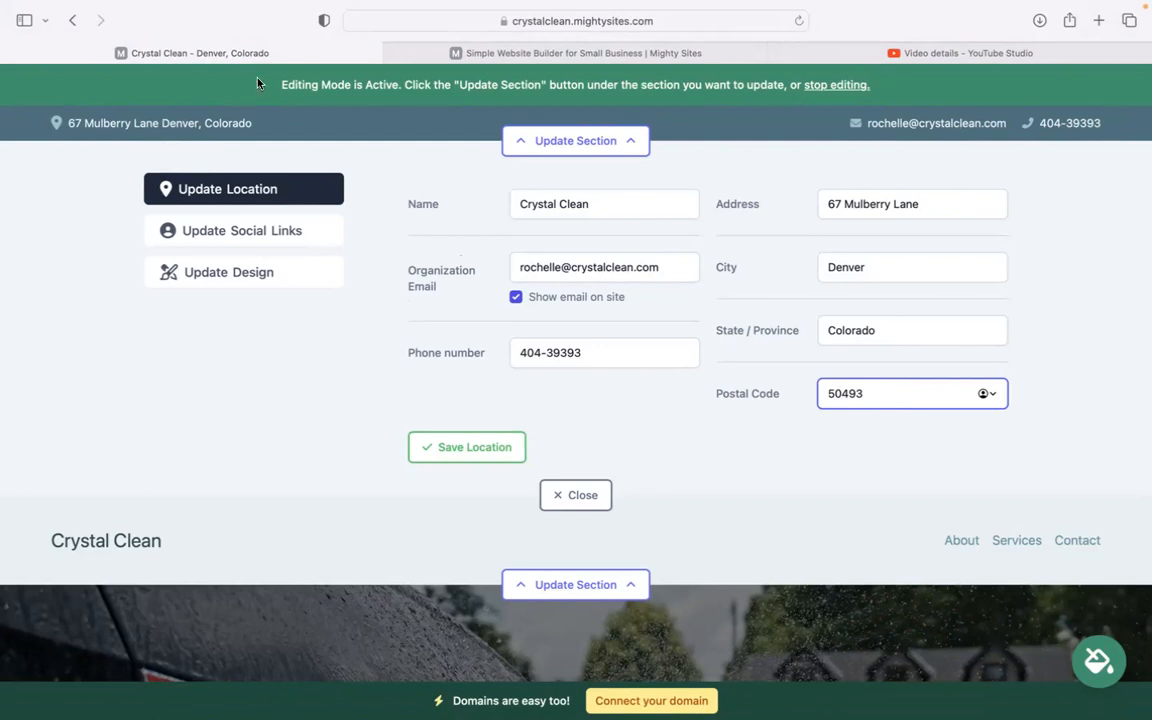
pyautogui.moveTo(296, 168)
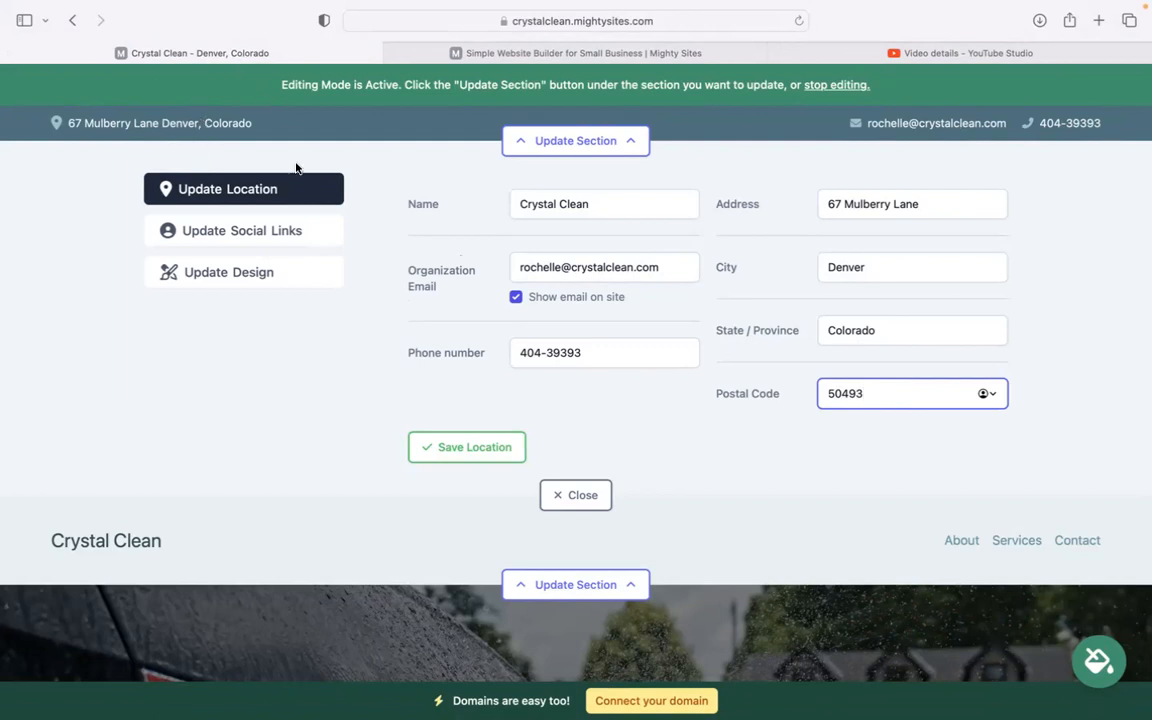
pyautogui.click(466, 447)
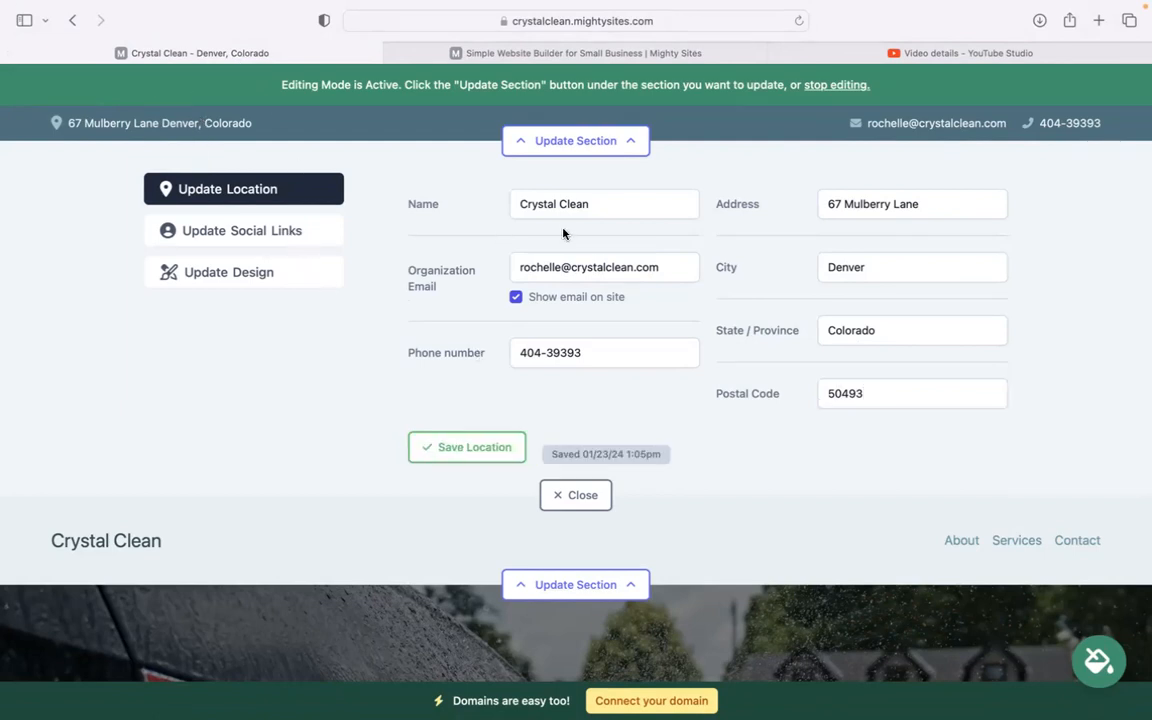
# Step: Open the header's social media links form
pyautogui.click(243, 230)
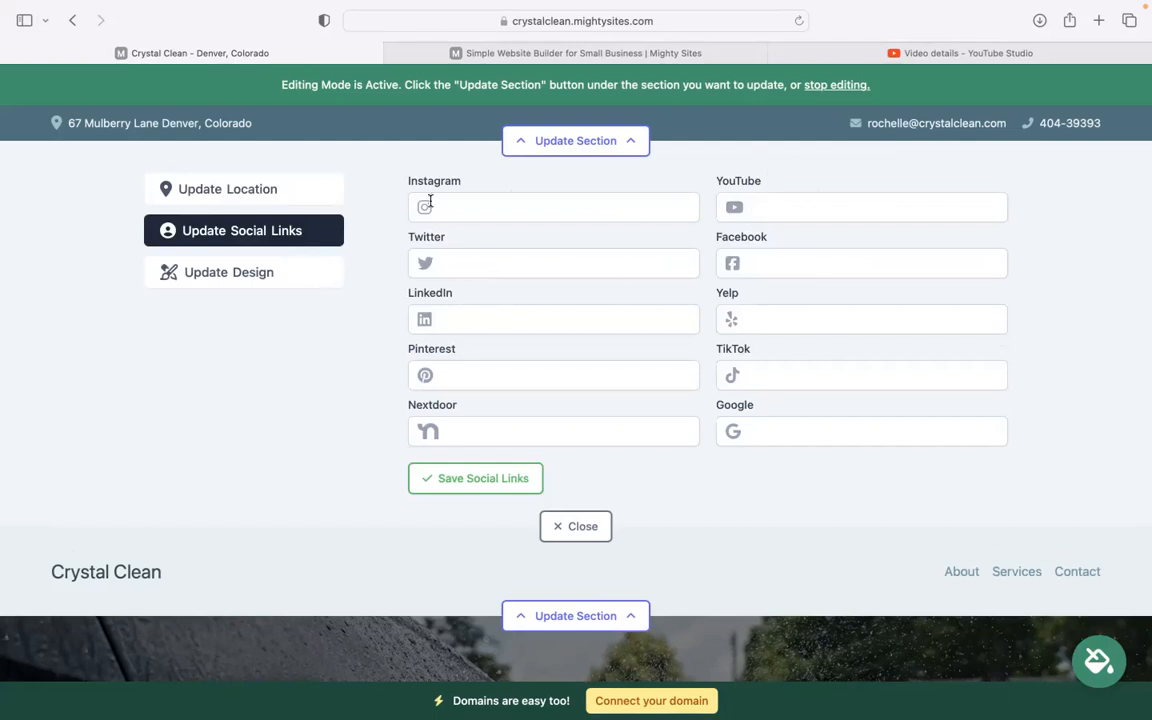
pyautogui.moveTo(616, 220)
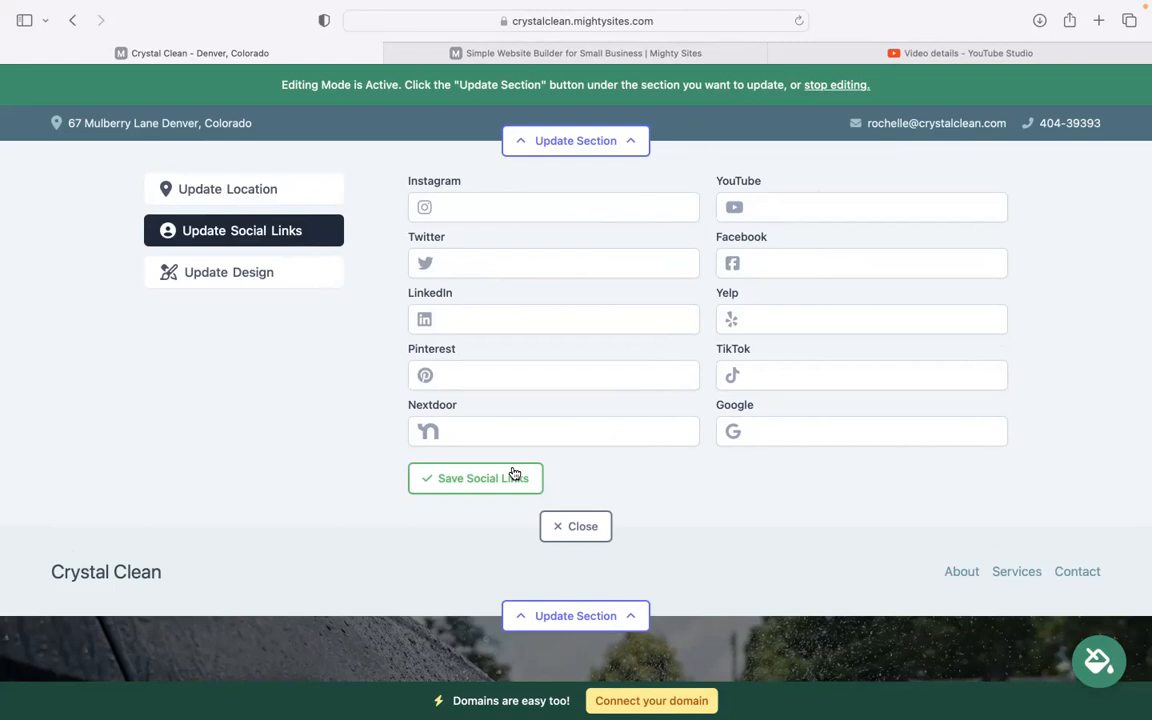
pyautogui.moveTo(830, 121)
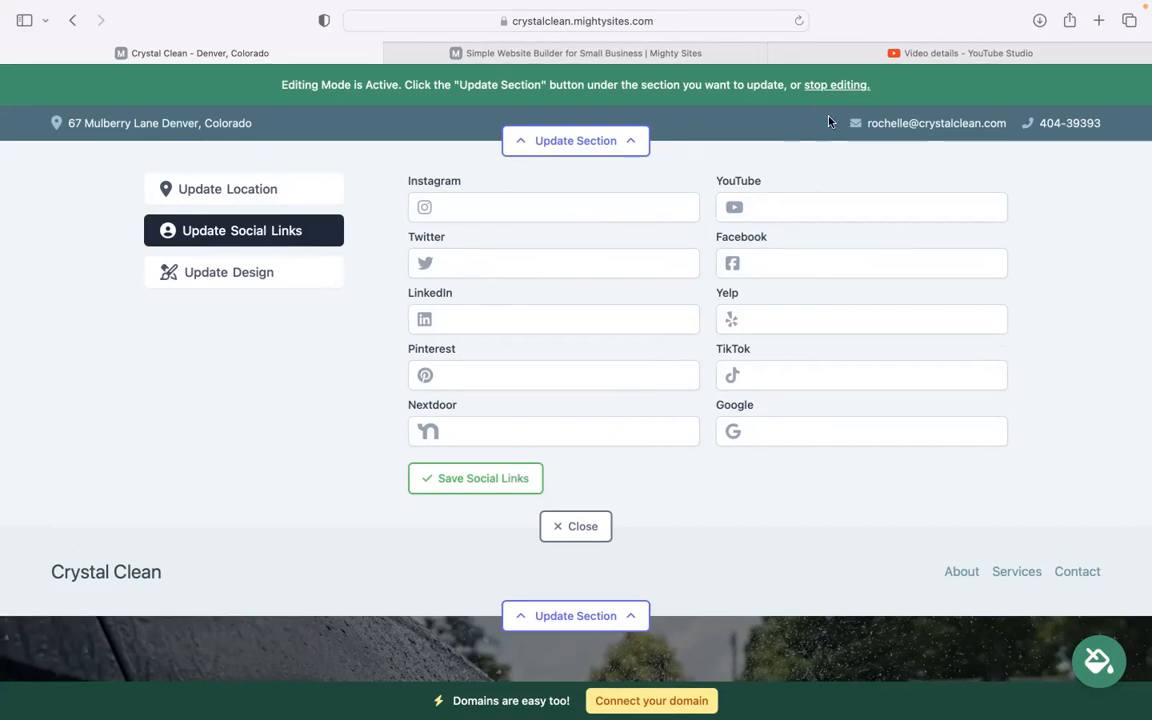
pyautogui.moveTo(595, 535)
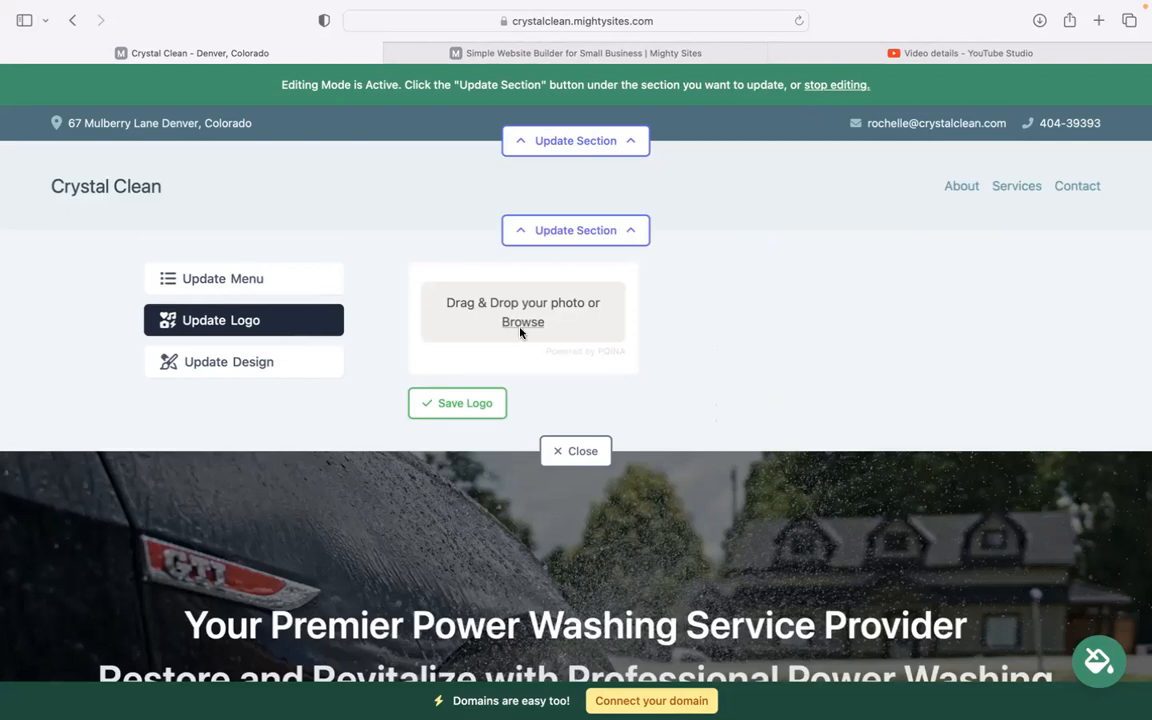
# Step: Upload and save a Mighty Sites logo image, then close the header editor
pyautogui.click(523, 312)
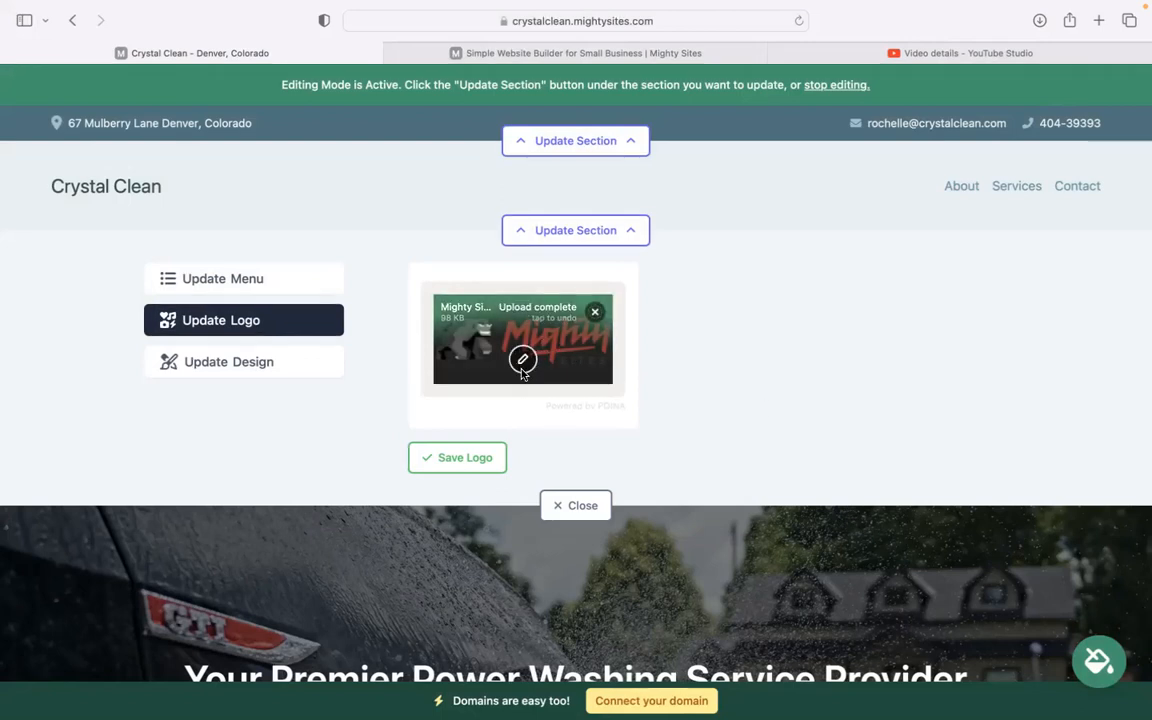
pyautogui.click(457, 457)
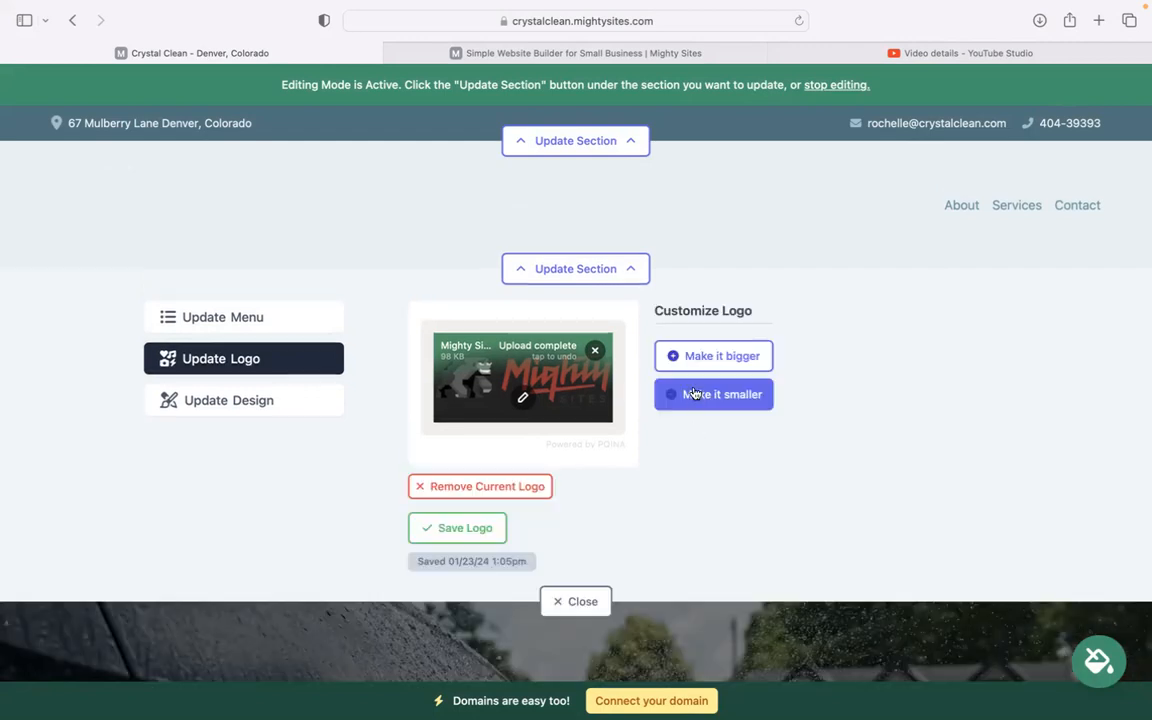
pyautogui.moveTo(728, 347)
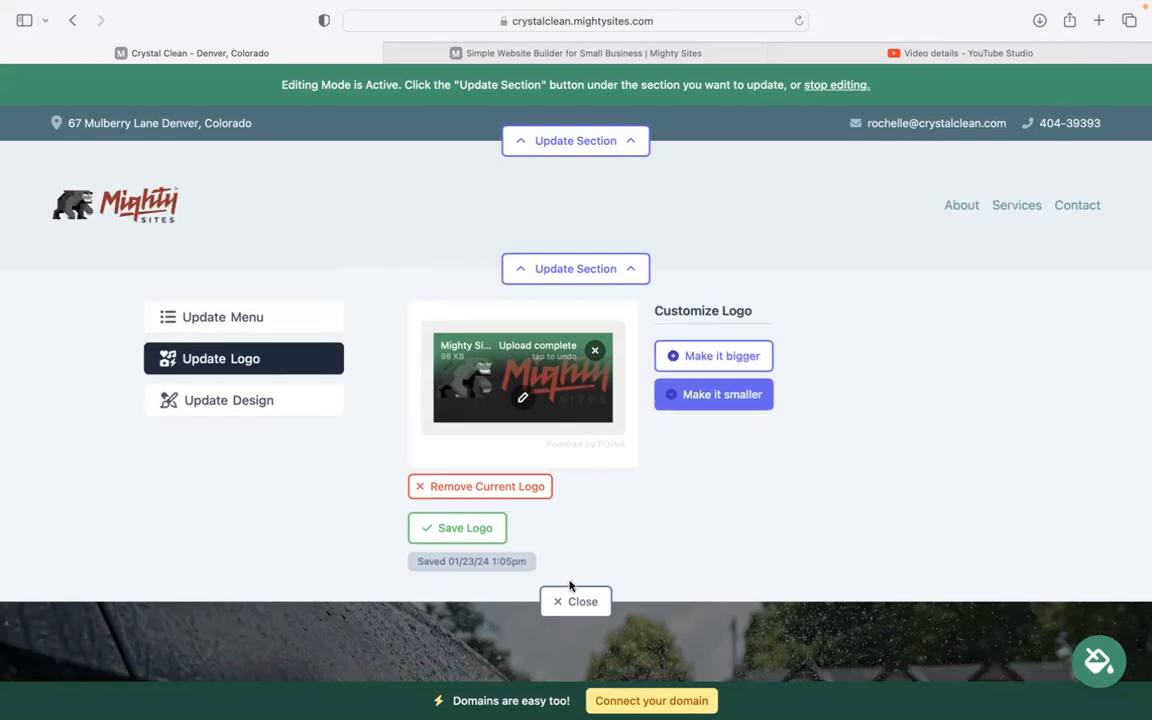
pyautogui.click(575, 601)
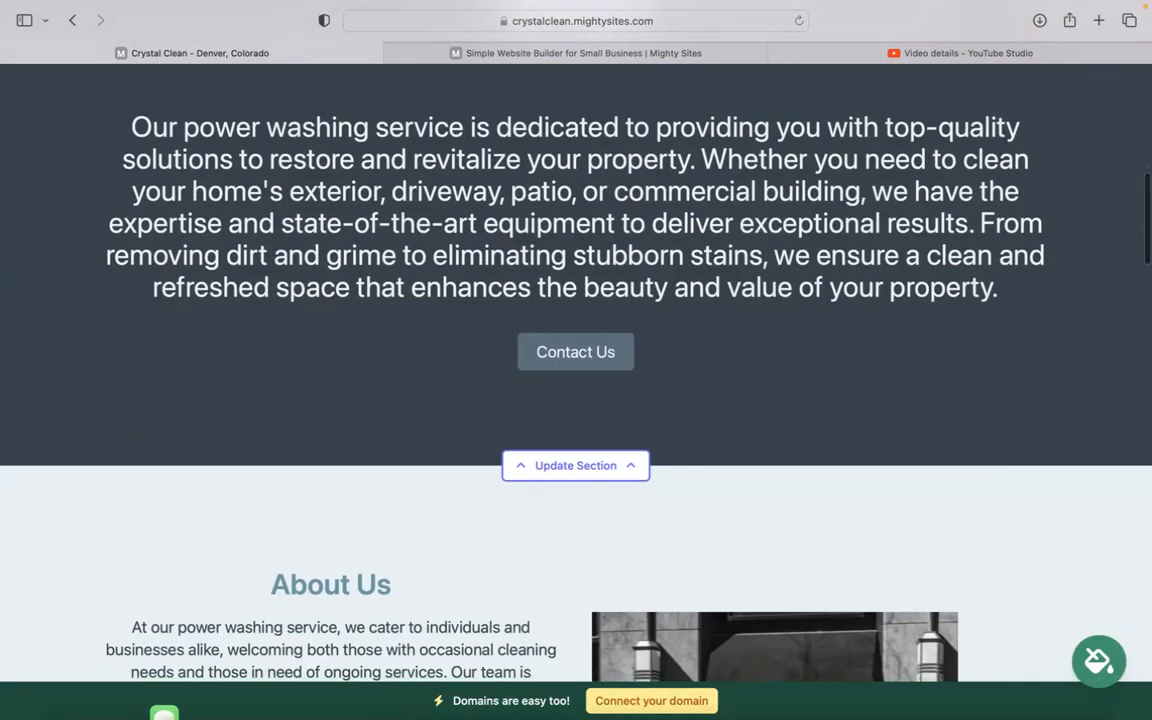
# Step: Choose and save the blue color theme for the Crystal Clean site
pyautogui.click(575, 465)
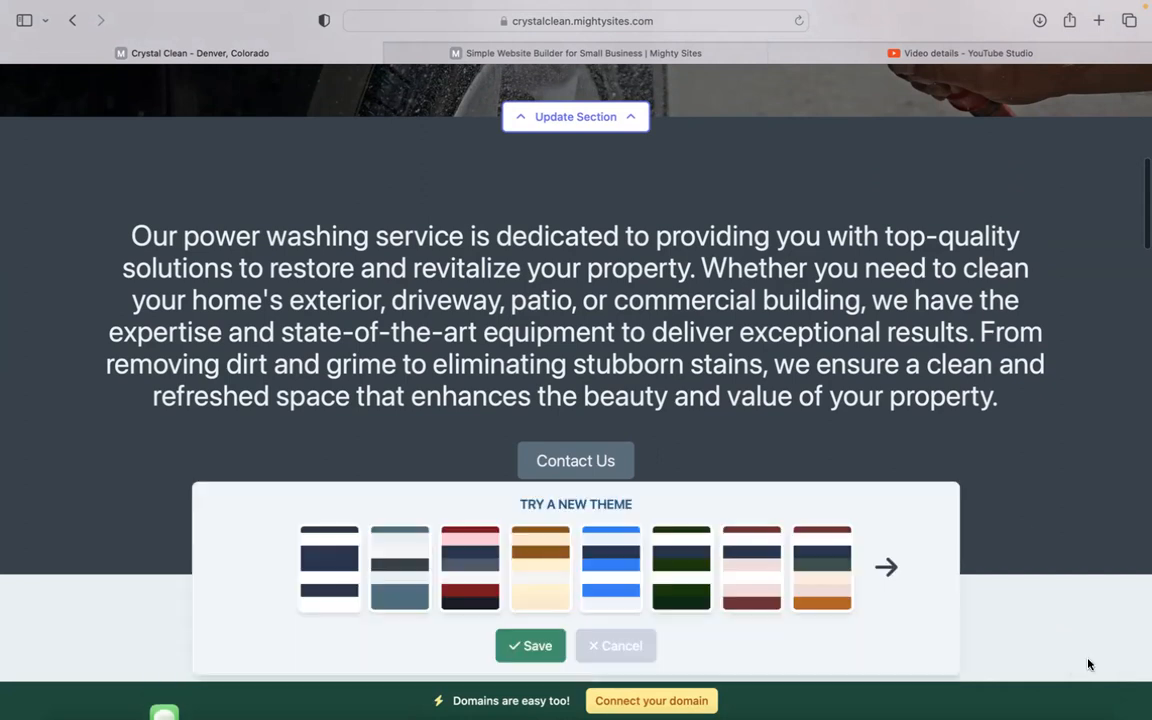
pyautogui.click(610, 567)
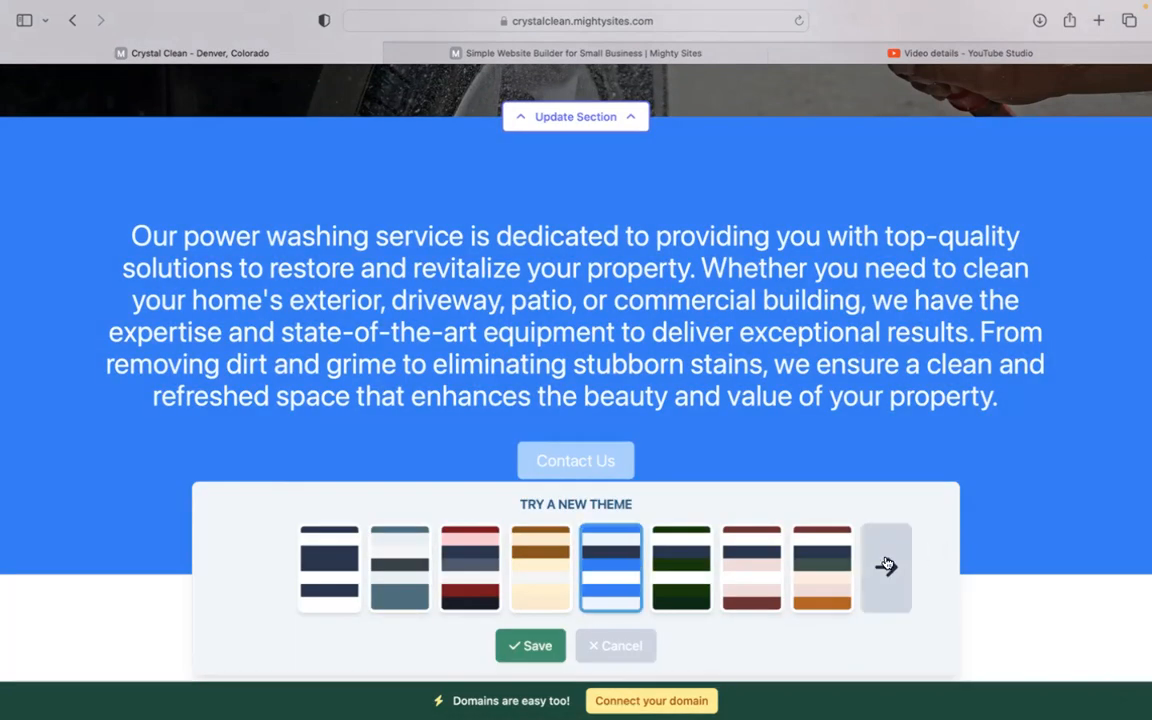
pyautogui.click(886, 567)
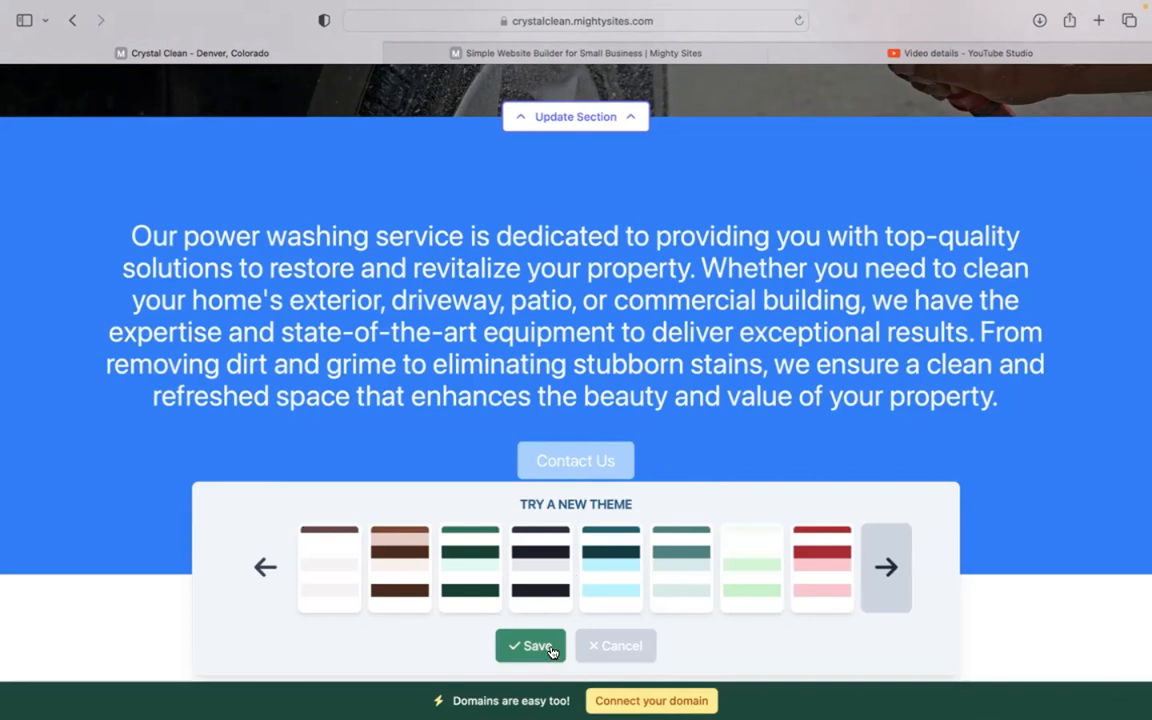
pyautogui.click(530, 645)
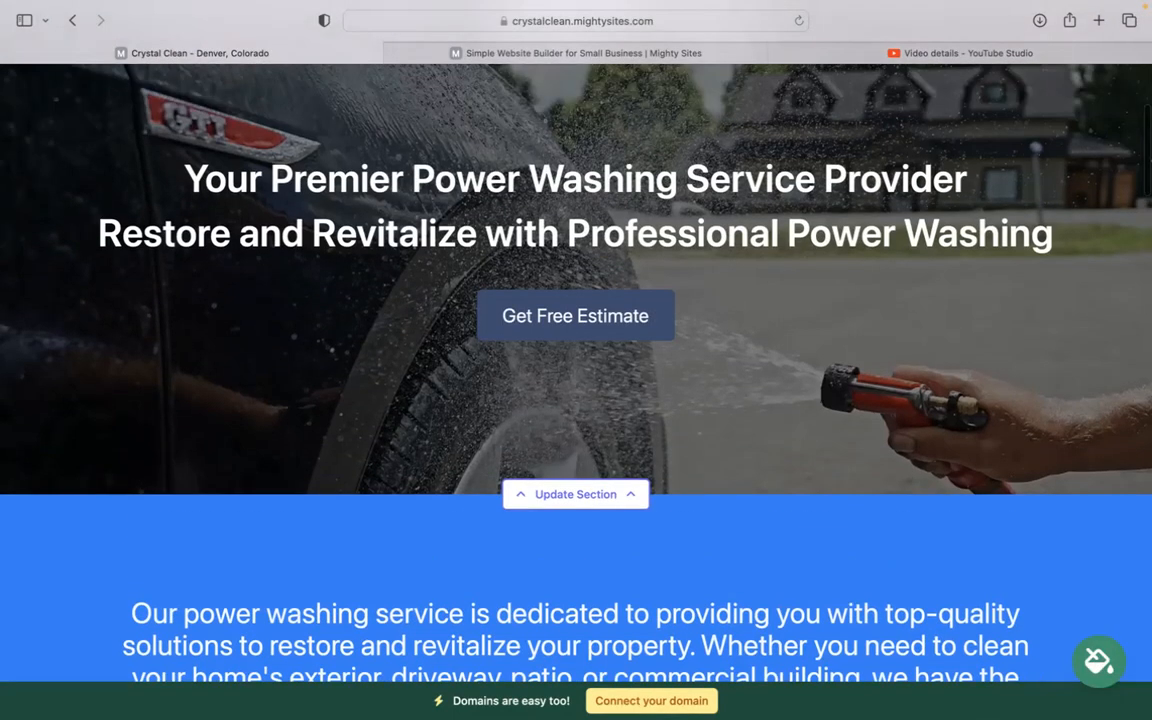
pyautogui.scroll(-3)
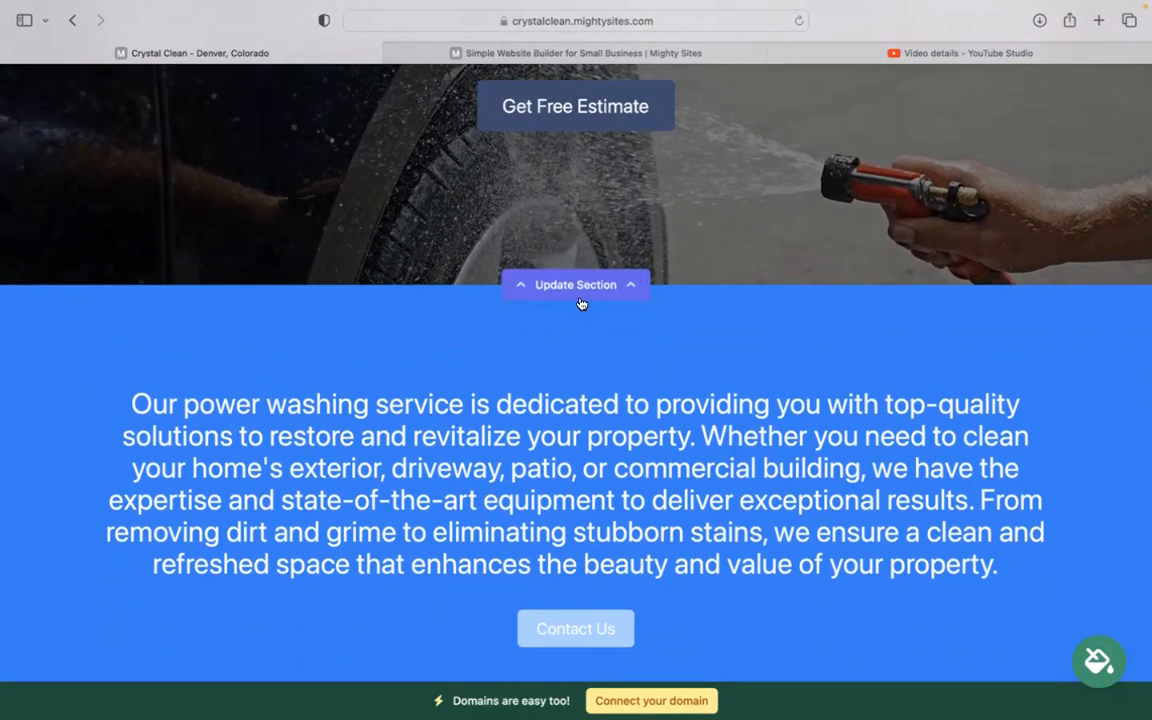
# Step: Open the hero image settings, browse photo library results, and return to image options
pyautogui.click(575, 284)
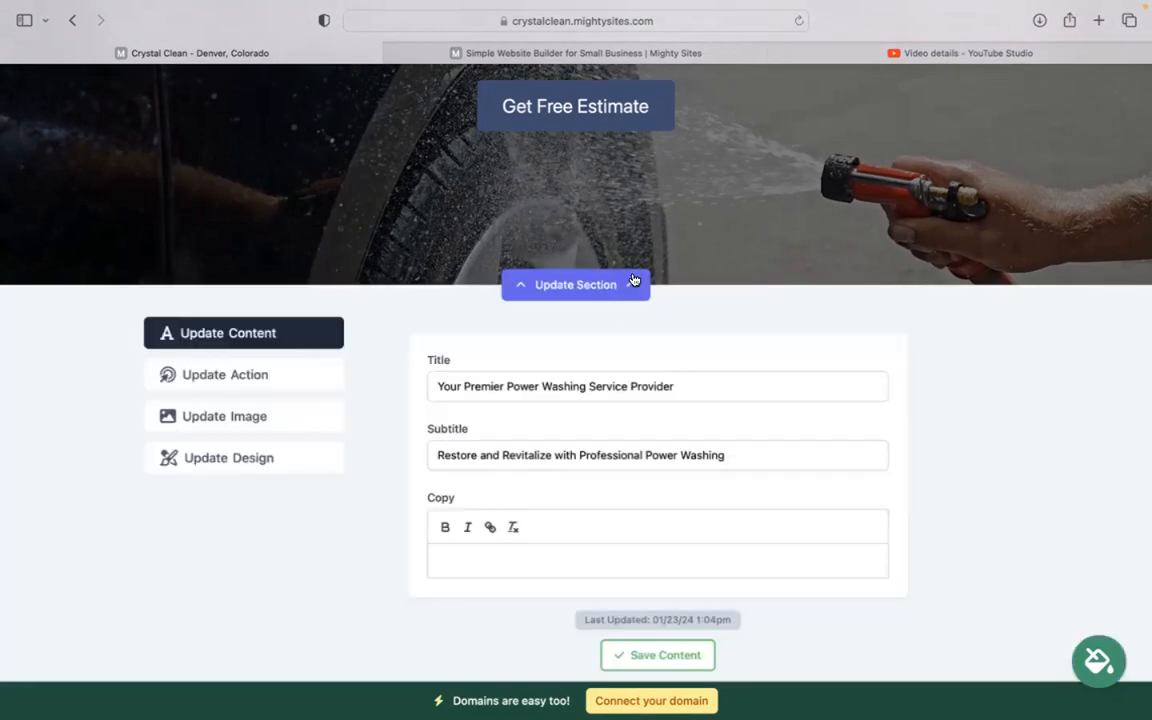
pyautogui.click(224, 416)
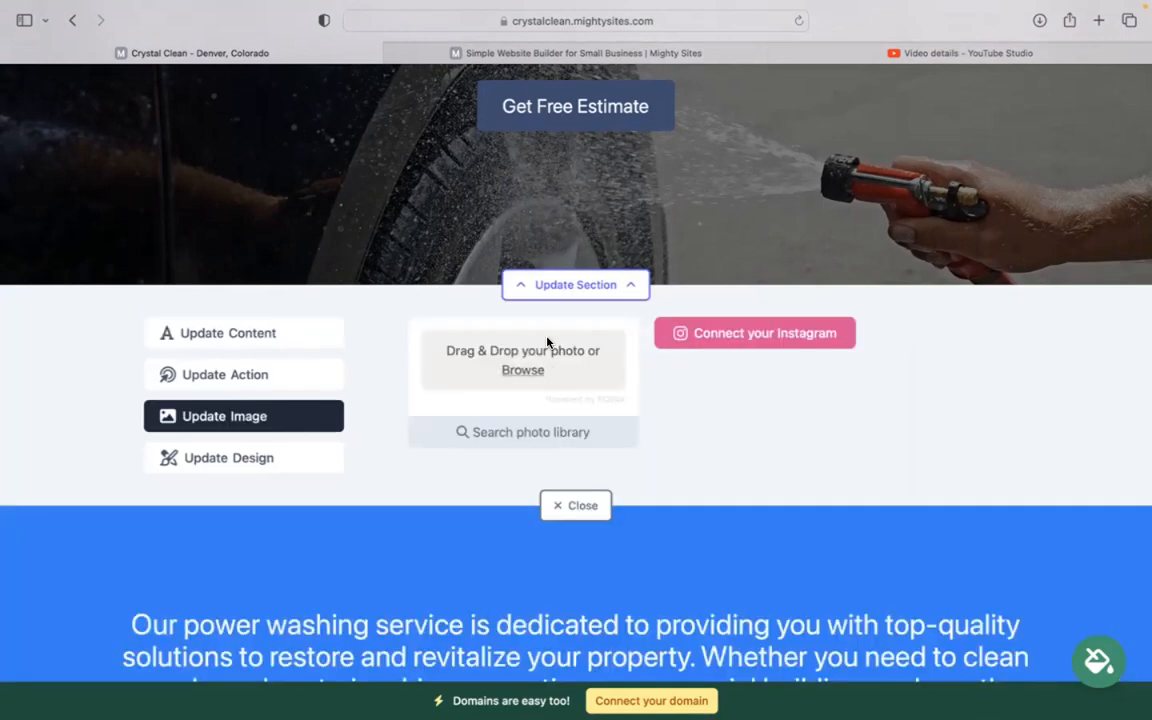
pyautogui.moveTo(522, 367)
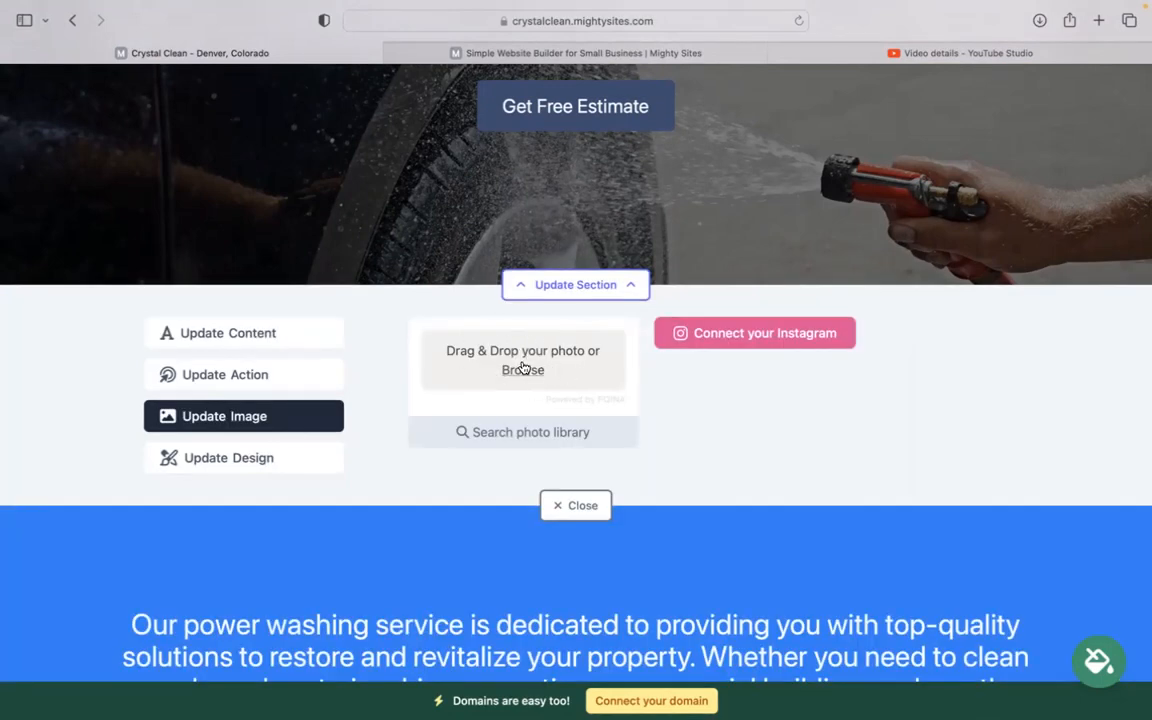
pyautogui.click(523, 432)
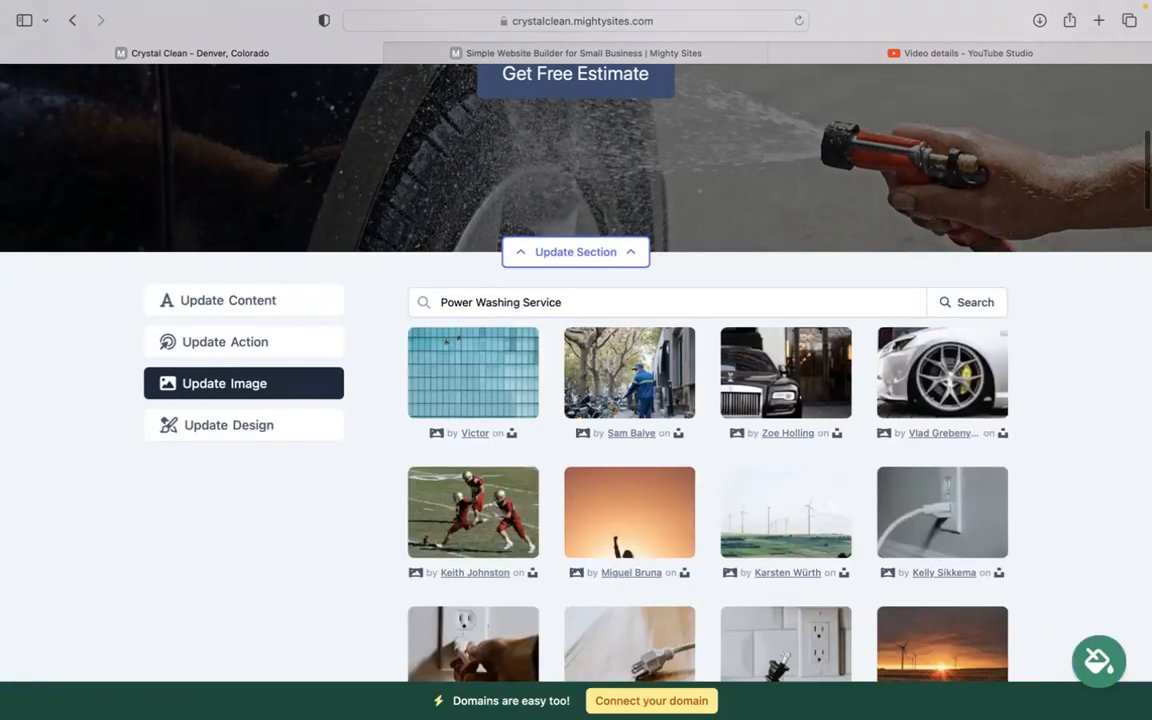
pyautogui.scroll(-3)
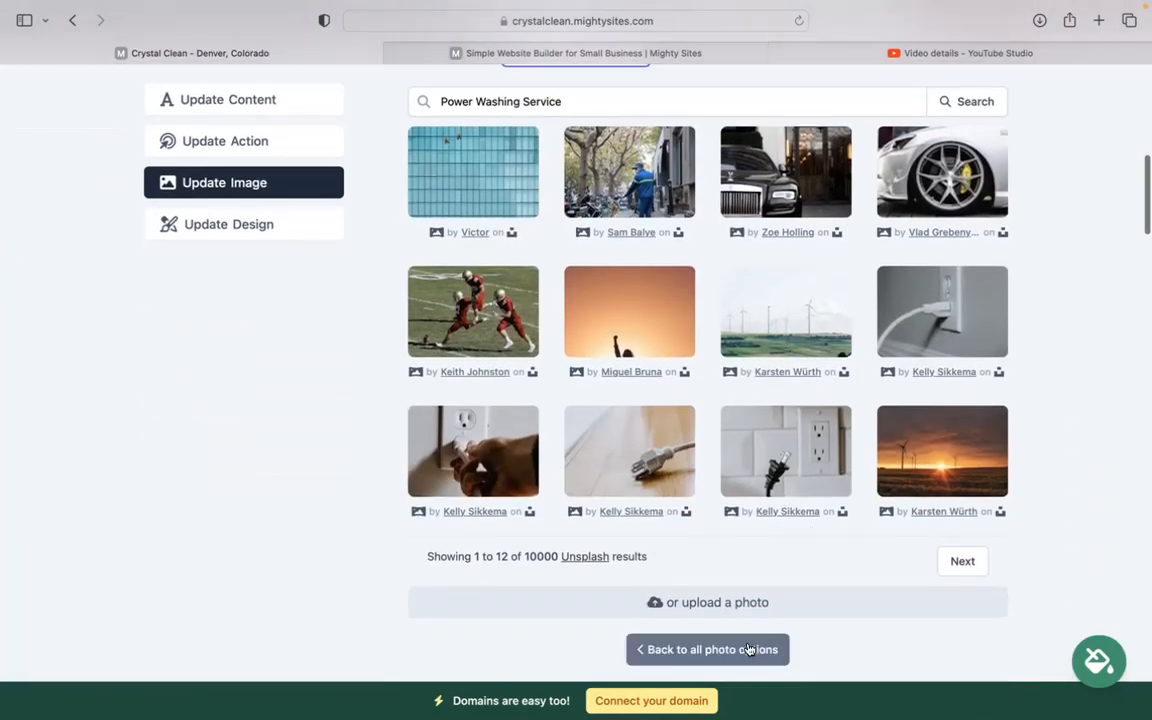
pyautogui.click(707, 649)
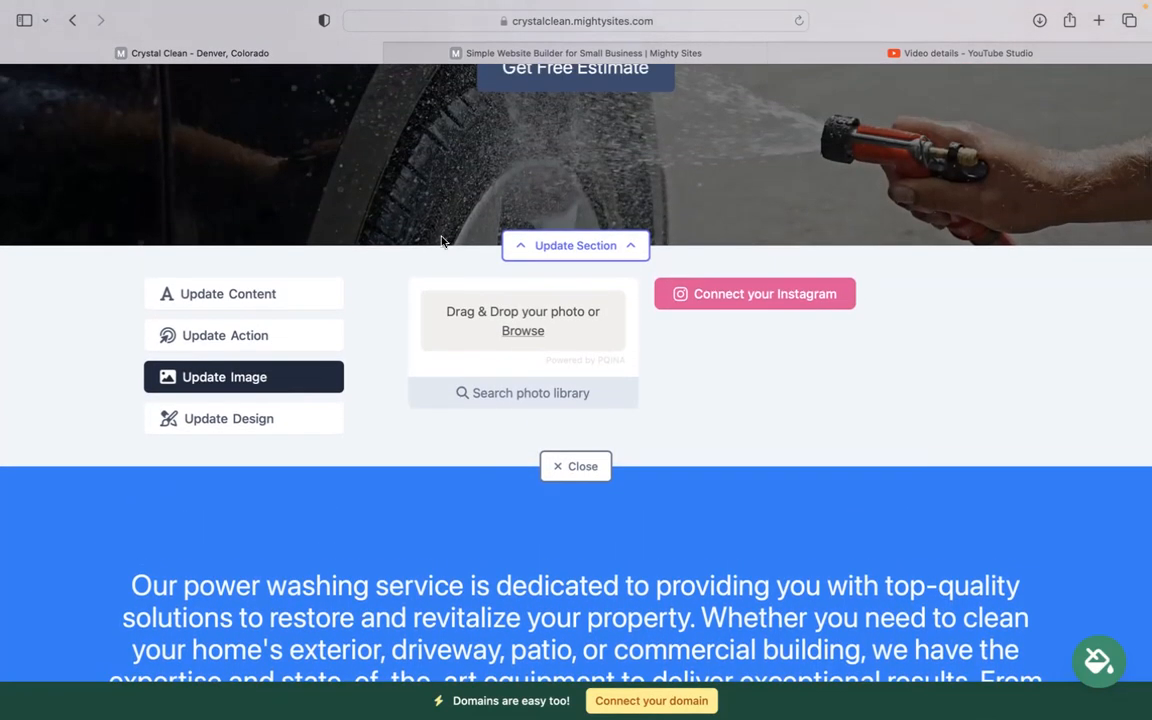
pyautogui.click(243, 335)
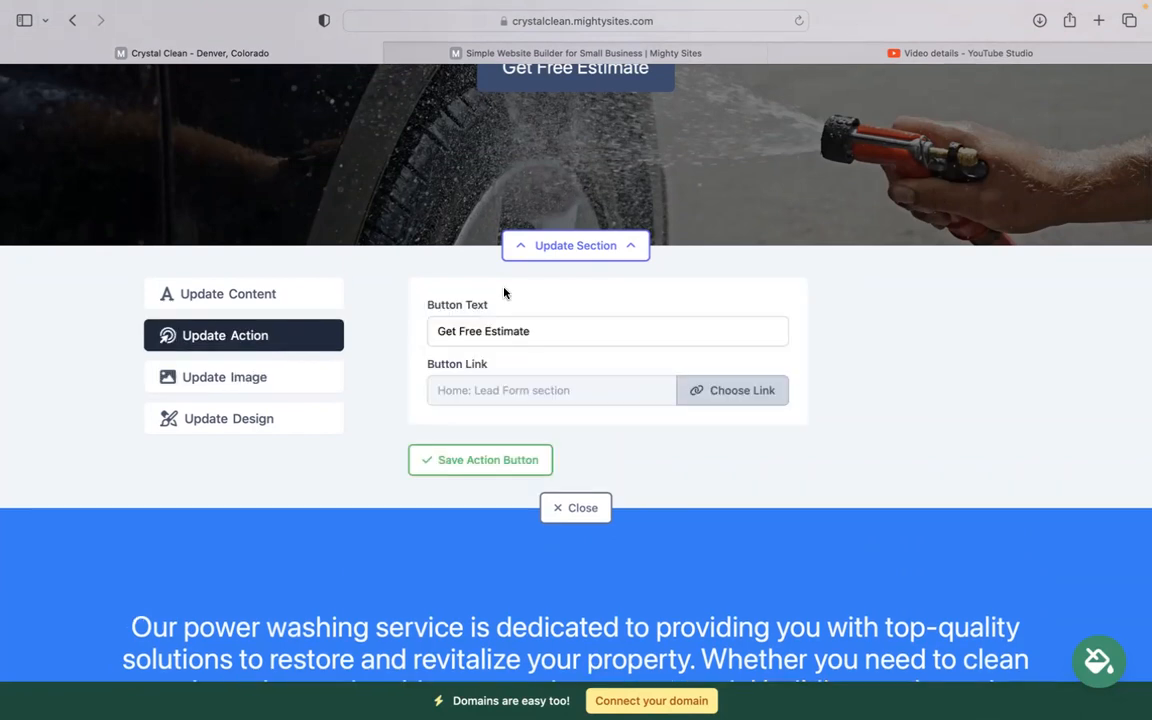
pyautogui.scroll(3)
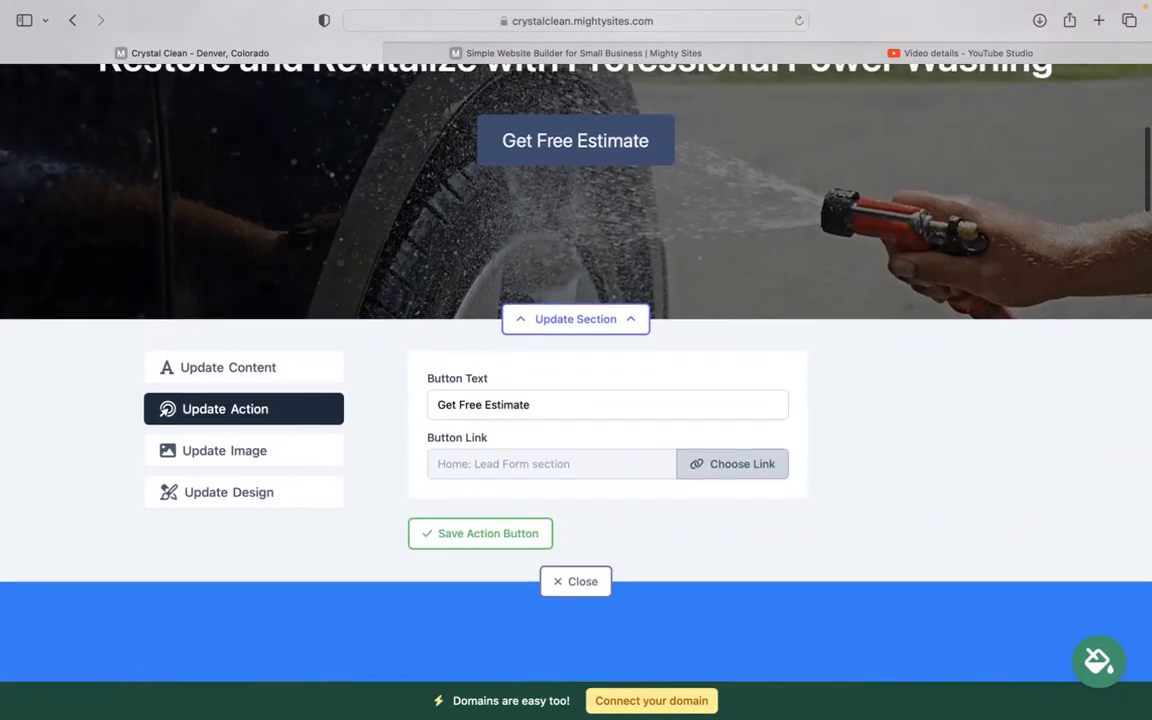
pyautogui.scroll(3)
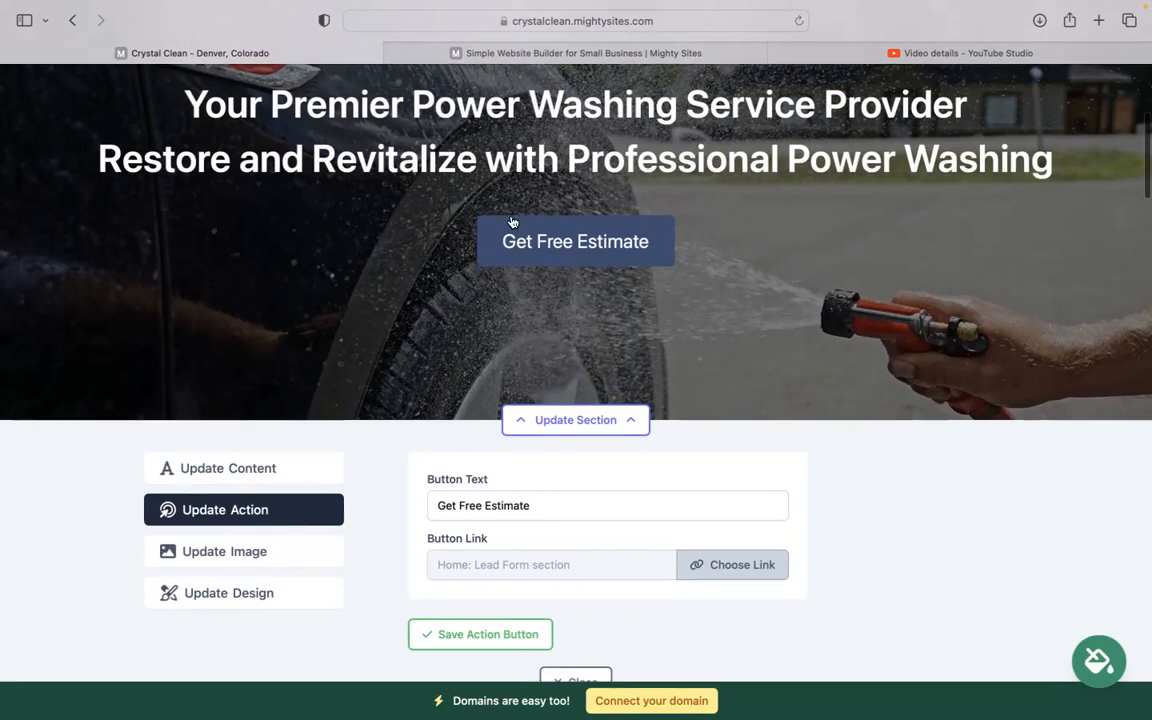
pyautogui.click(607, 505)
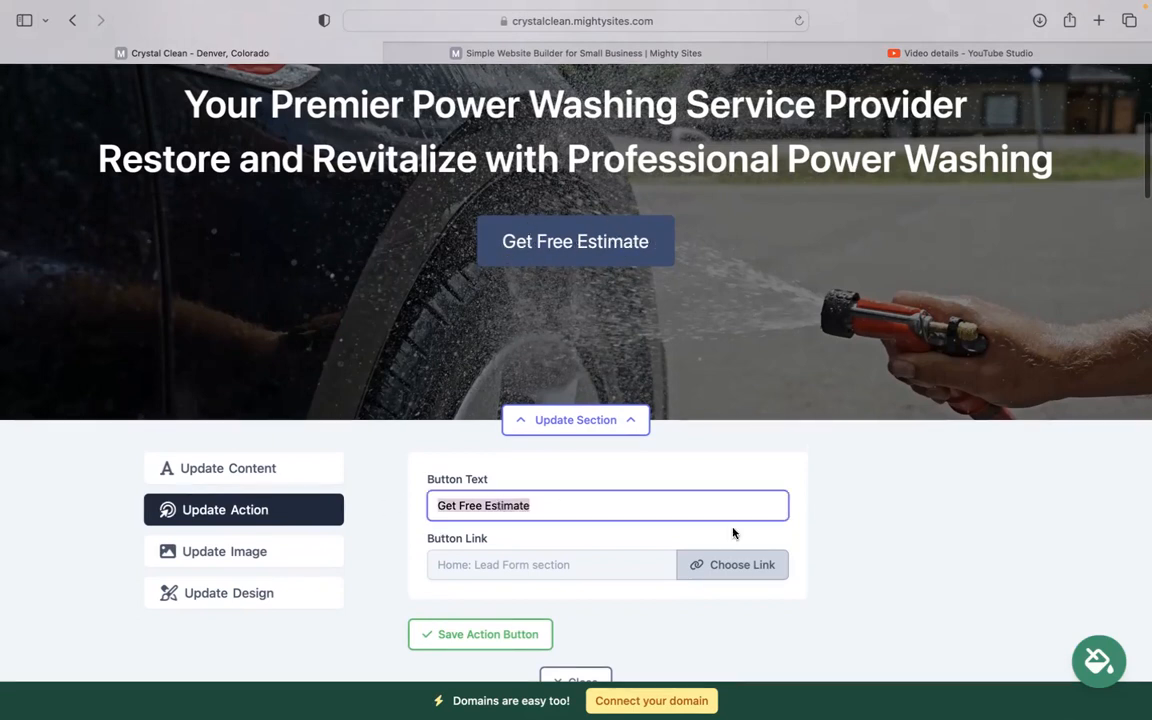
# Step: Preview Another Website and PDF File link options for Get Free Estimate, then cancel
pyautogui.click(732, 564)
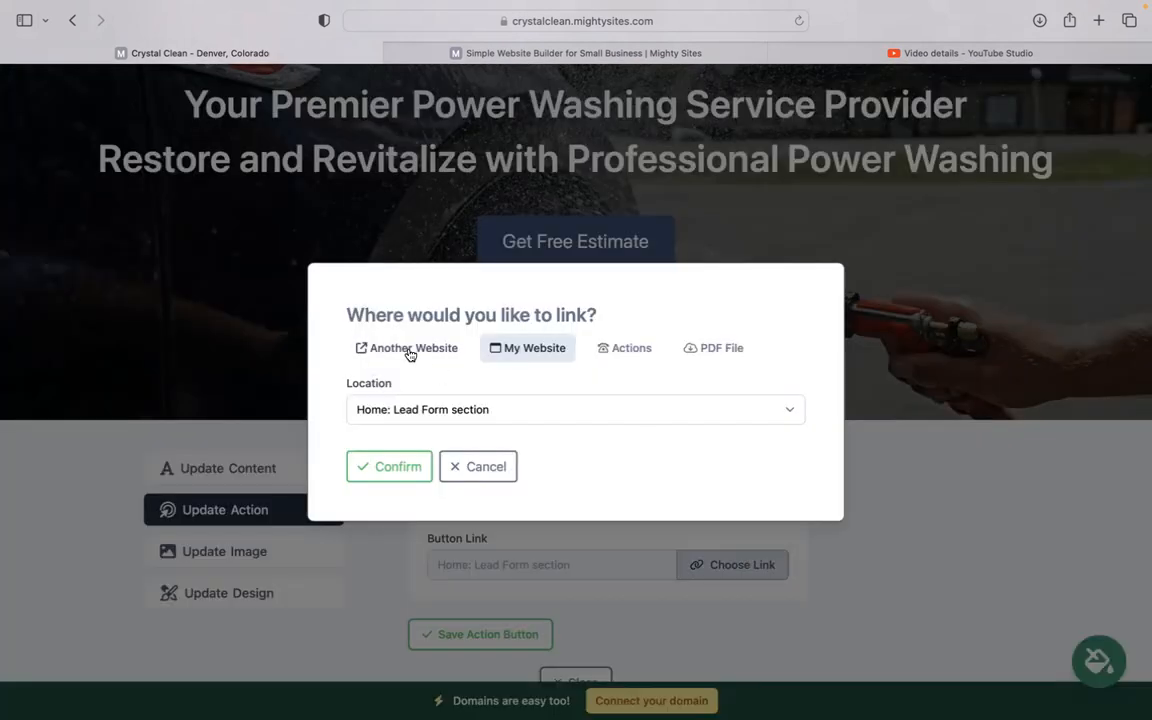
pyautogui.click(406, 348)
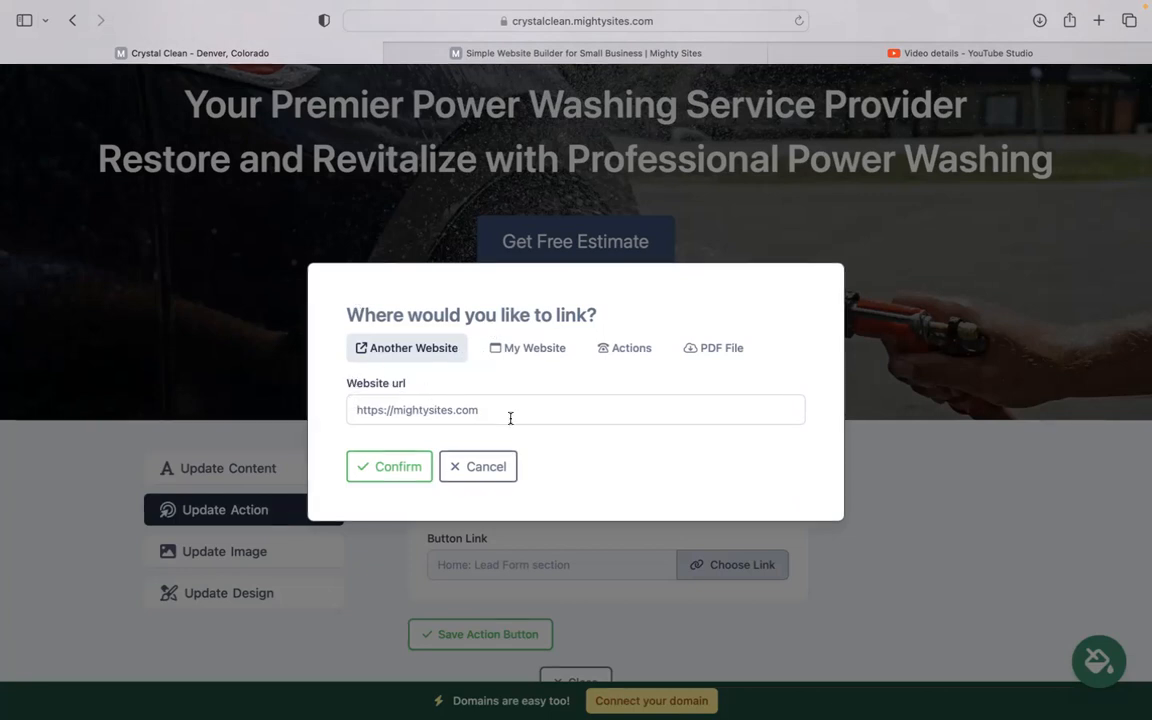
pyautogui.click(575, 409)
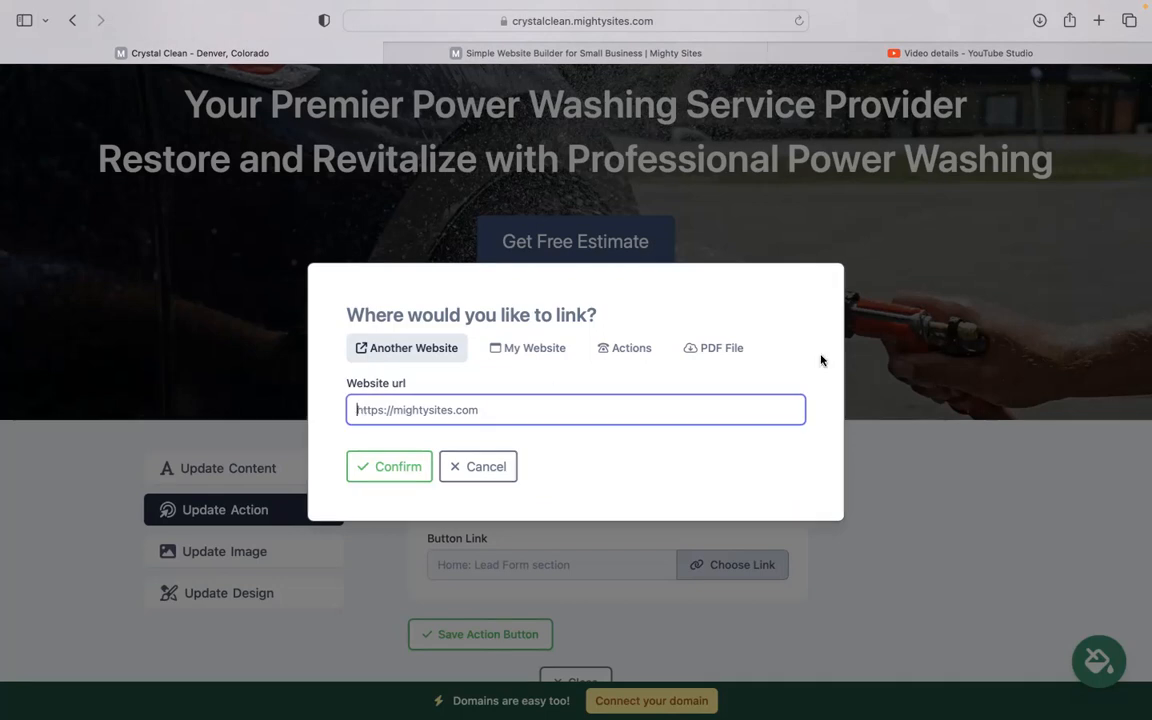
pyautogui.click(721, 348)
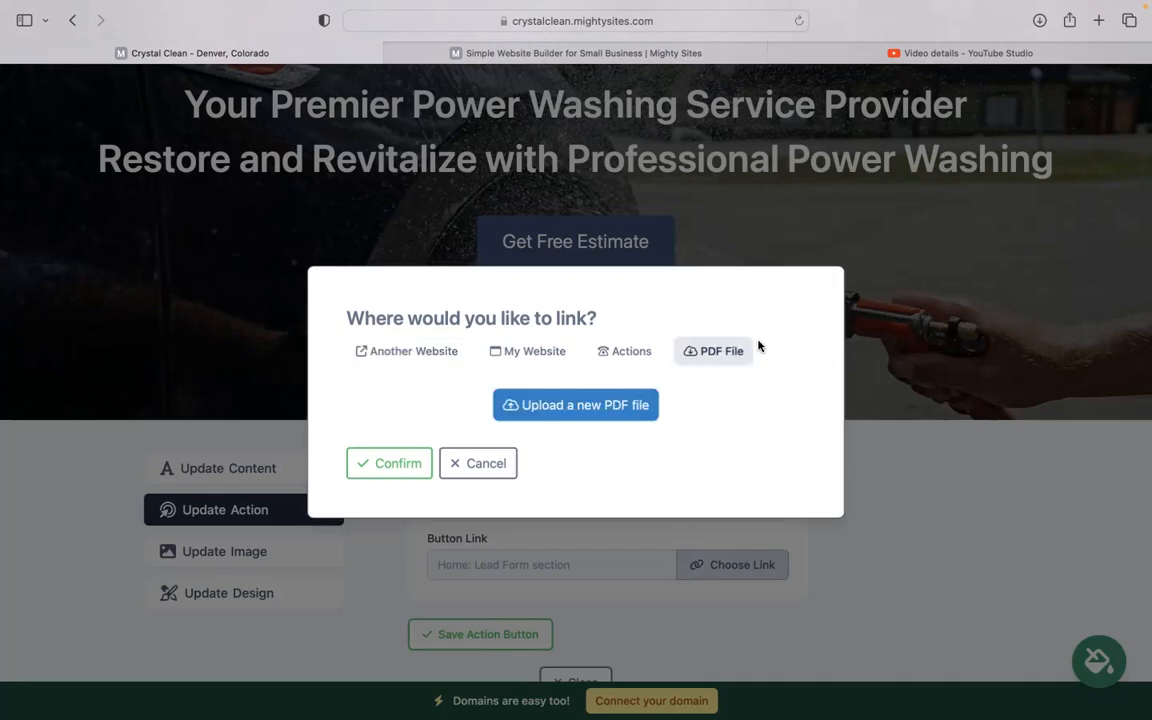
pyautogui.moveTo(745, 351)
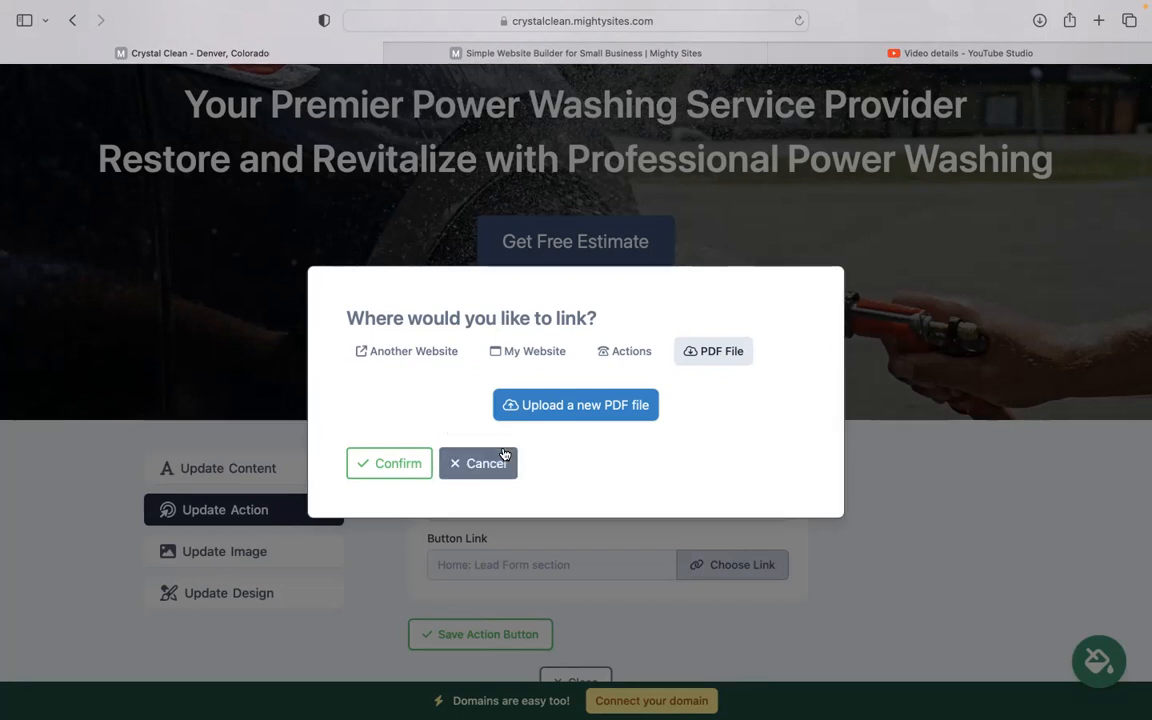
pyautogui.click(486, 463)
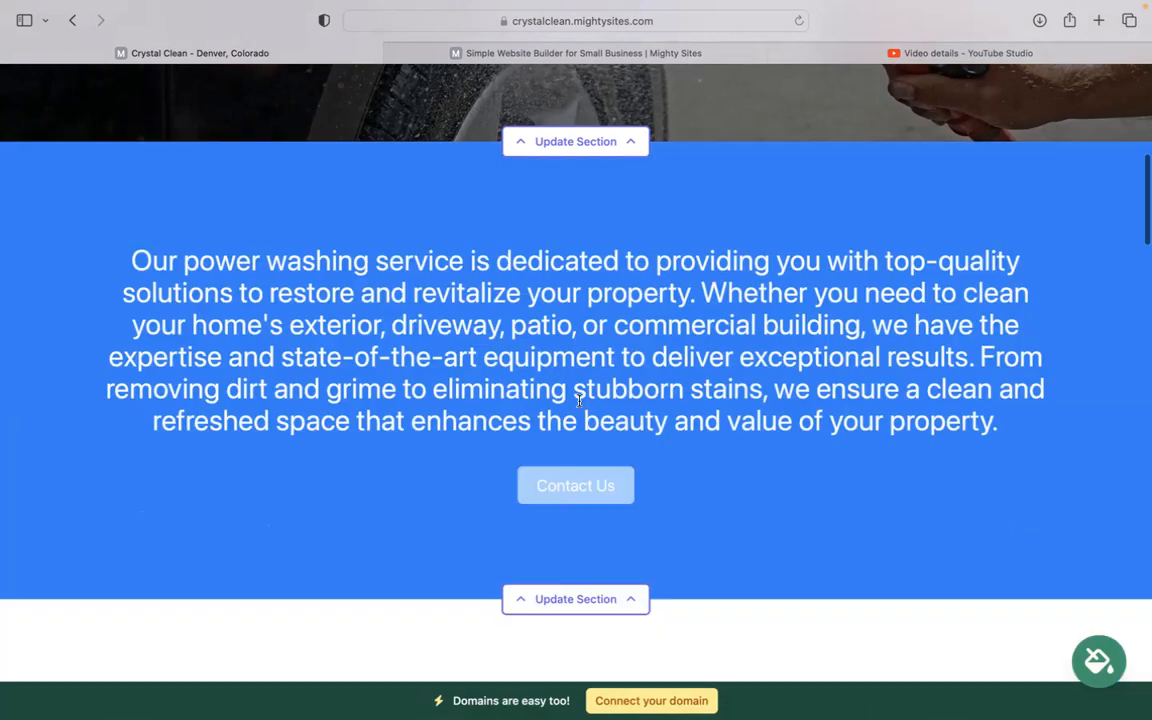
pyautogui.scroll(3)
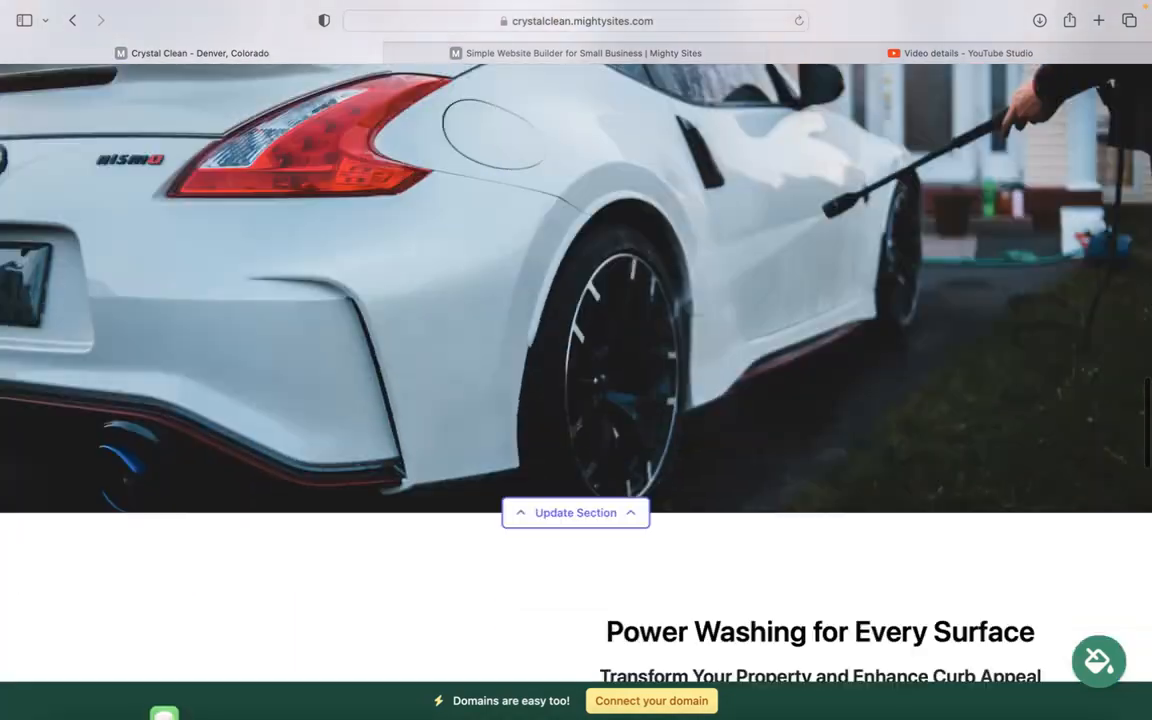
pyautogui.scroll(-3)
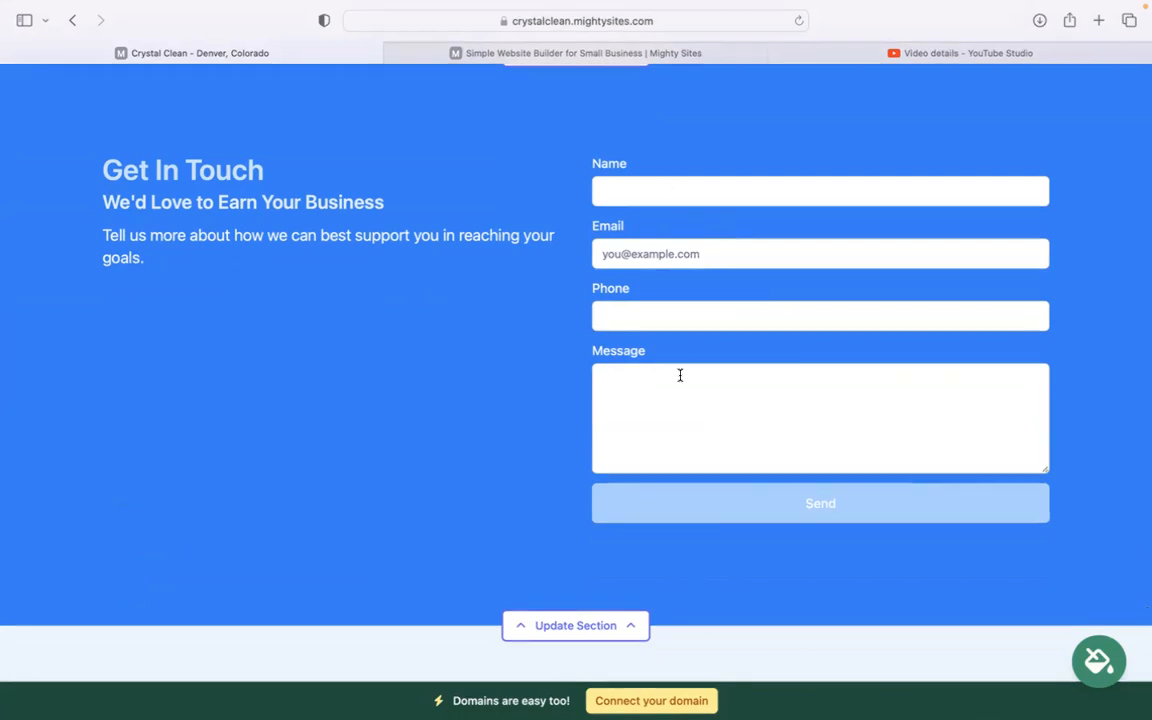
pyautogui.scroll(-3)
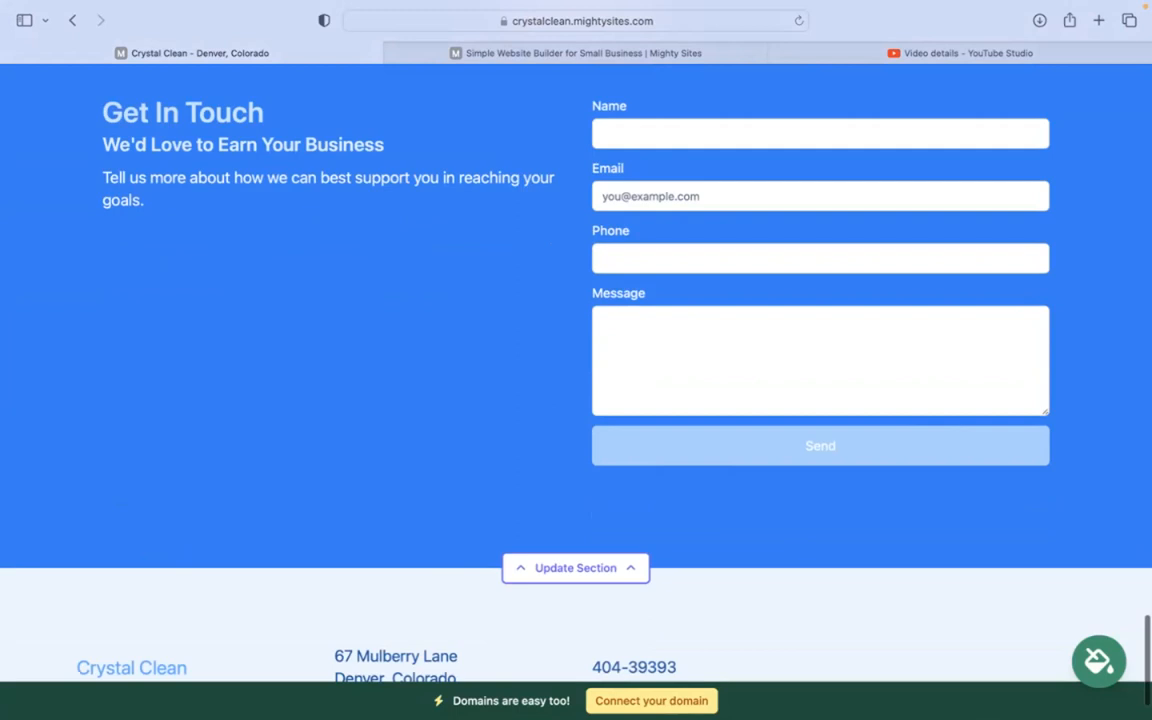
pyautogui.scroll(3)
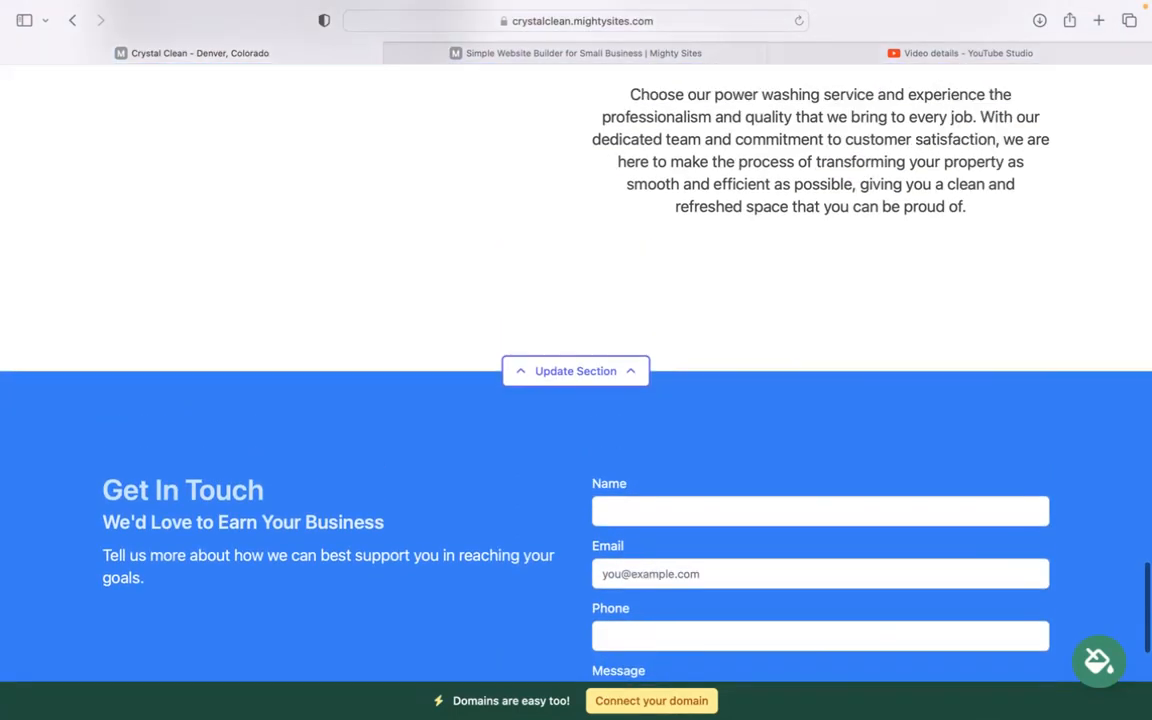
pyautogui.scroll(3)
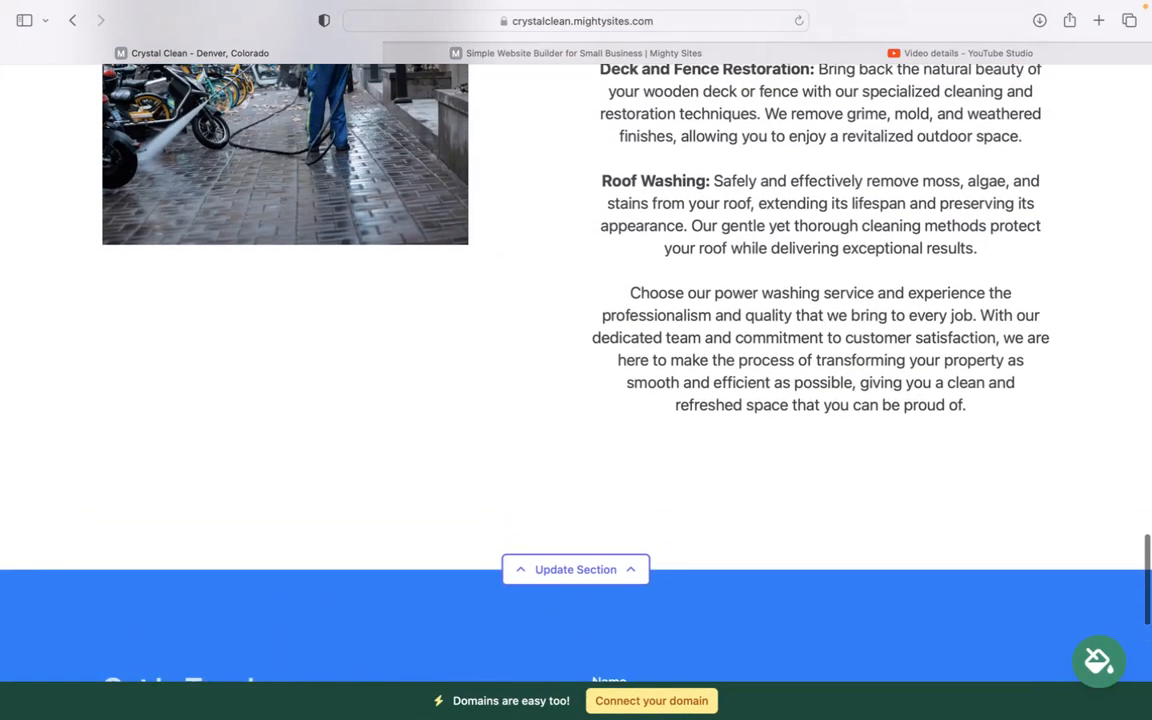
pyautogui.scroll(3)
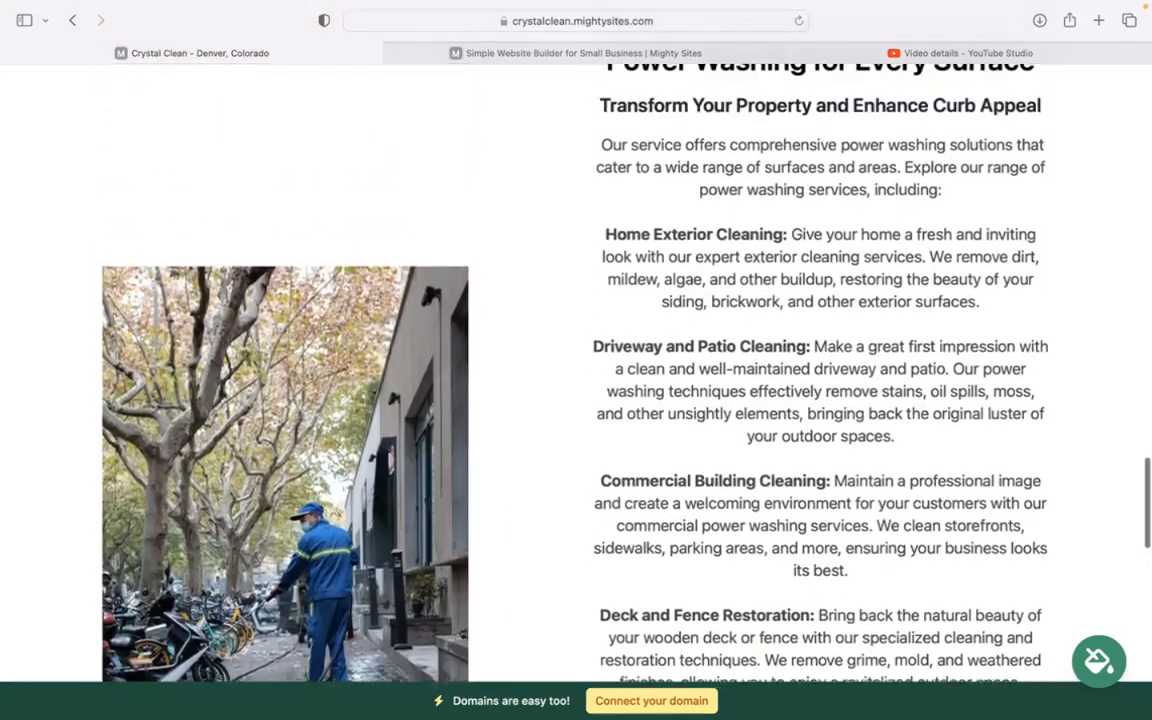
pyautogui.scroll(3)
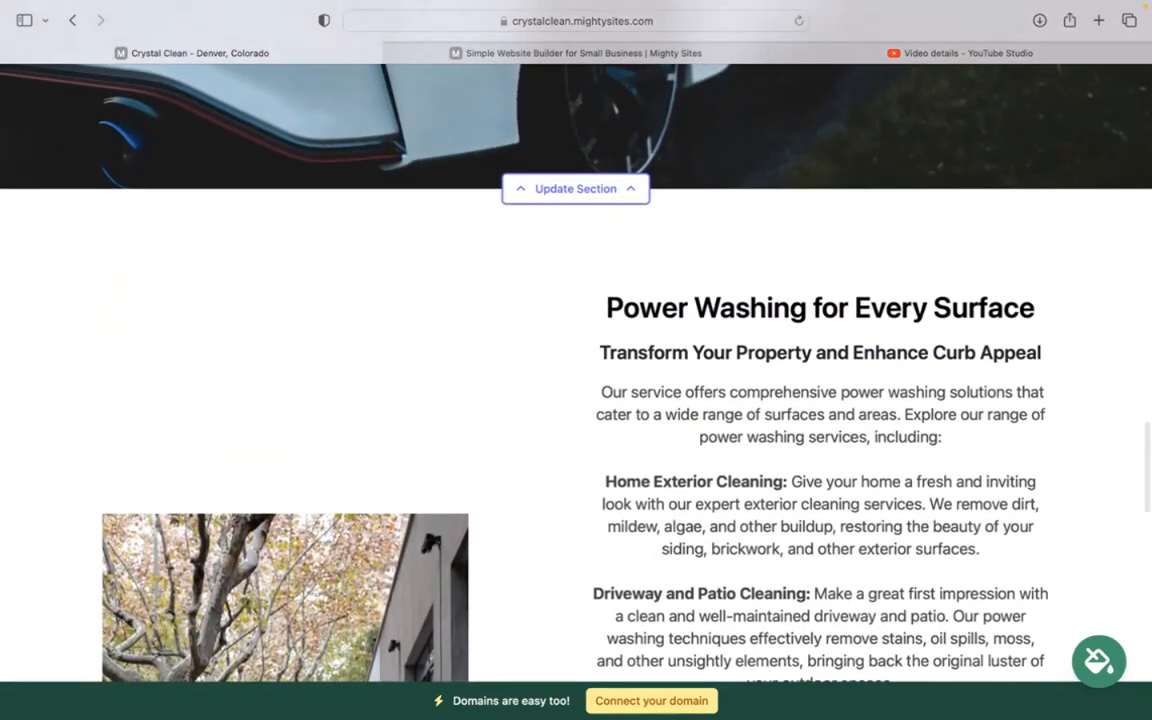
pyautogui.scroll(3)
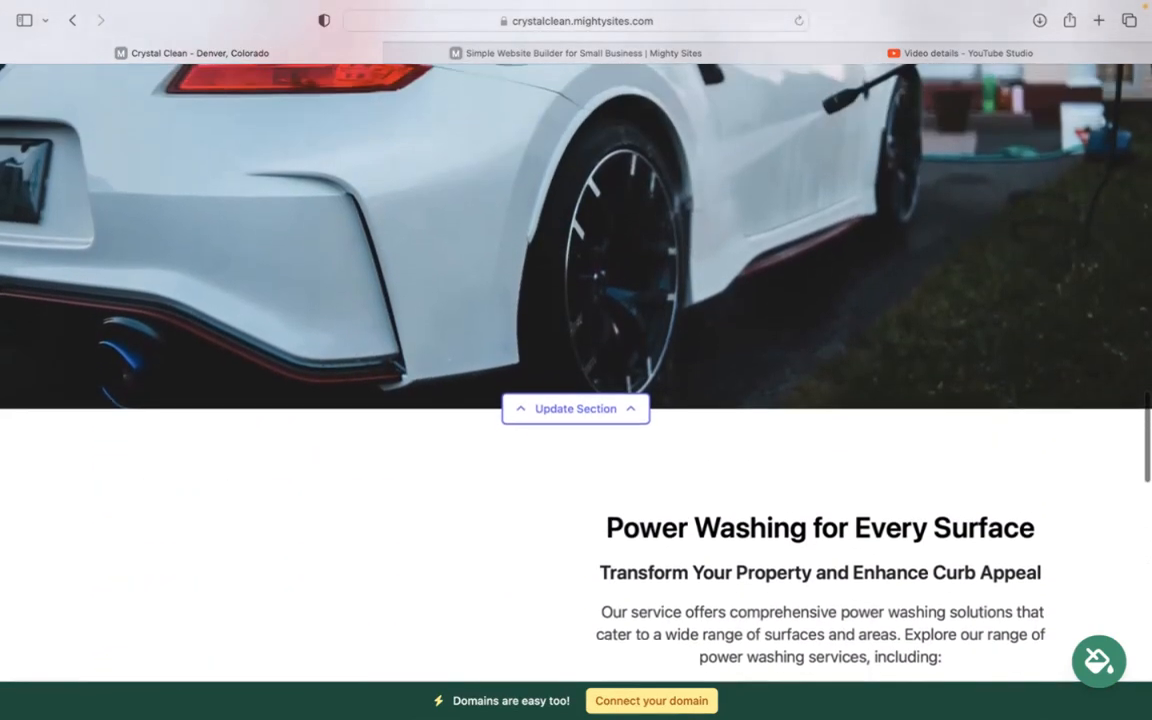
pyautogui.scroll(3)
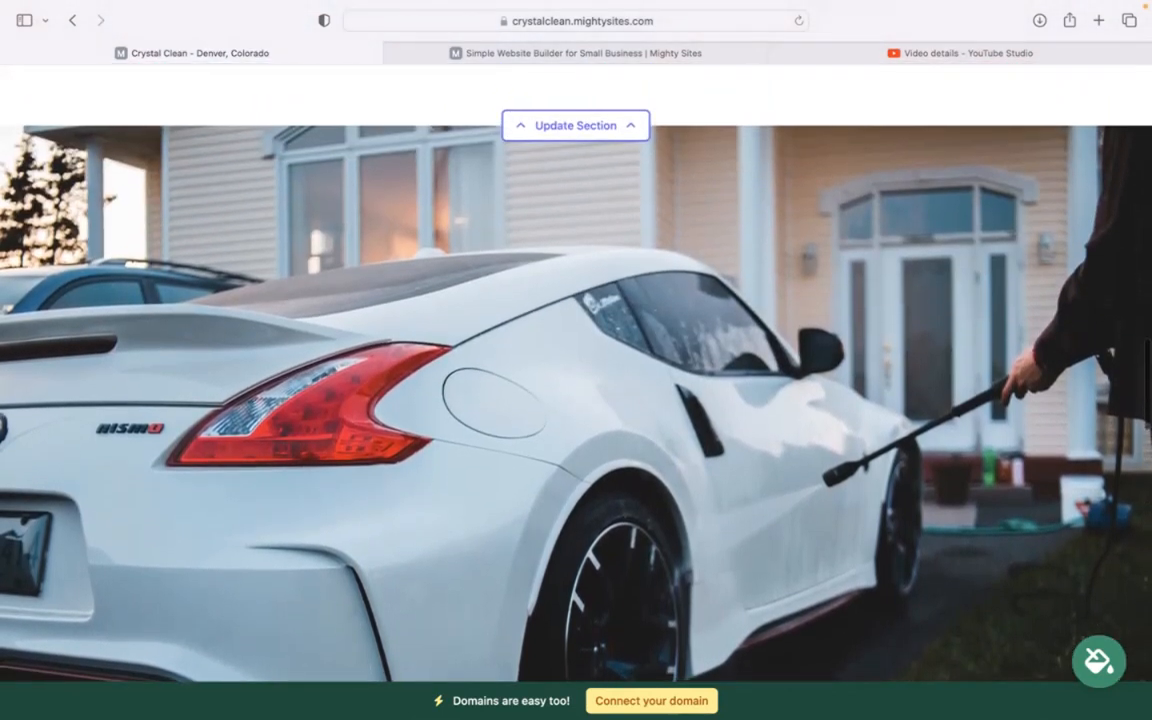
pyautogui.scroll(3)
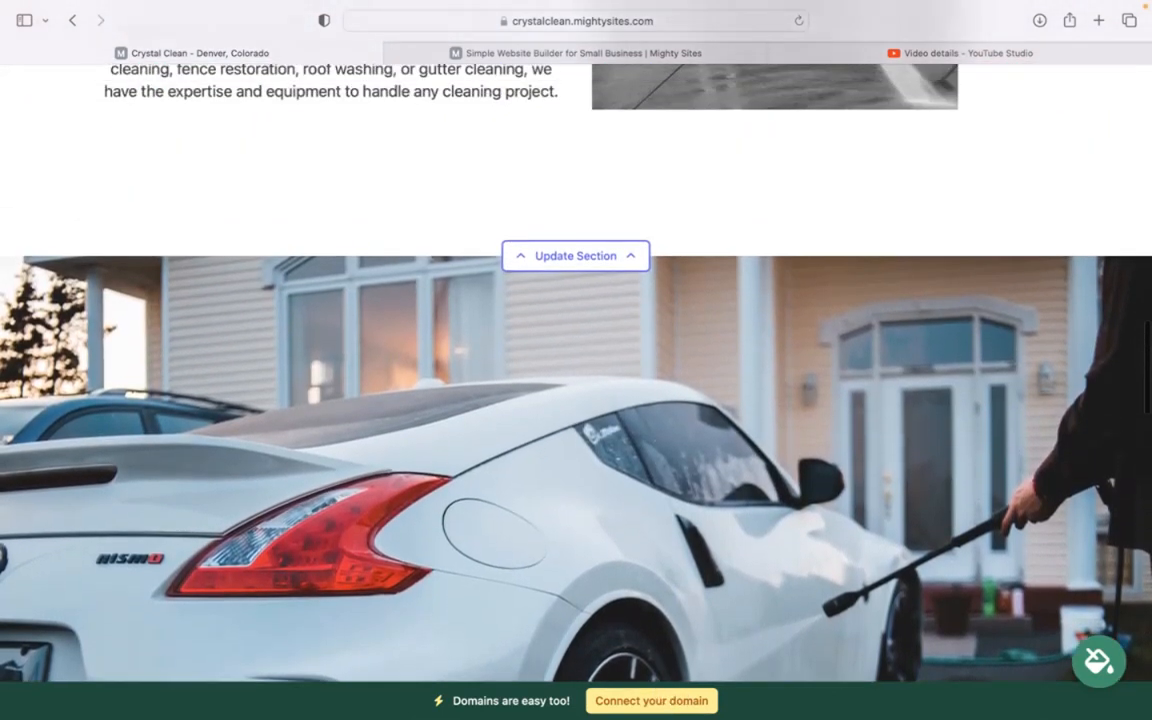
pyautogui.scroll(3)
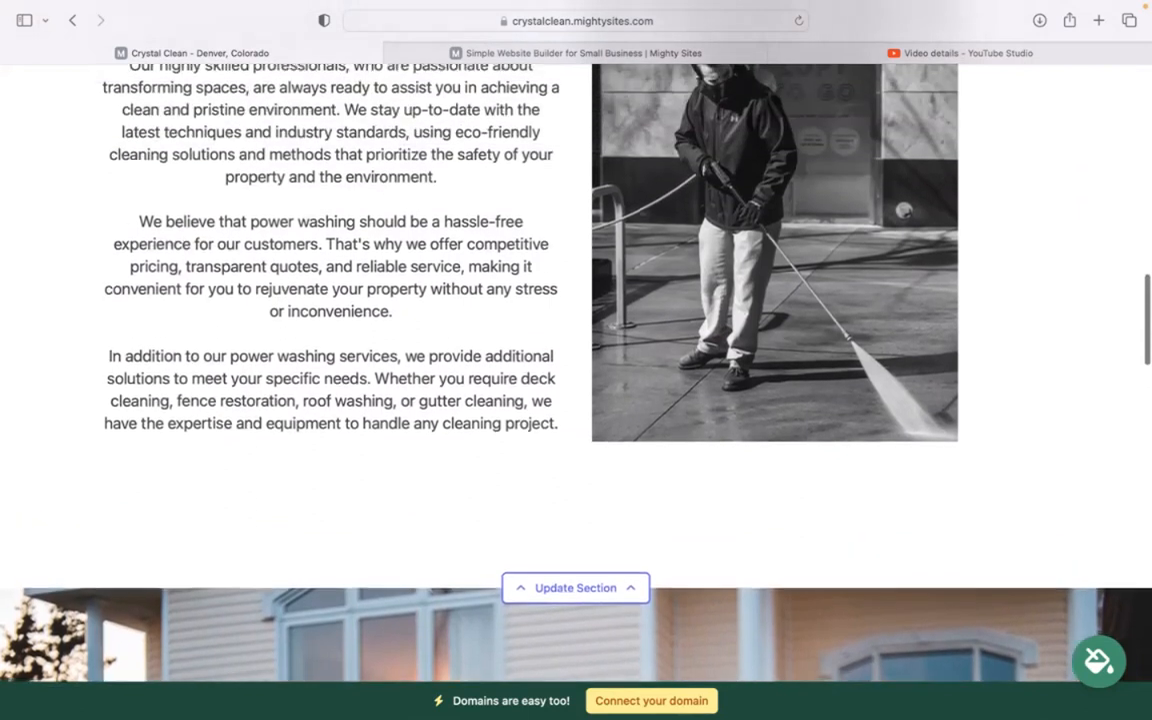
pyautogui.scroll(3)
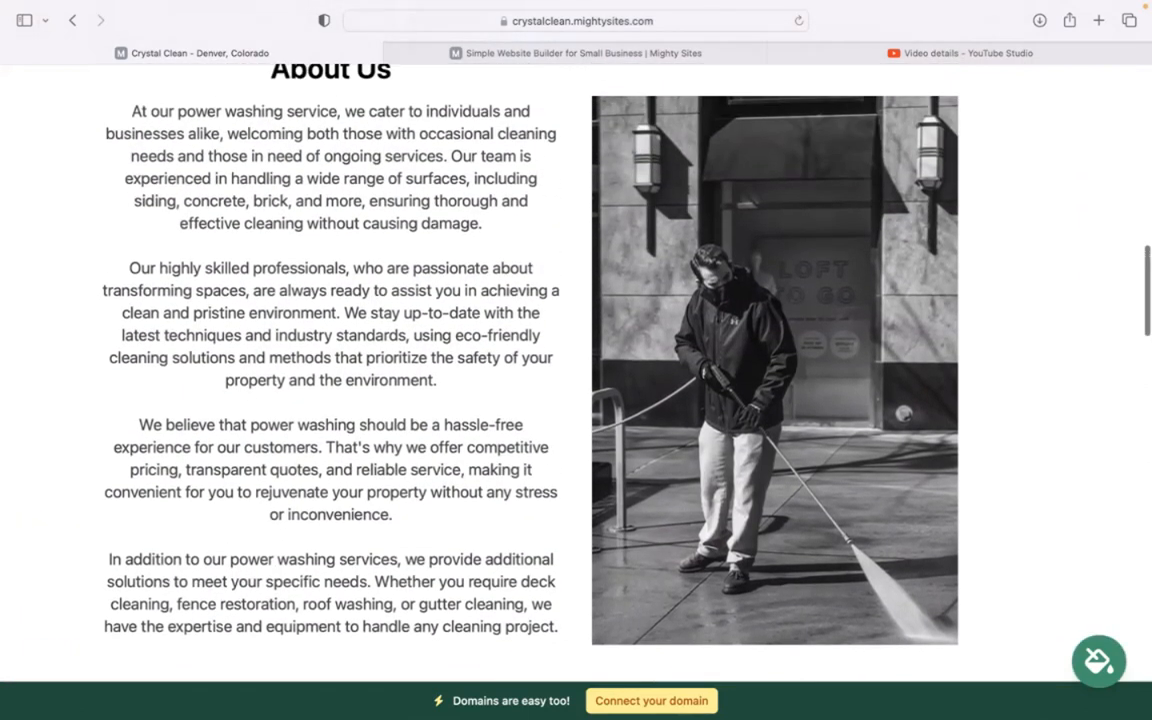
pyautogui.scroll(3)
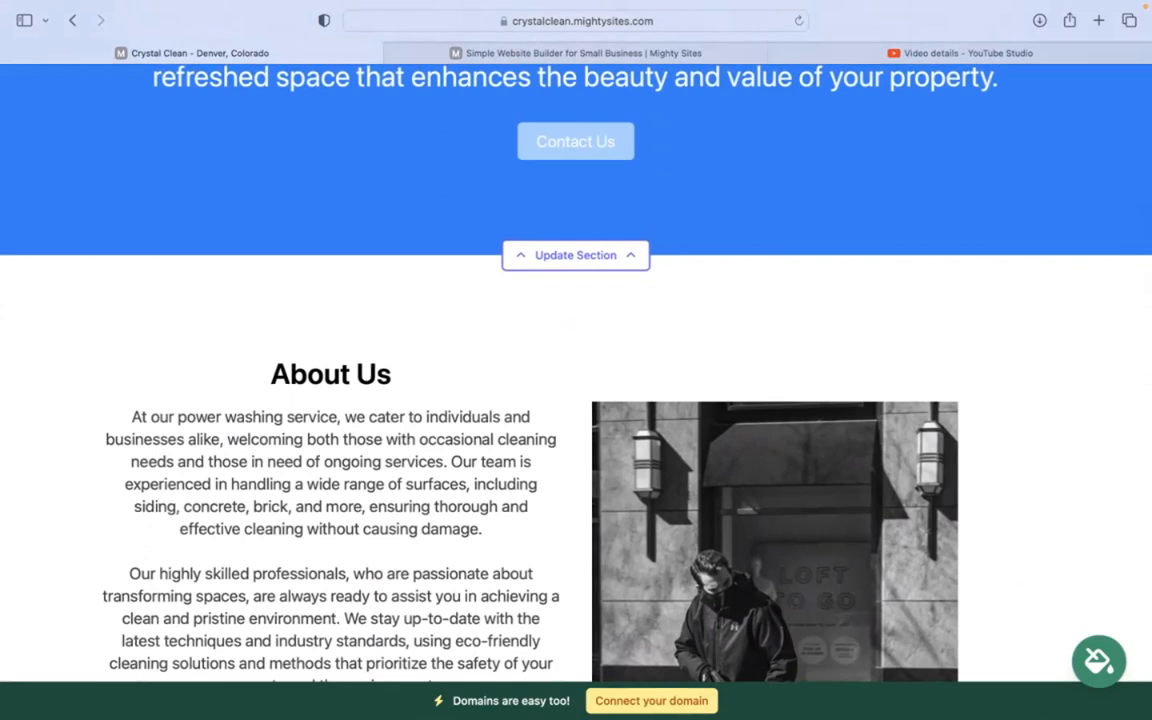
pyautogui.scroll(3)
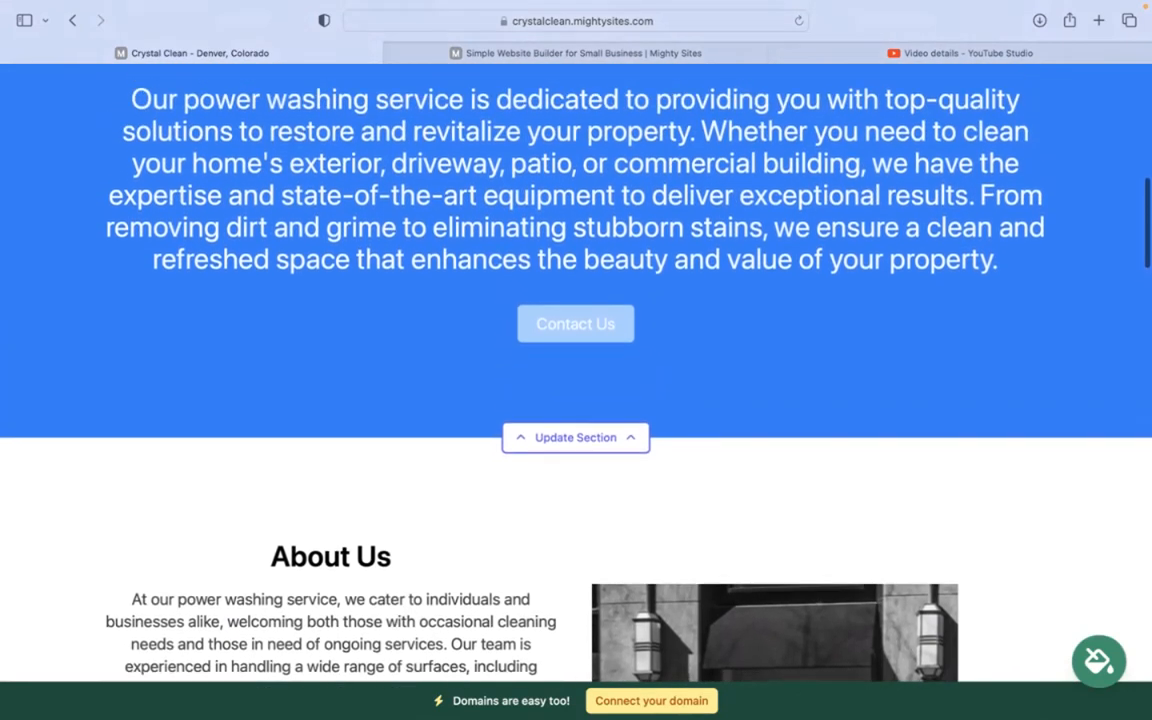
pyautogui.scroll(3)
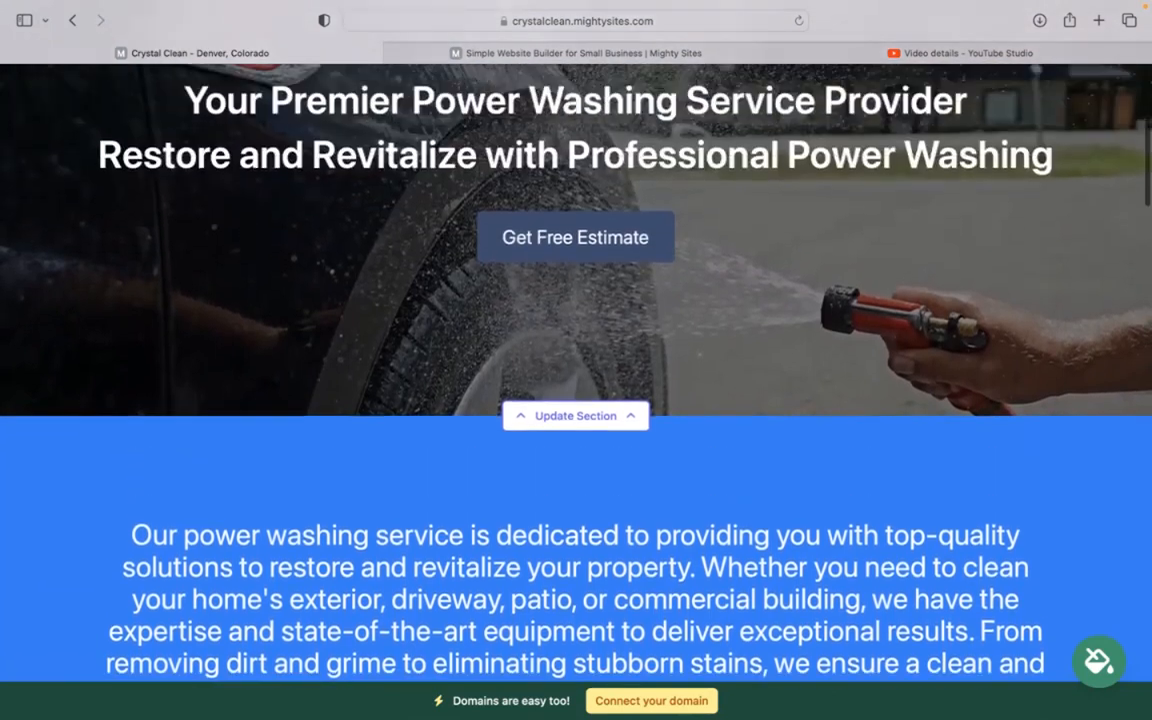